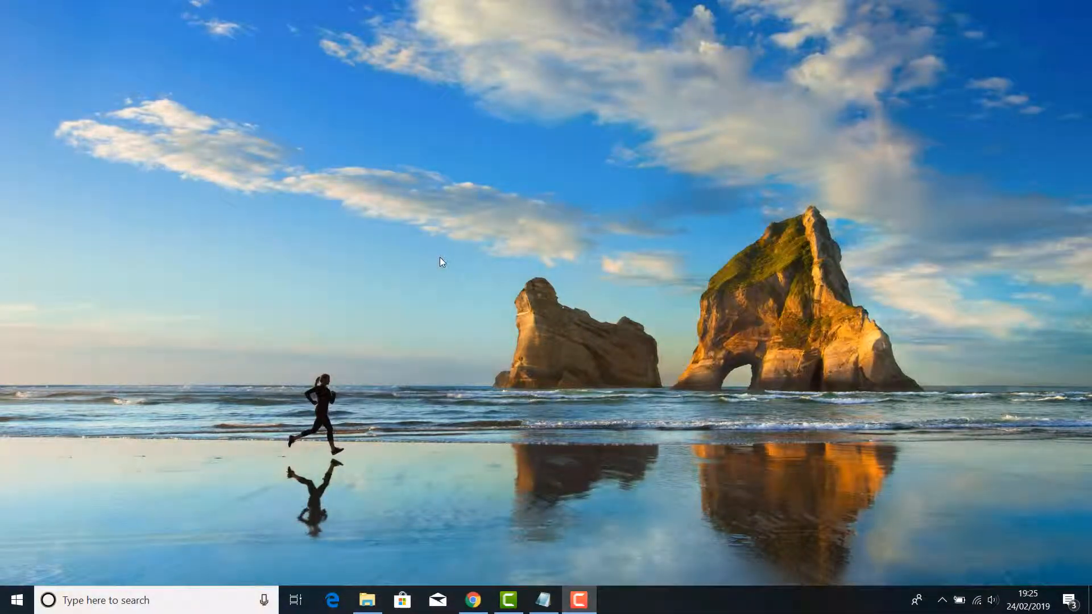
Open Windows Settings from the Start menu
left_click(450, 263)
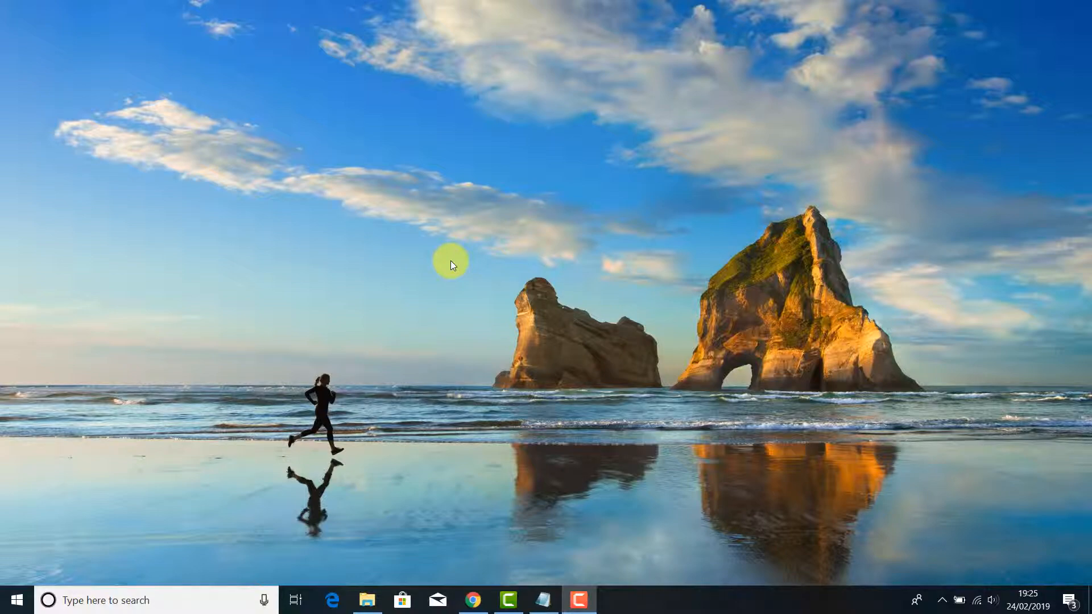
left_click(14, 599)
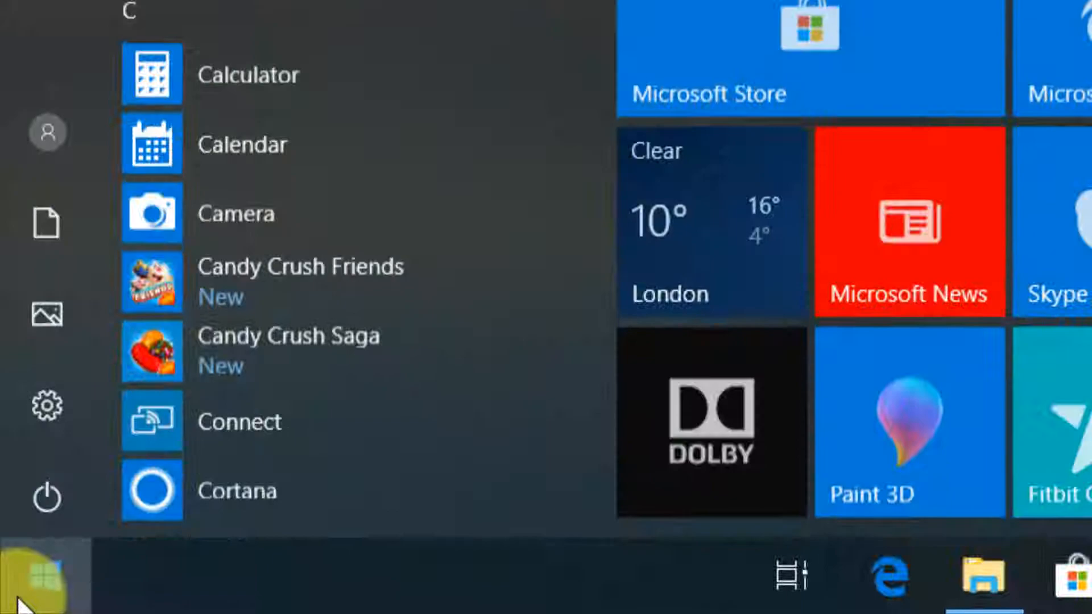
left_click(45, 407)
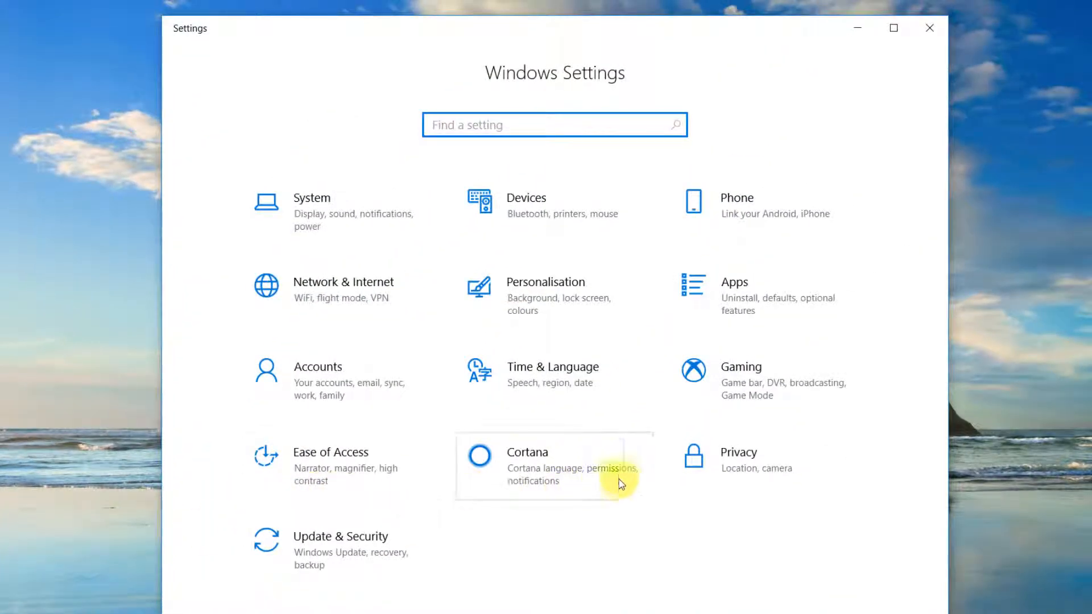
In Privacy > General, switch off advertising ID, language list access, app launch tracking and suggested content
left_click(738, 458)
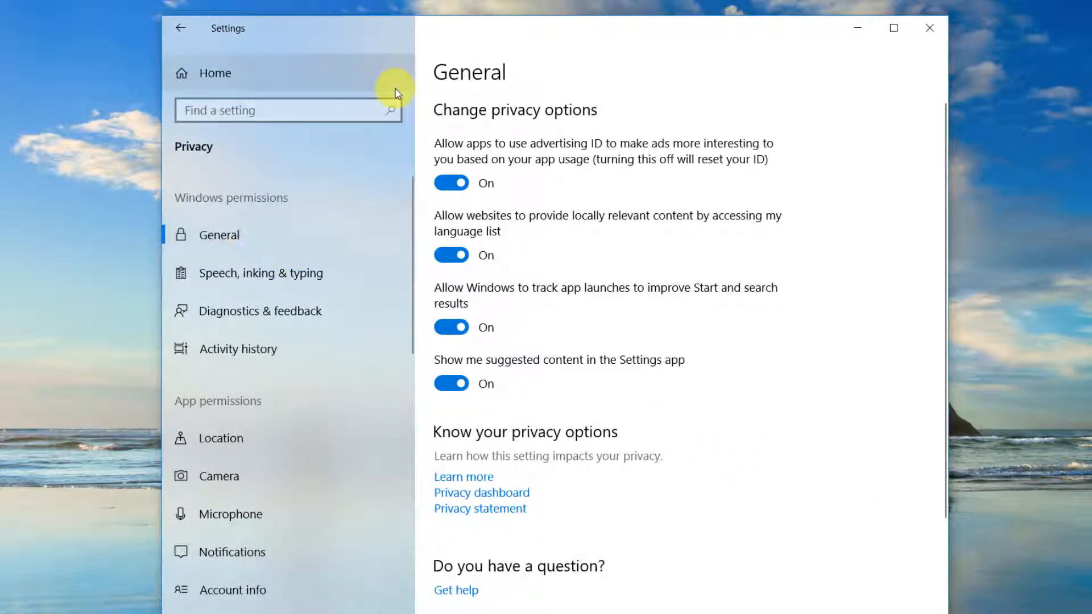
mouse_move(519, 145)
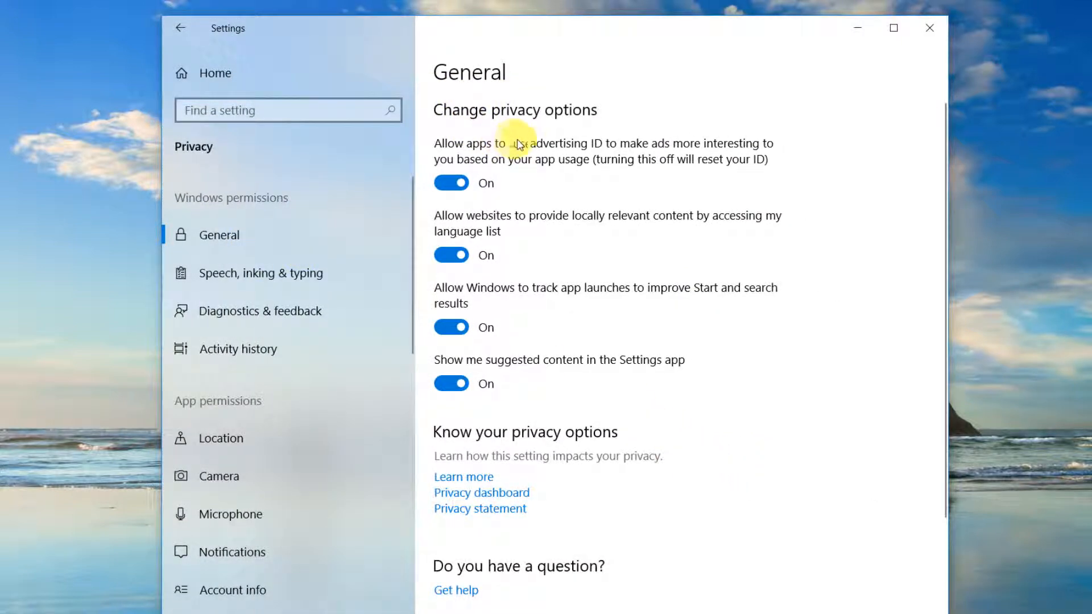
mouse_move(549, 183)
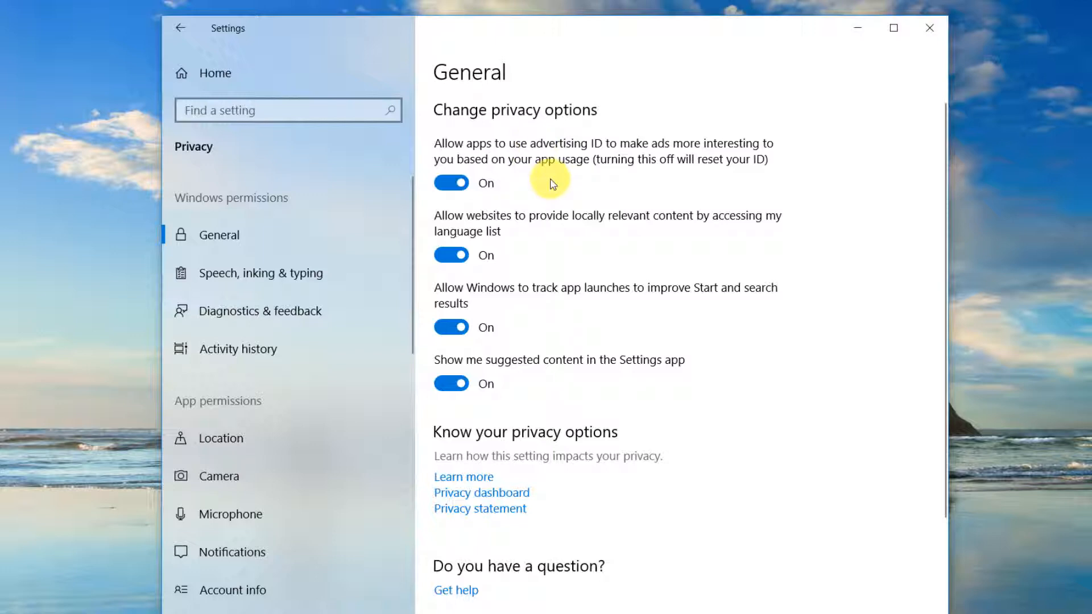
left_click(452, 184)
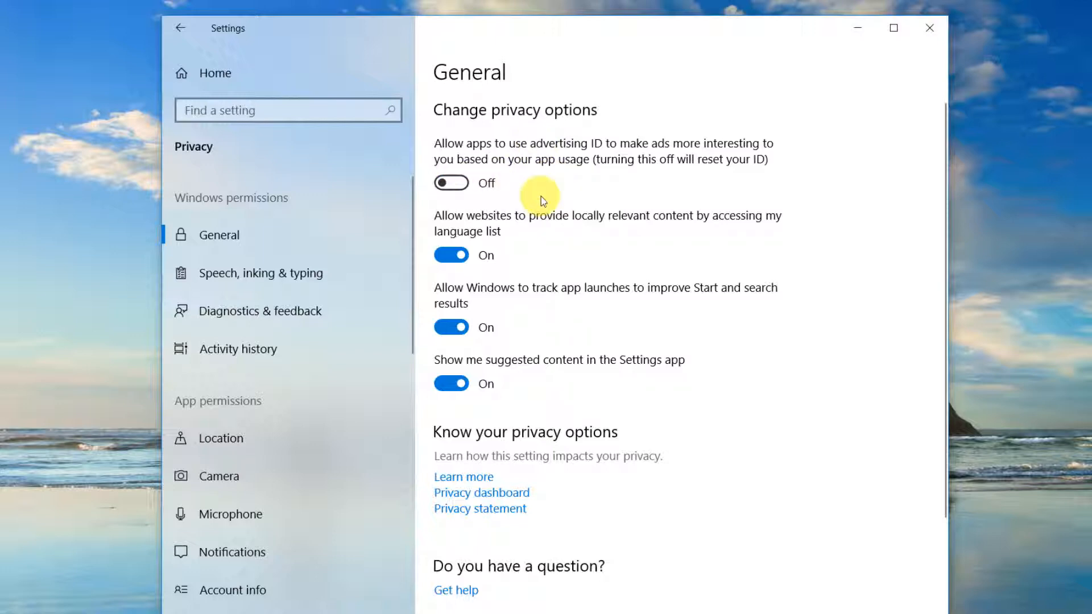
mouse_move(517, 249)
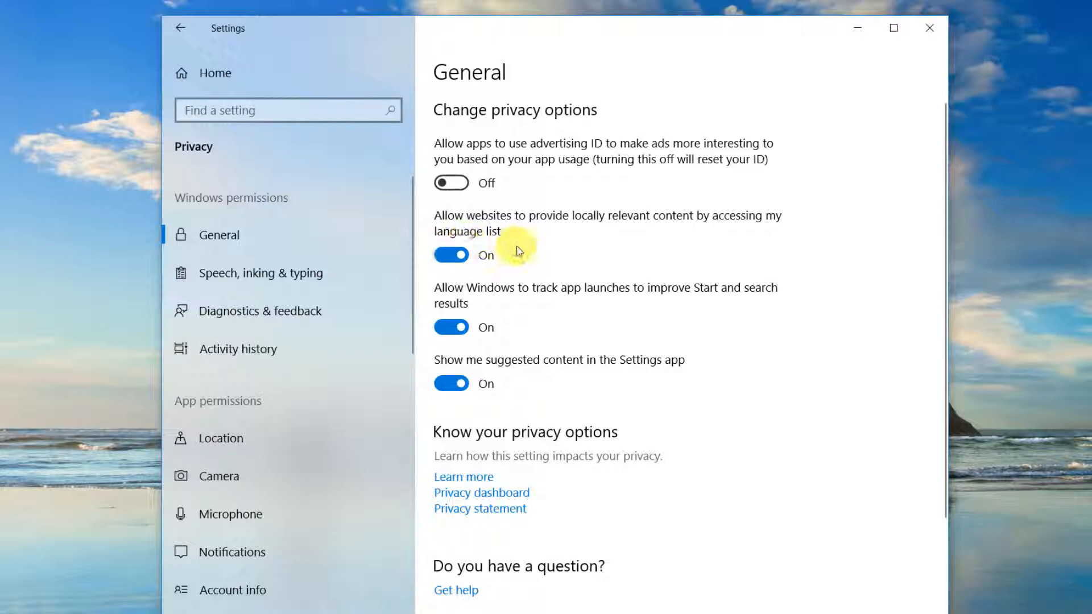
left_click(451, 254)
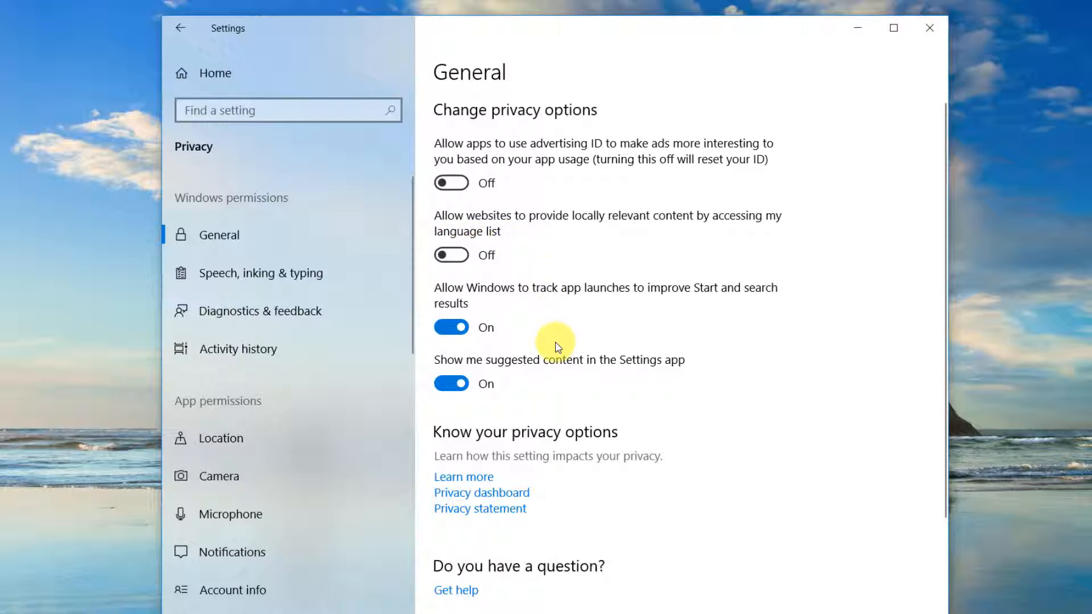
left_click(451, 328)
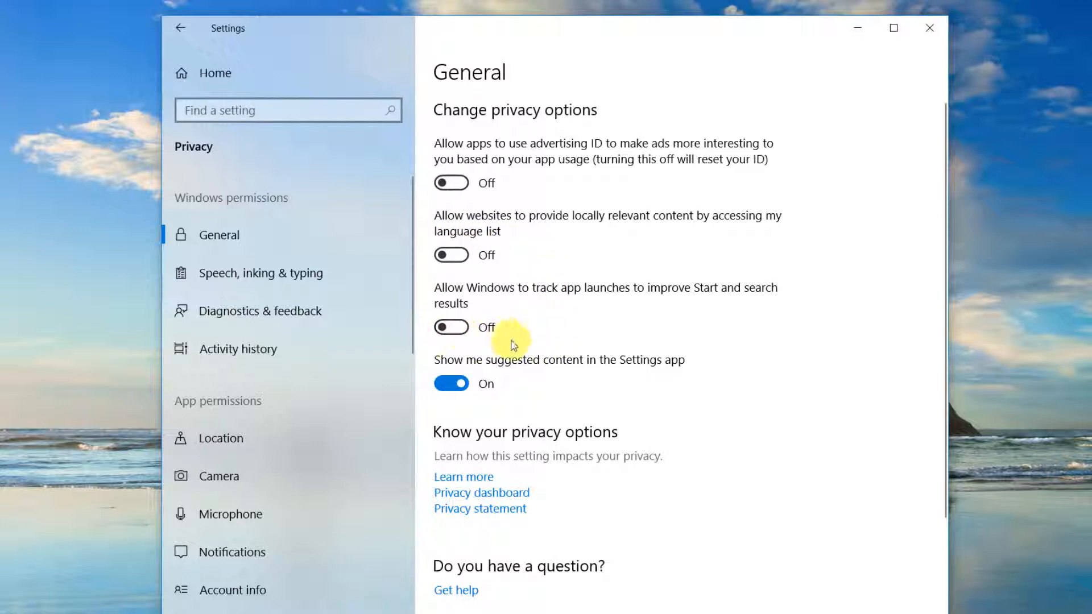
left_click(452, 383)
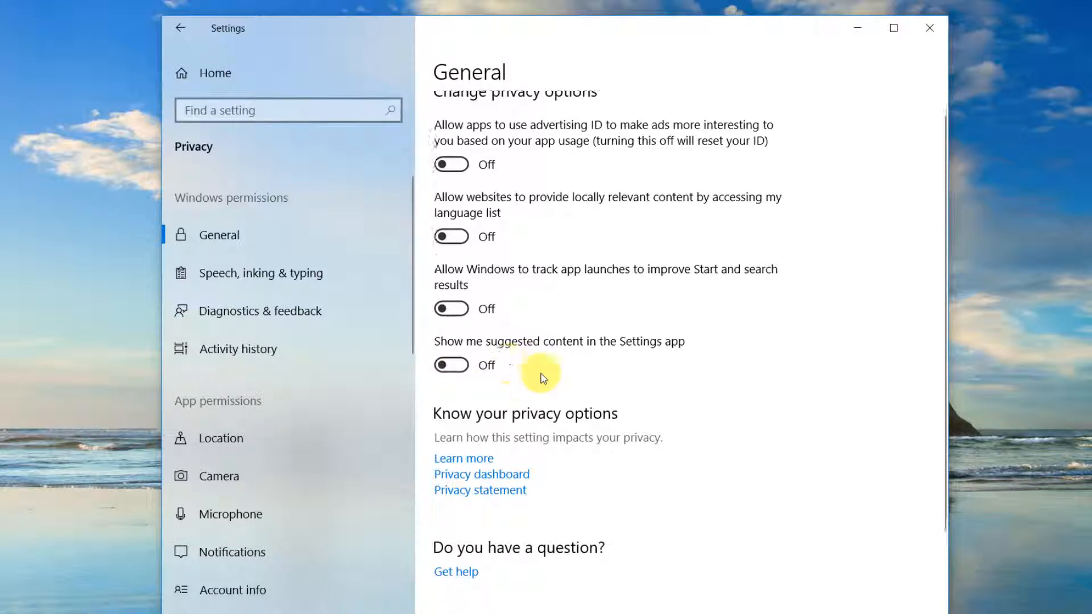
On Speech, inking & typing, request turning off speech services and typing suggestions
left_click(261, 272)
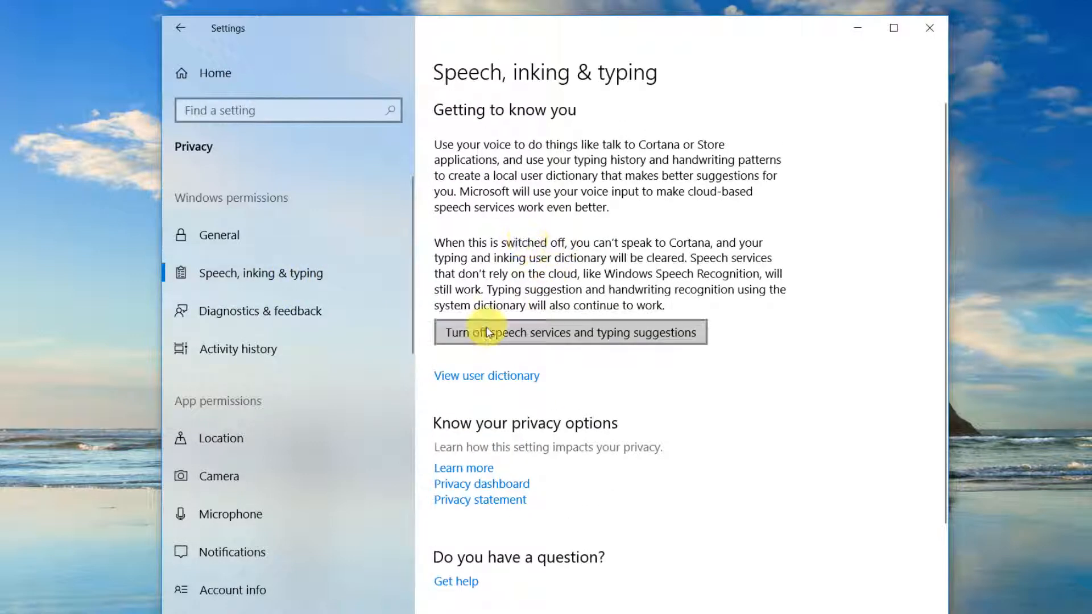
mouse_move(607, 174)
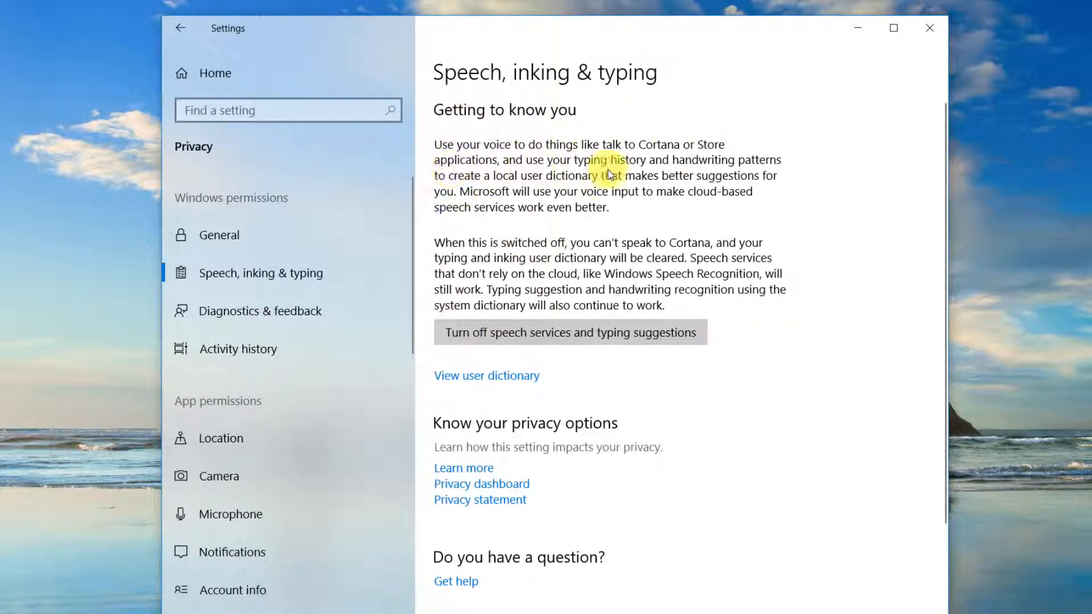
mouse_move(477, 265)
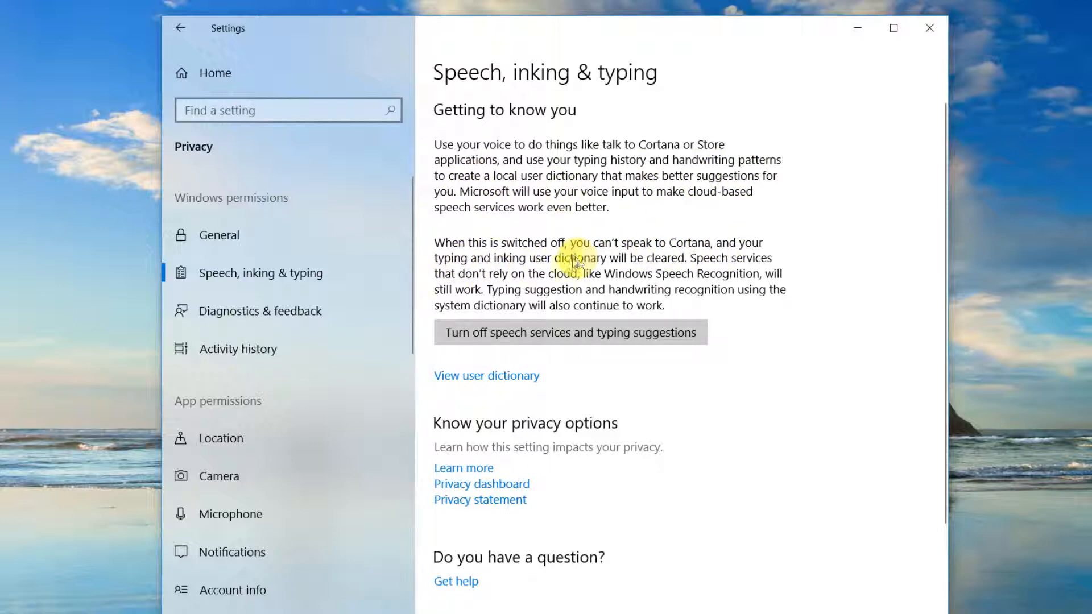
left_click(569, 332)
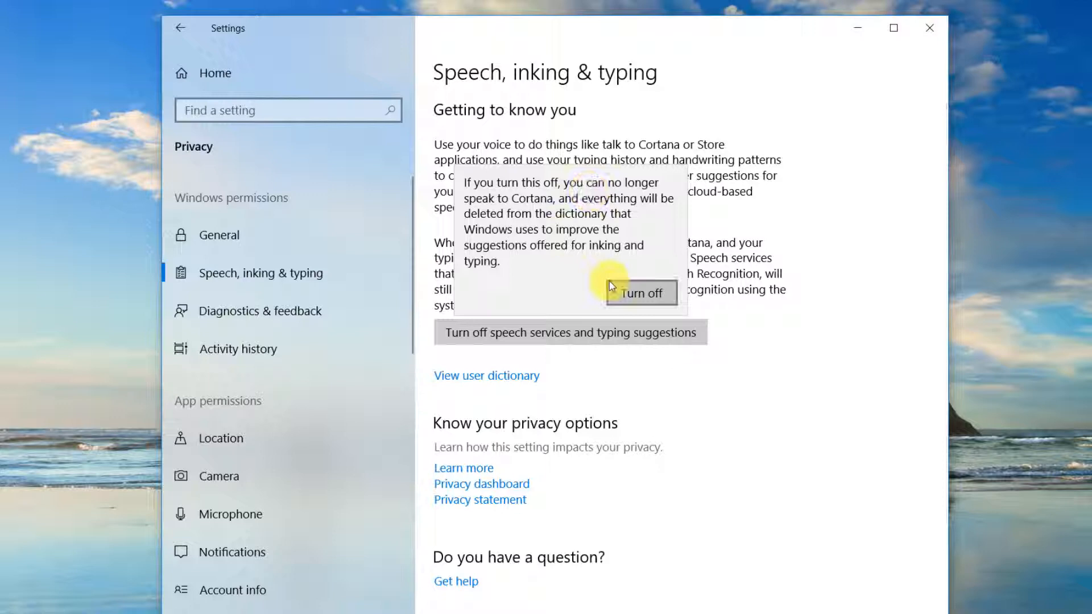
Confirm turning off speech services, then in Activity history stop Windows collecting activities from this PC
left_click(258, 310)
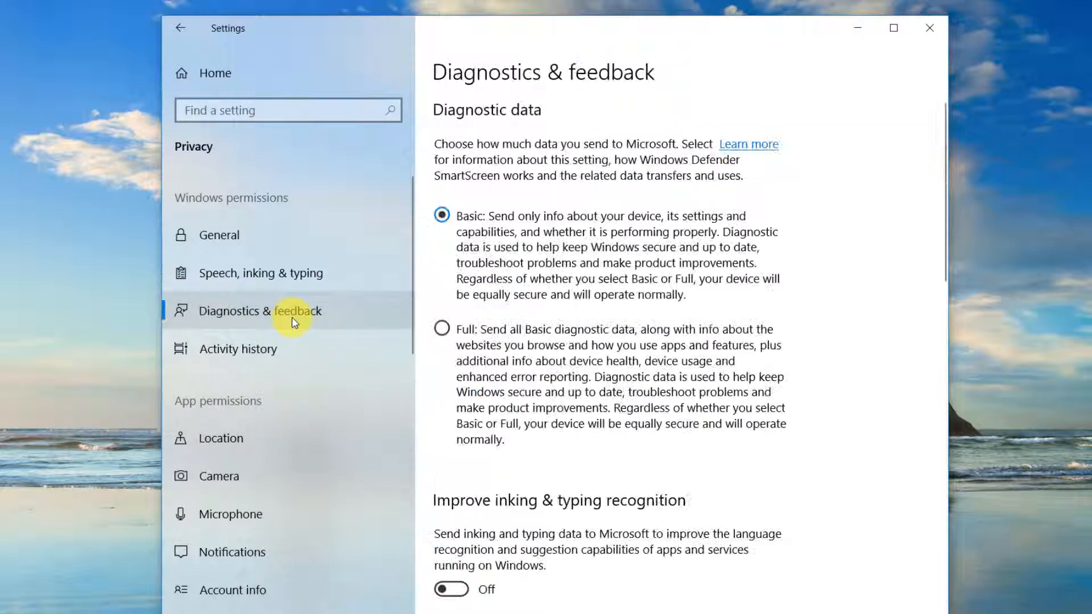
mouse_move(668, 175)
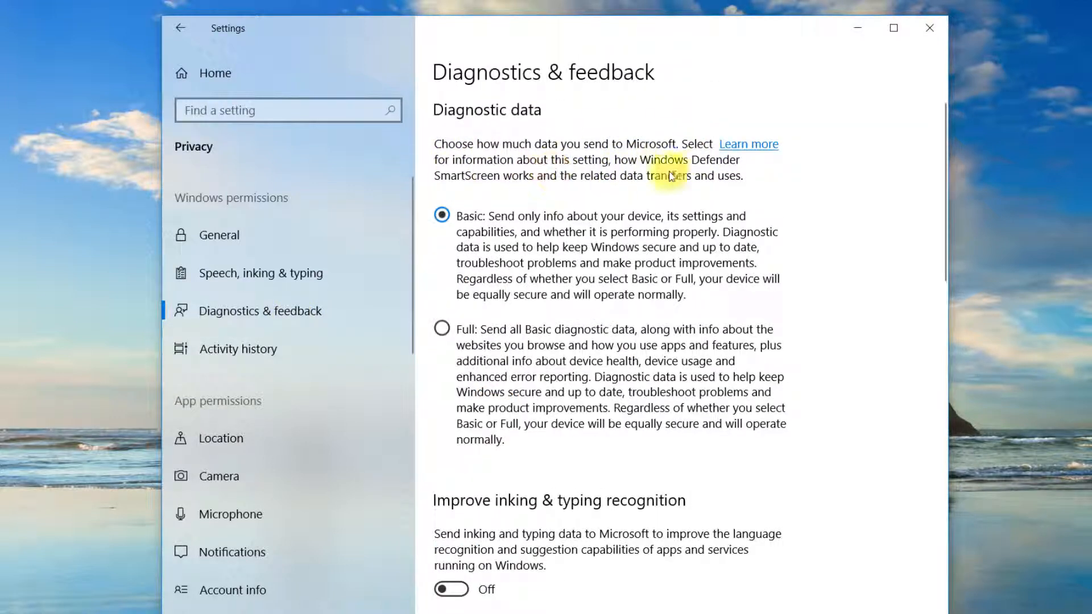
mouse_move(476, 336)
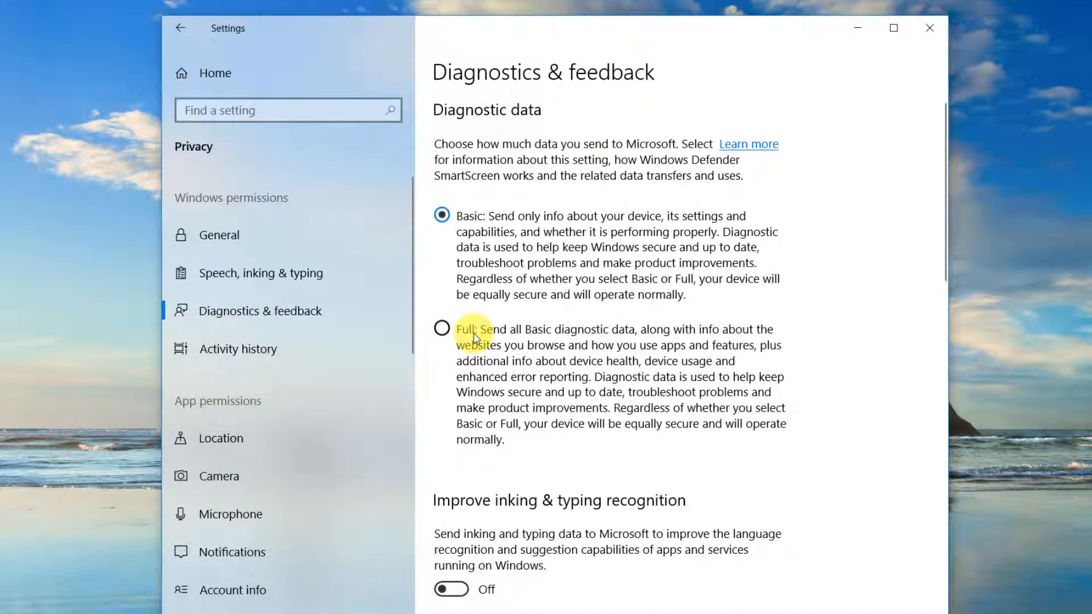
scroll("down", 3)
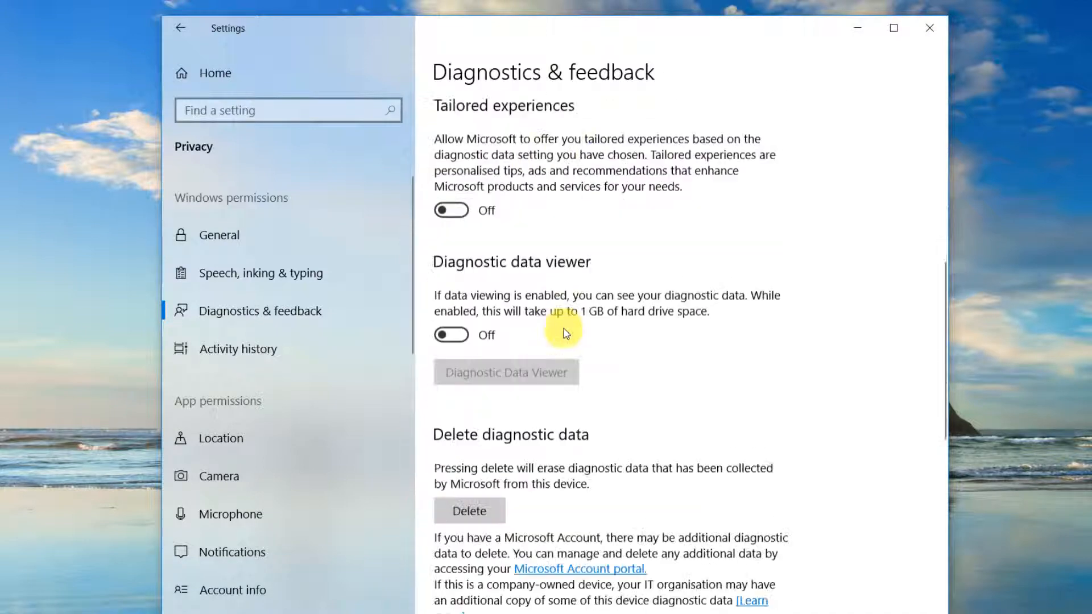
left_click(238, 348)
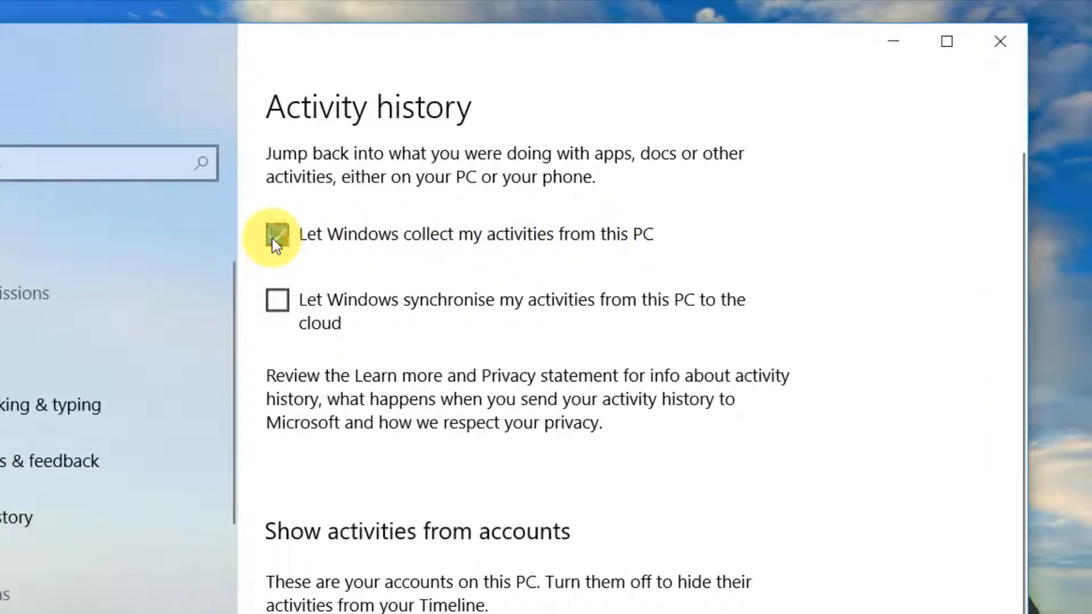
left_click(277, 233)
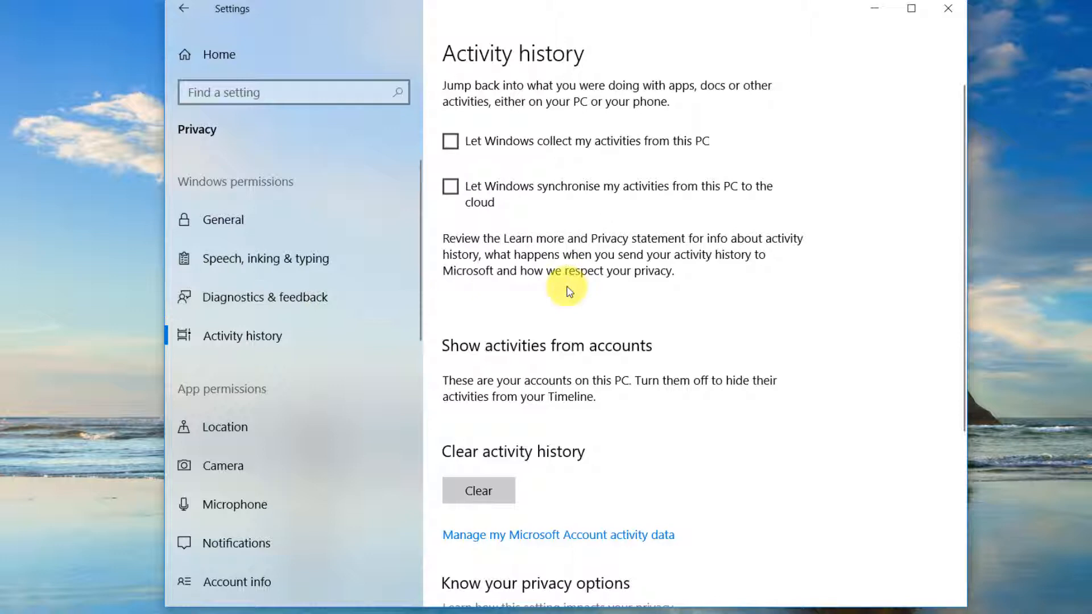
scroll("down", 3)
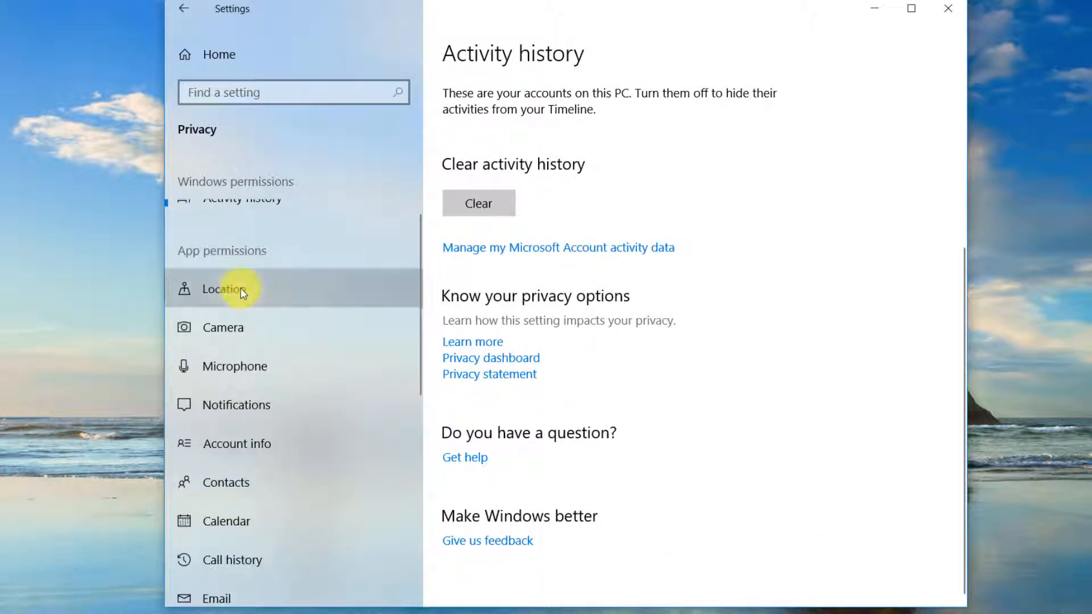
On the Location page, switch the location service and location for this device off
left_click(225, 288)
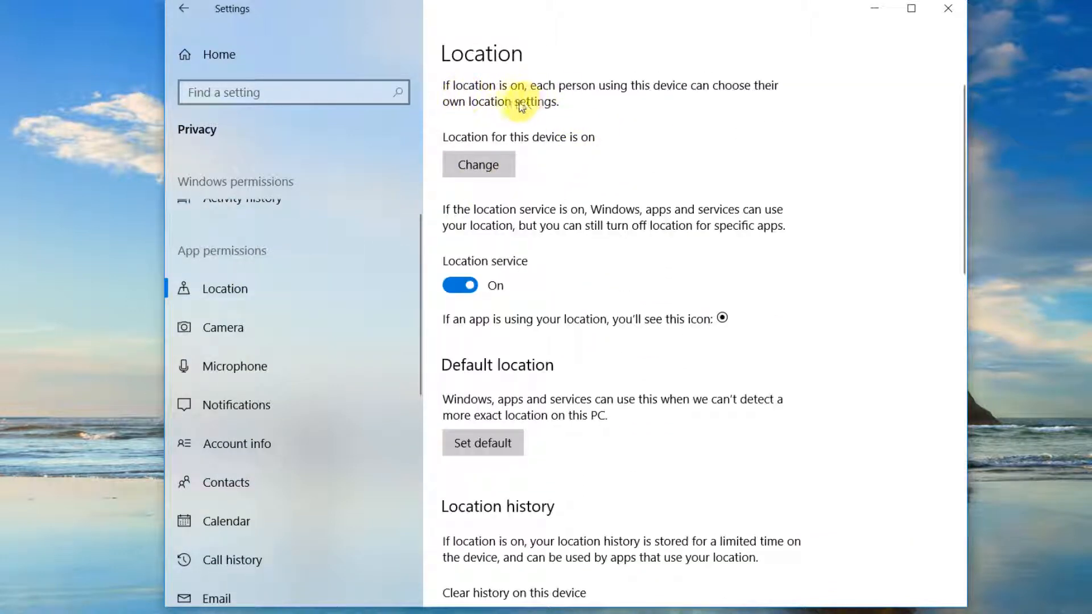
mouse_move(551, 228)
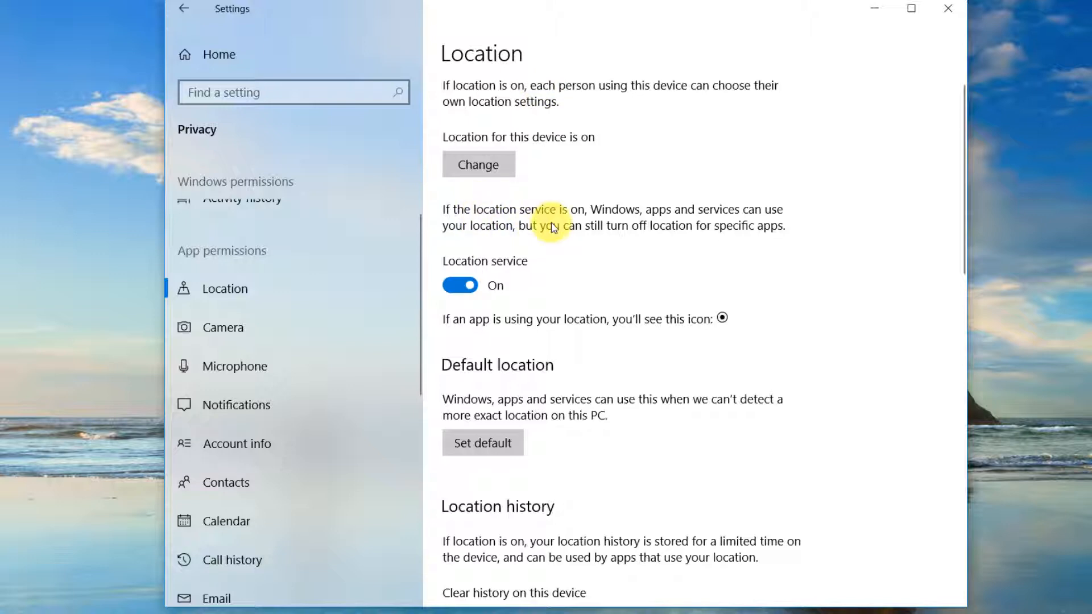
left_click(459, 285)
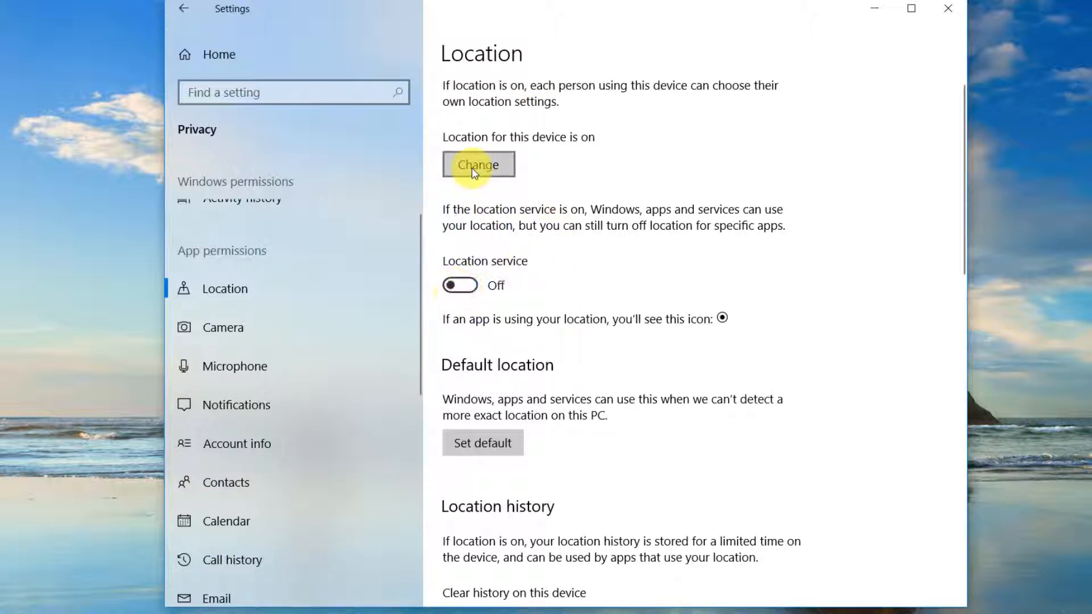
scroll("down", 3)
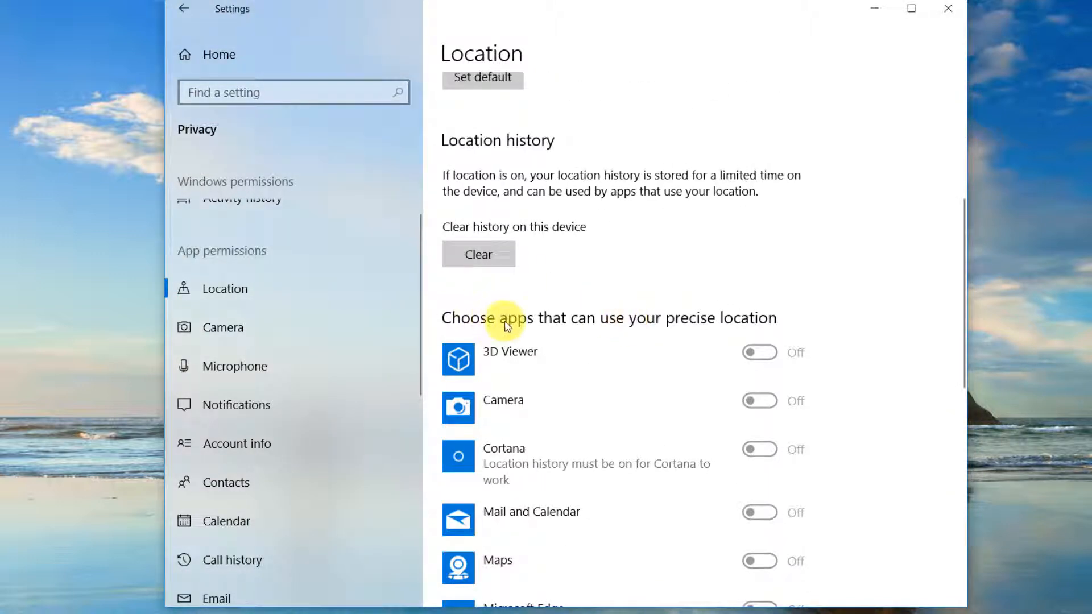
scroll("up", 3)
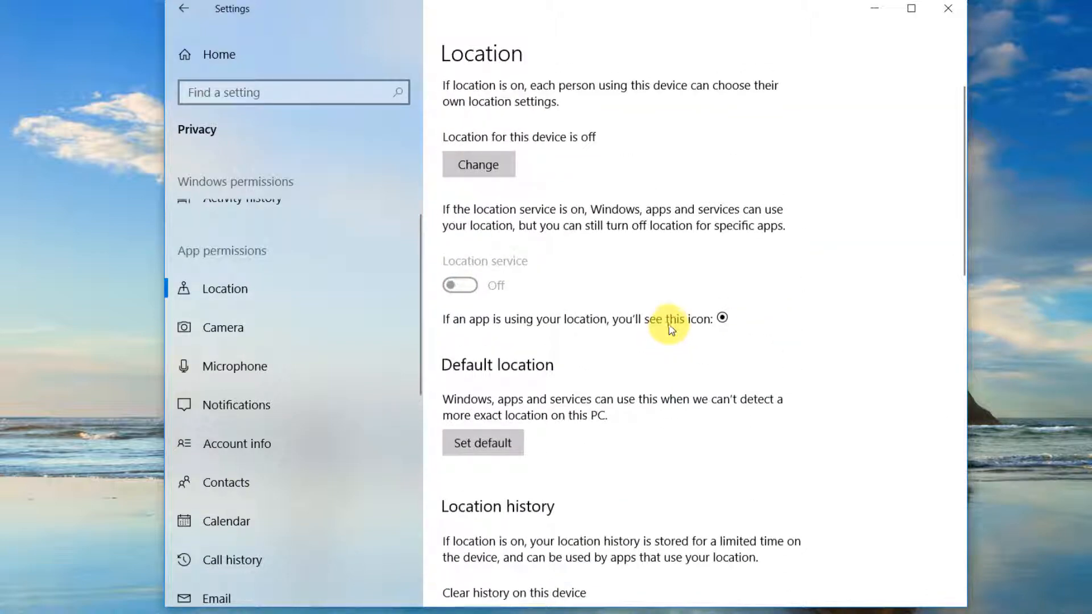
On the Camera page, switch off app camera access and camera access for the whole device
left_click(223, 327)
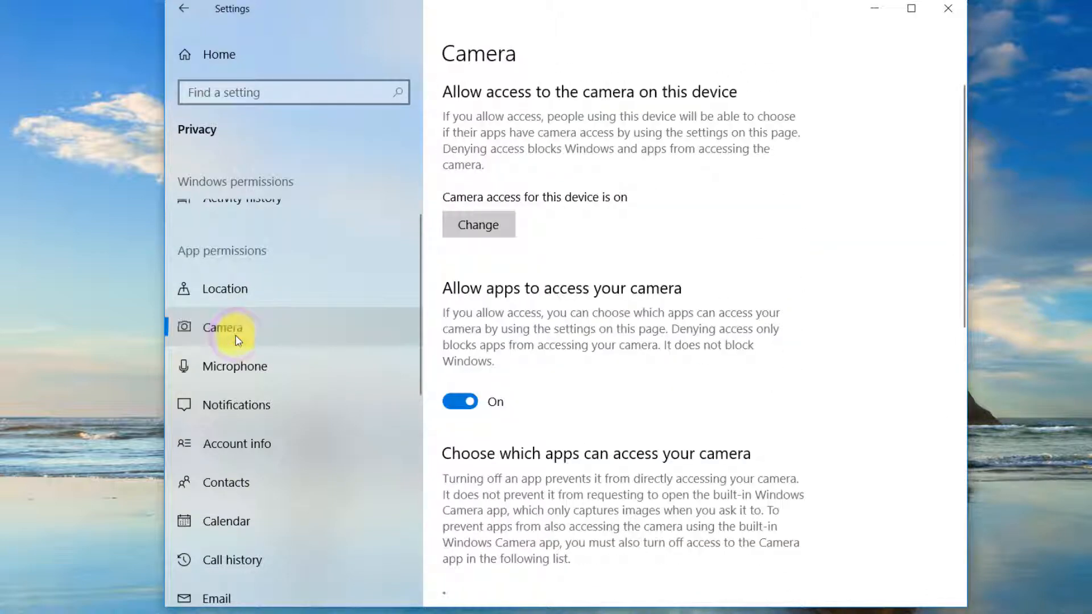
scroll("down", 3)
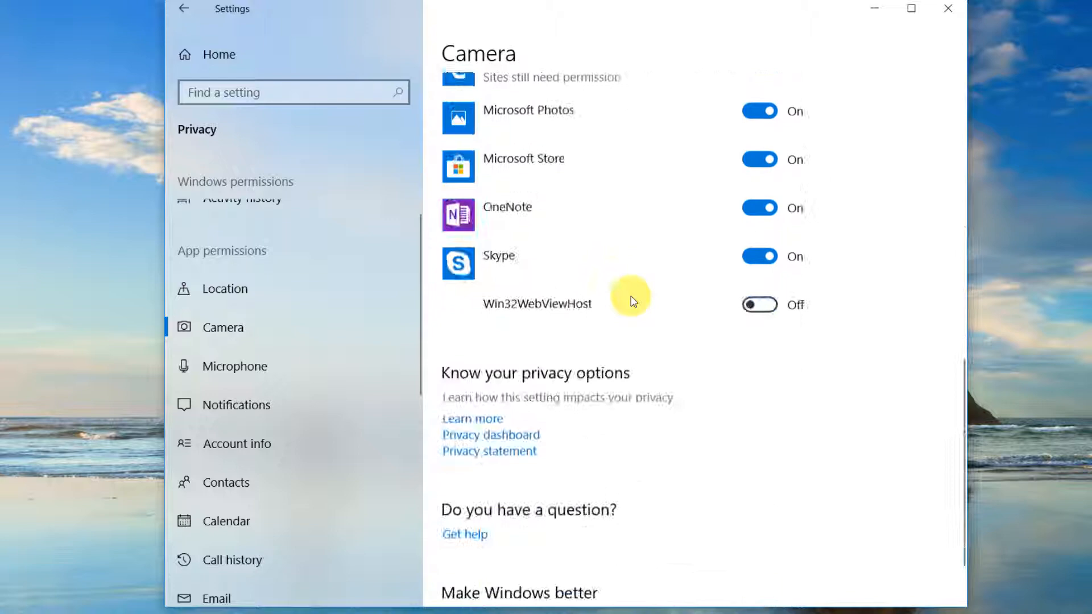
scroll("up", 3)
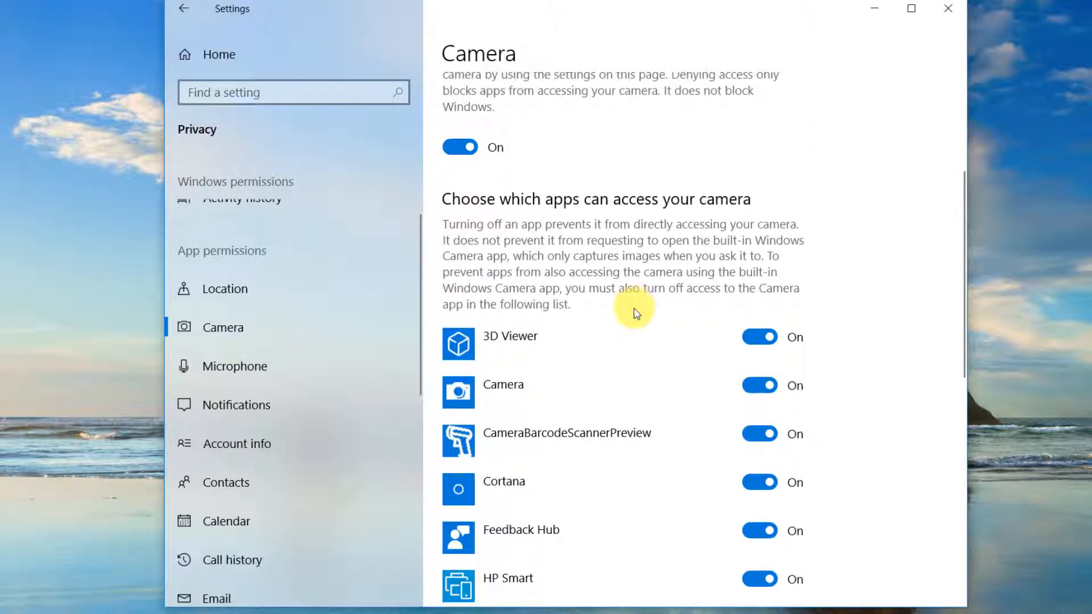
scroll("up", 3)
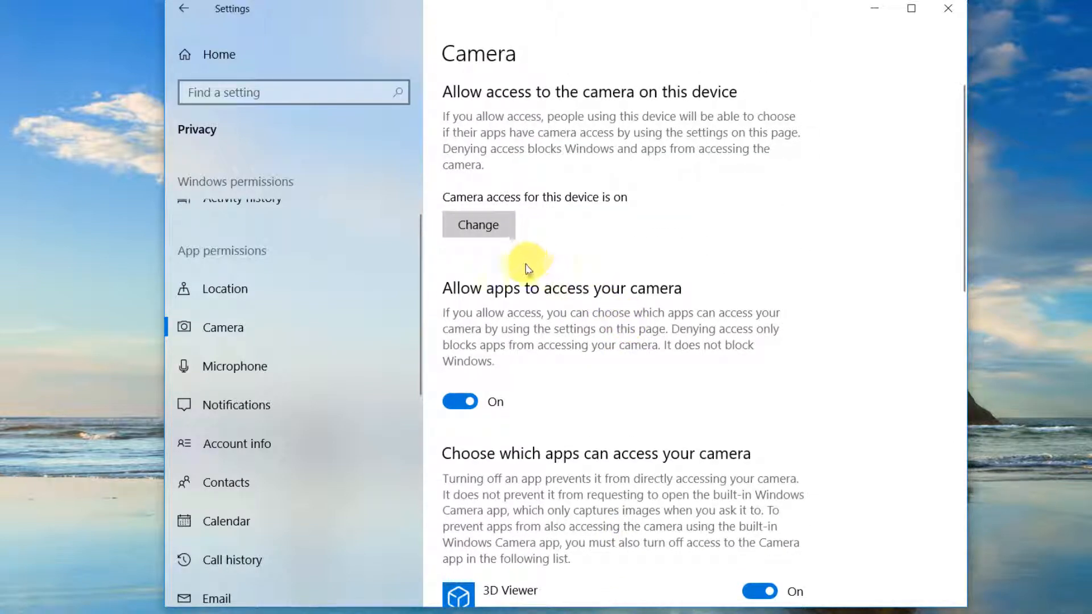
left_click(459, 401)
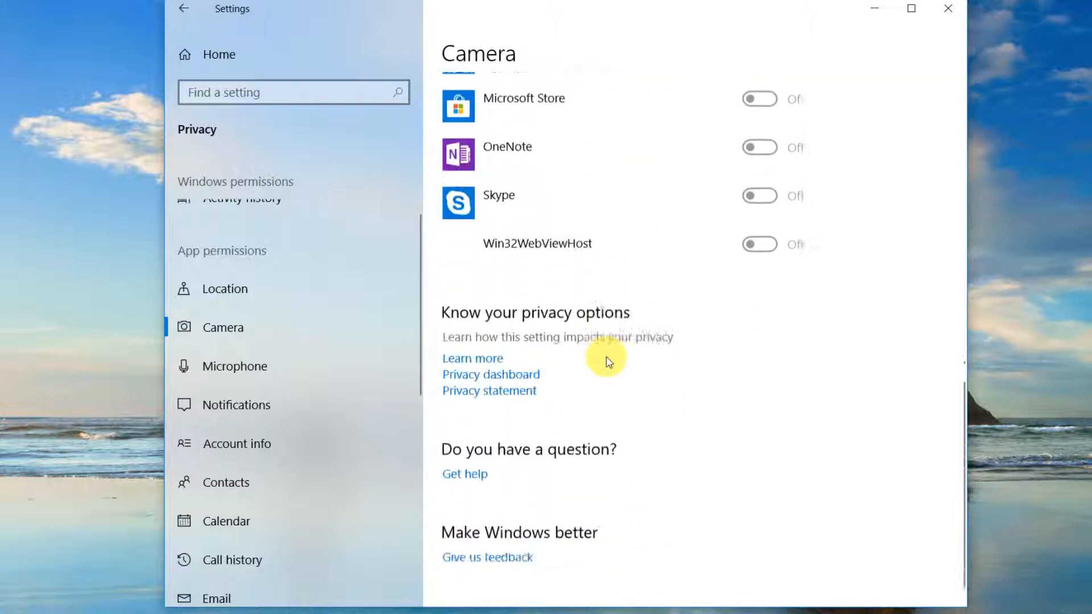
scroll("up", 3)
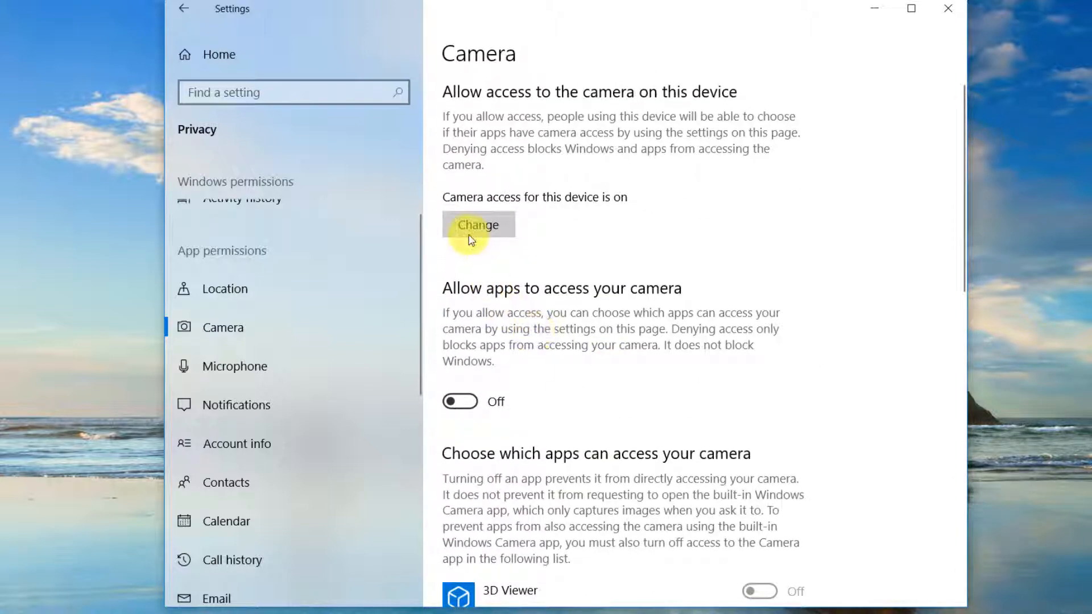
left_click(479, 224)
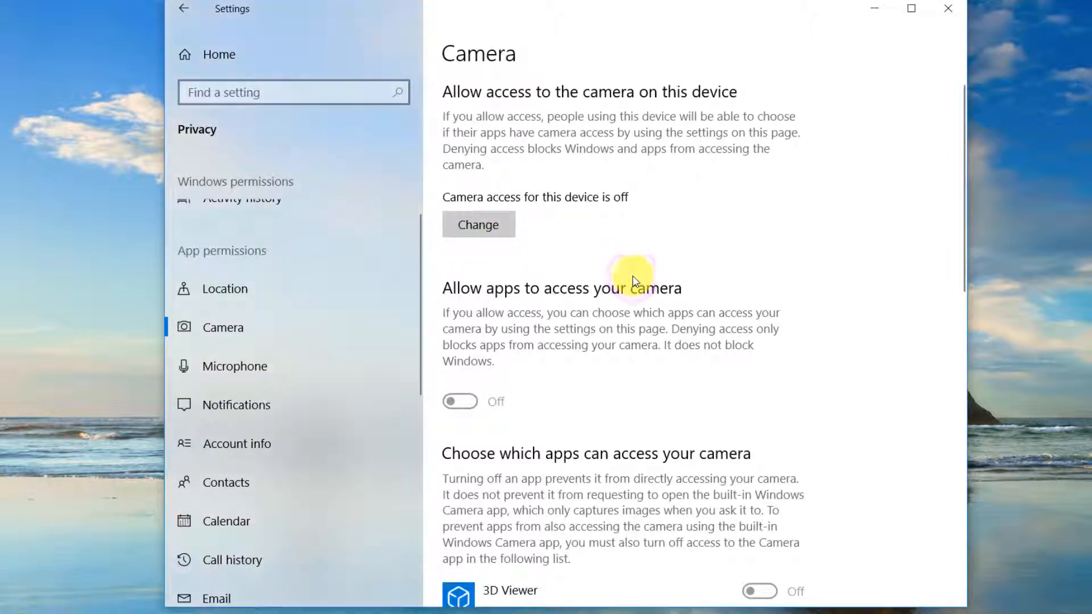
On the Microphone page, switch off microphone access for apps and the whole device
left_click(232, 365)
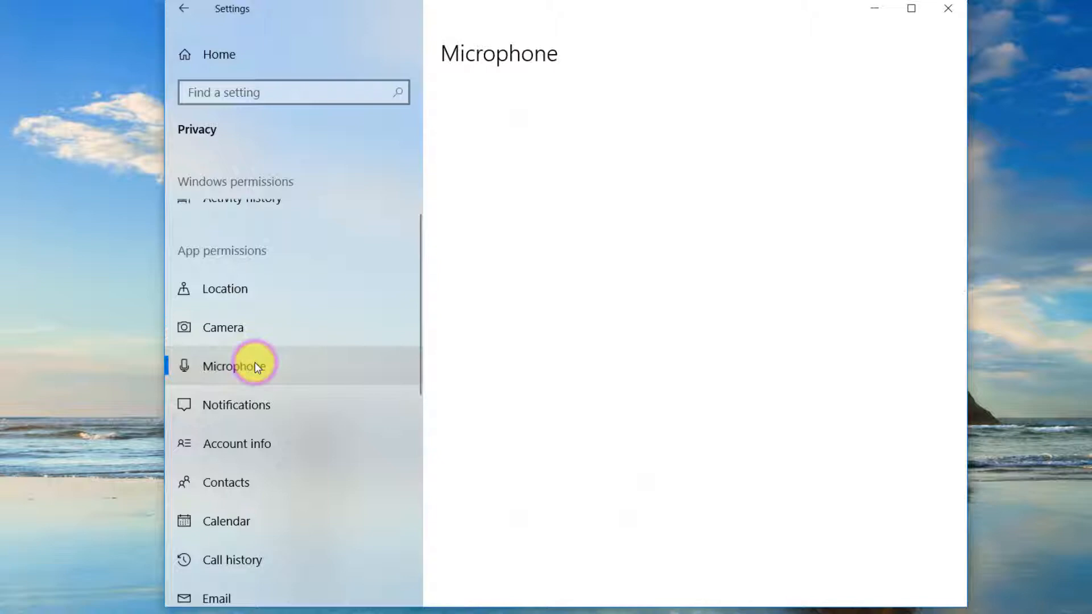
scroll("down", 3)
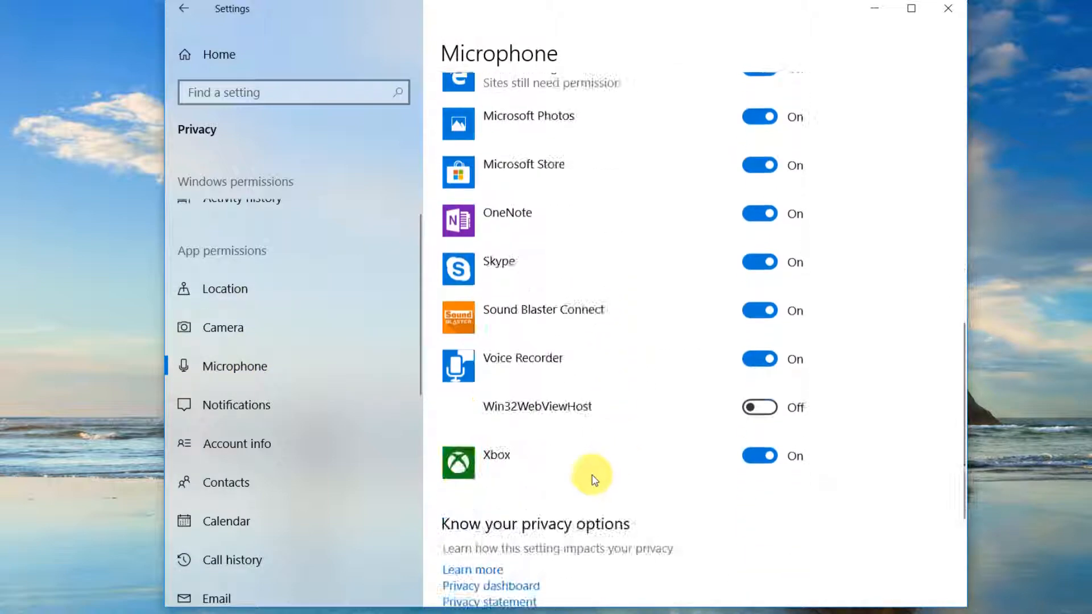
scroll("up", 3)
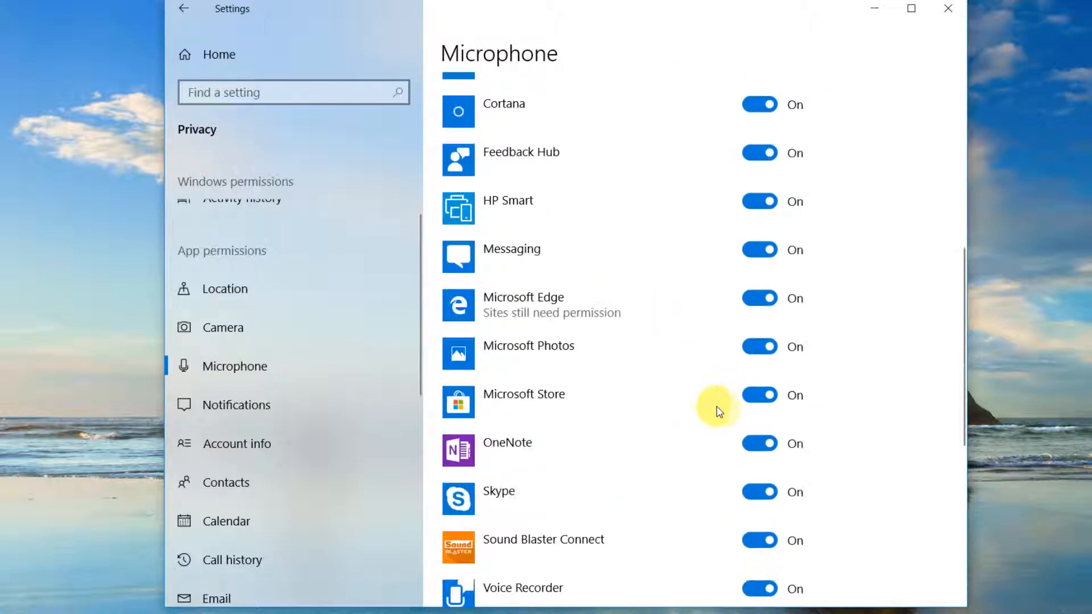
scroll("up", 3)
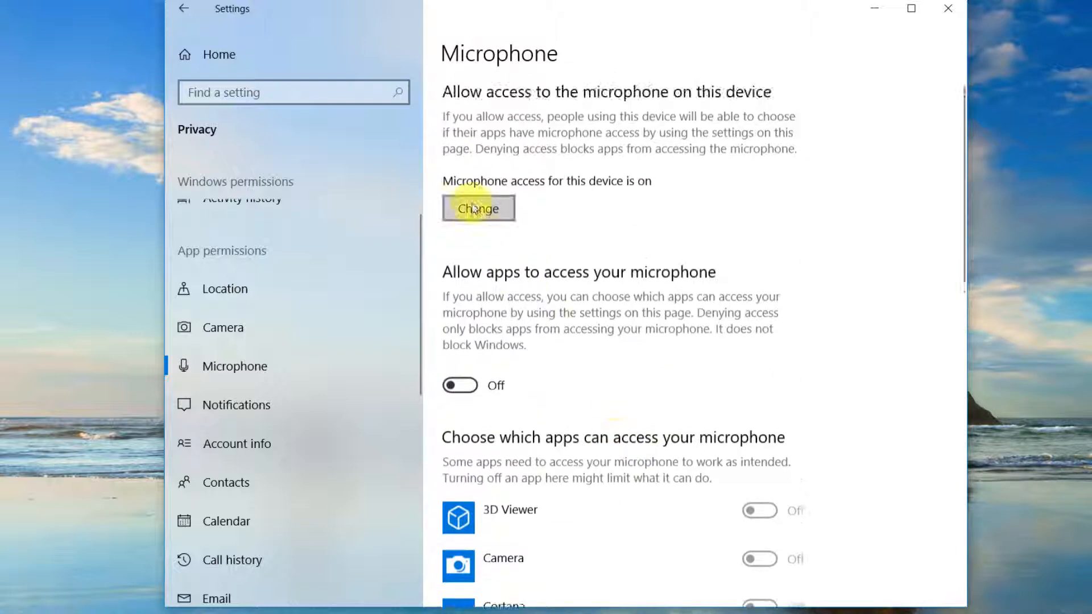
left_click(479, 208)
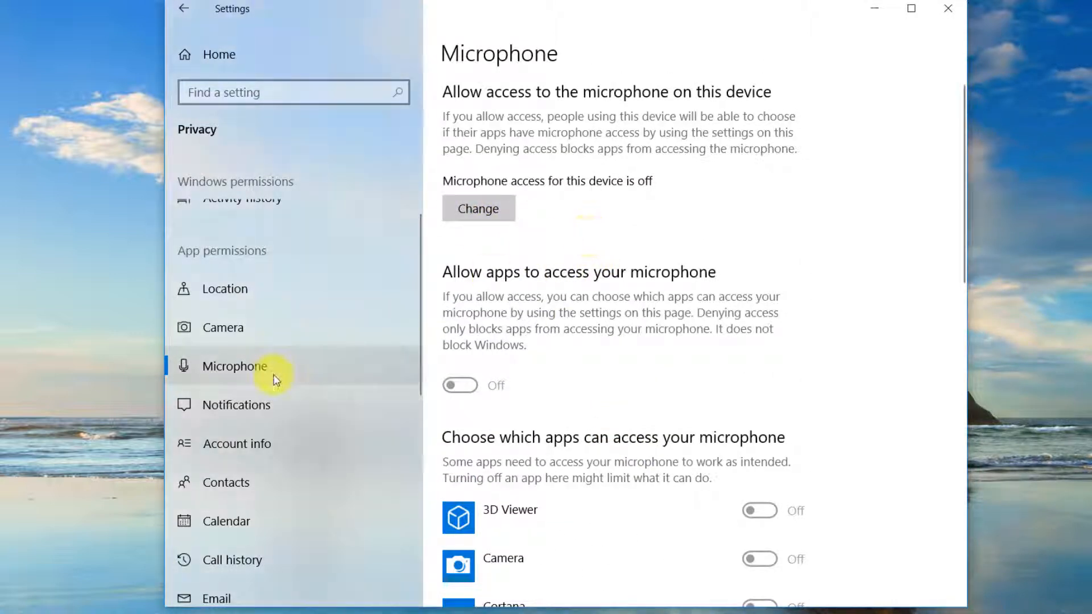
On the Notifications page, switch off apps' access to notifications
left_click(235, 405)
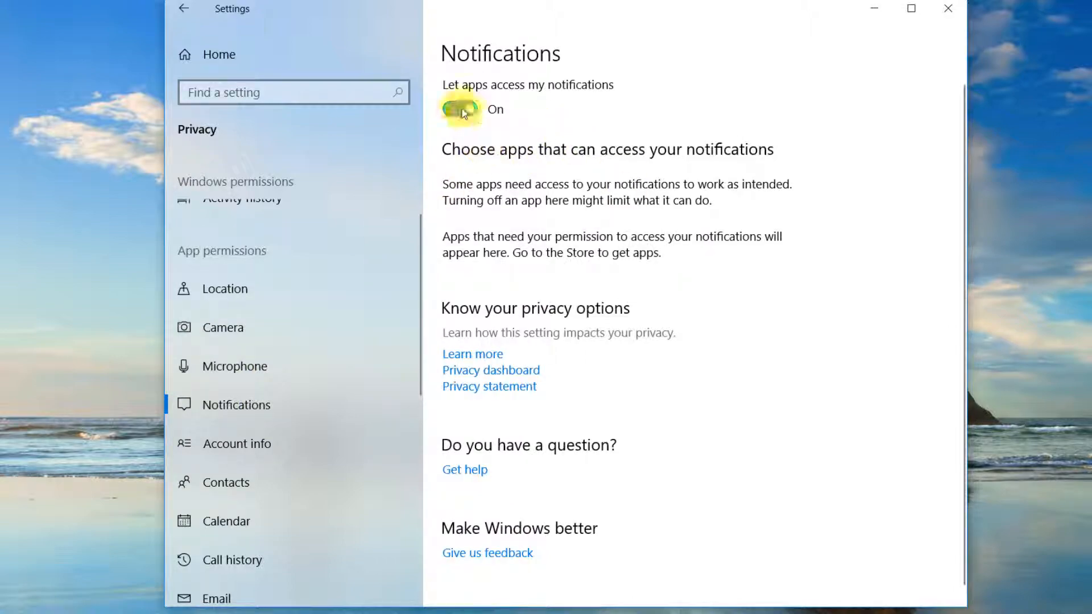
left_click(237, 443)
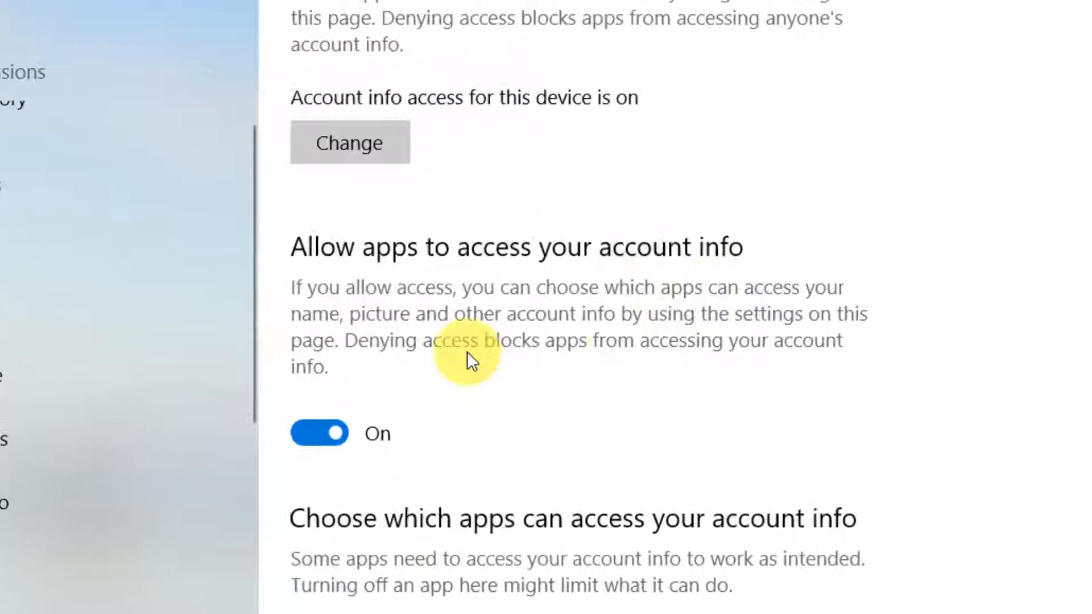
mouse_move(512, 368)
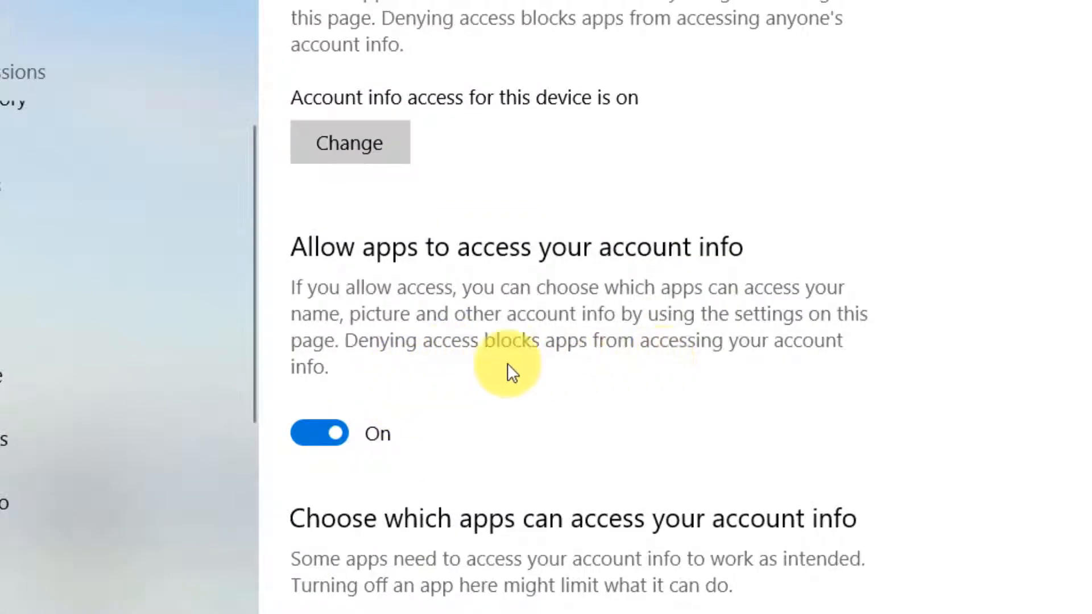
On the Account info page, switch off app access and account info access for this device
scroll("down", 3)
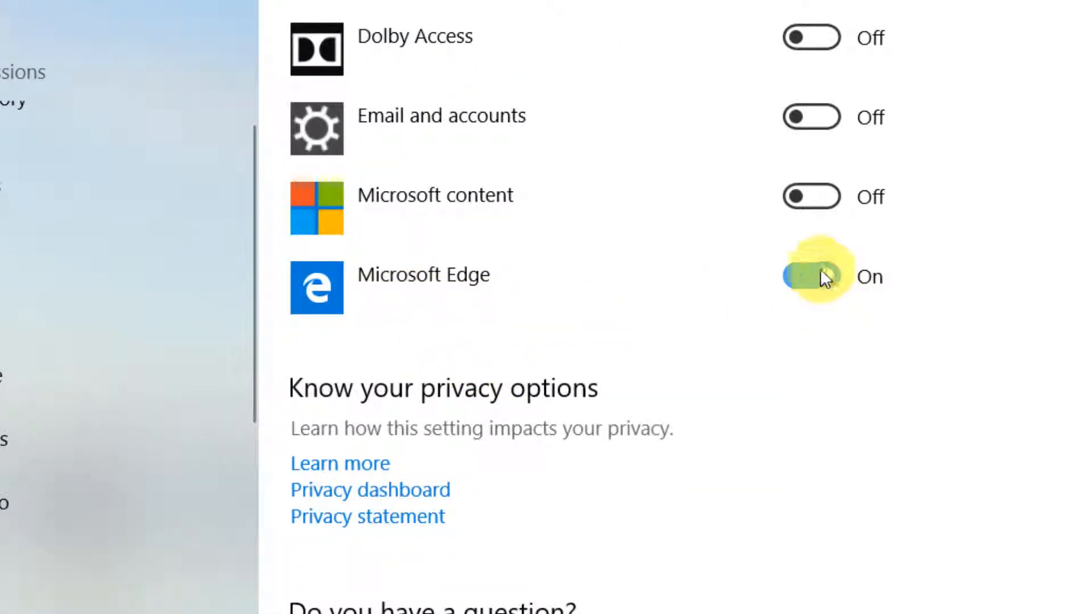
scroll("up", 3)
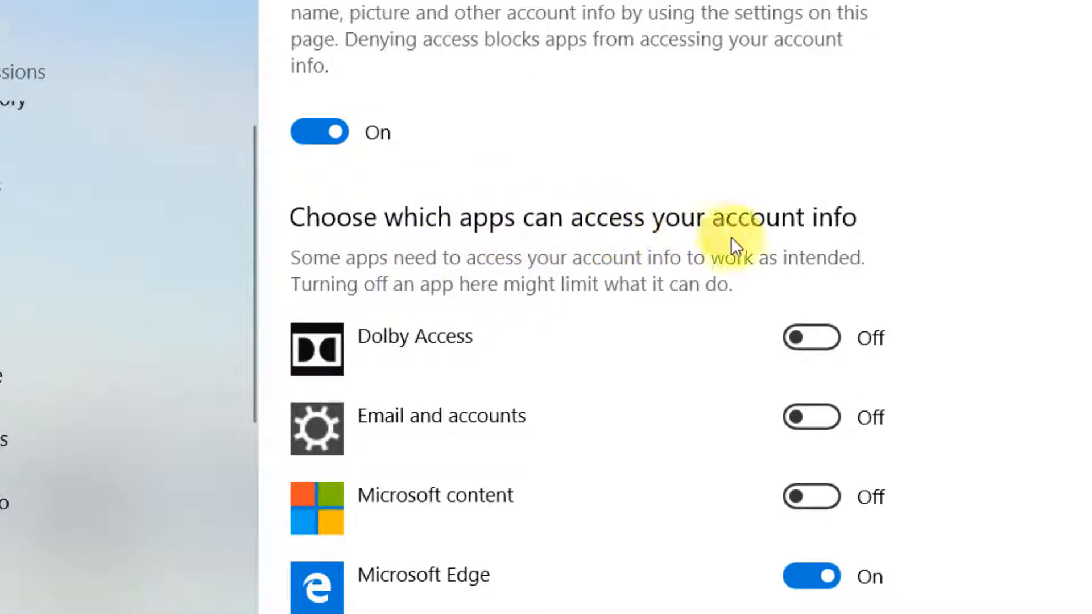
scroll("up", 3)
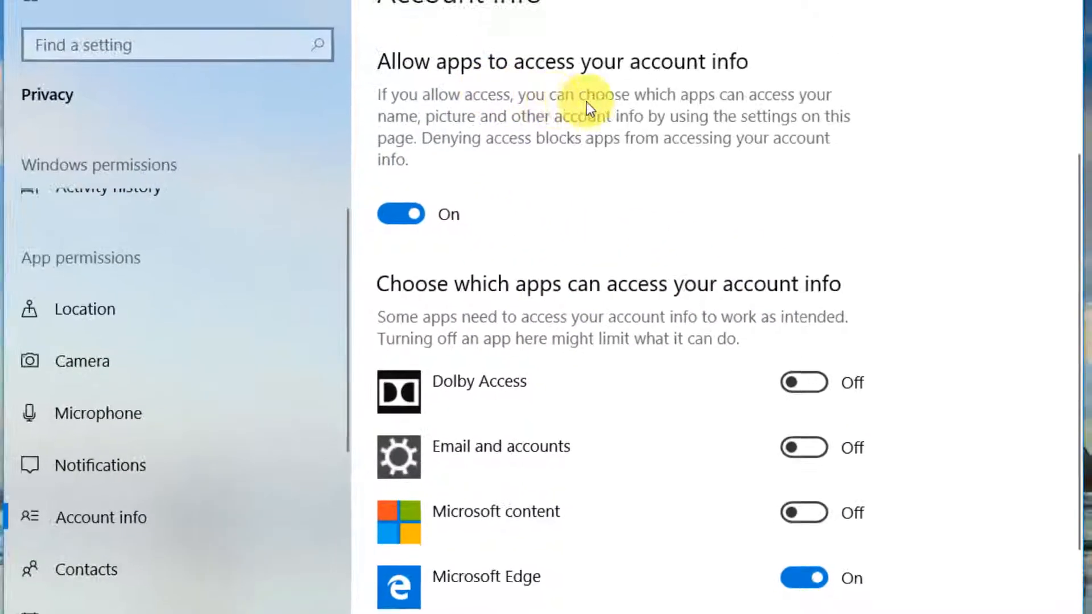
mouse_move(525, 137)
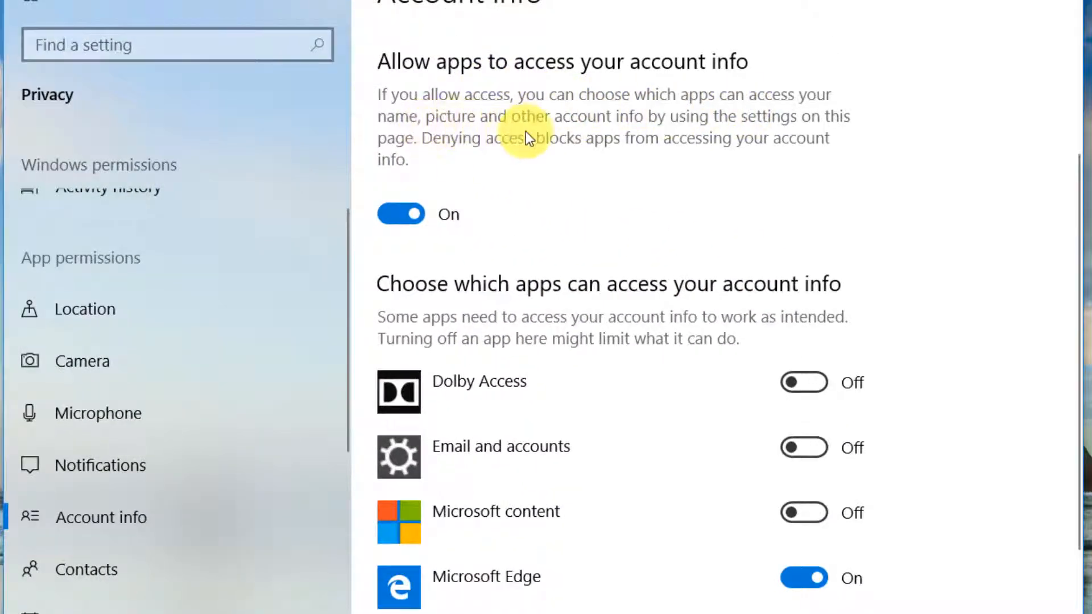
mouse_move(547, 179)
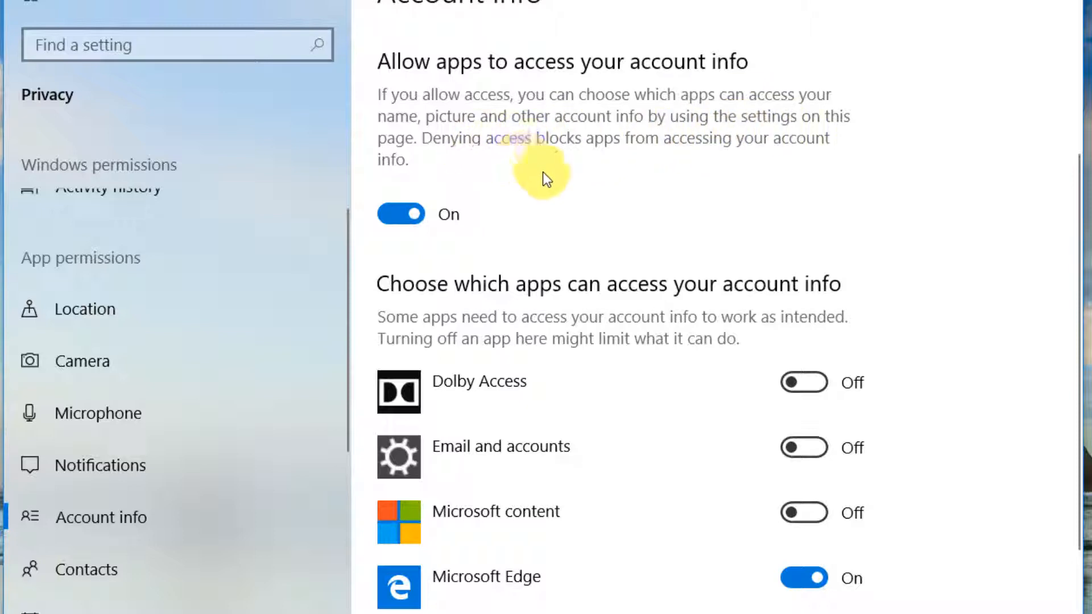
left_click(400, 214)
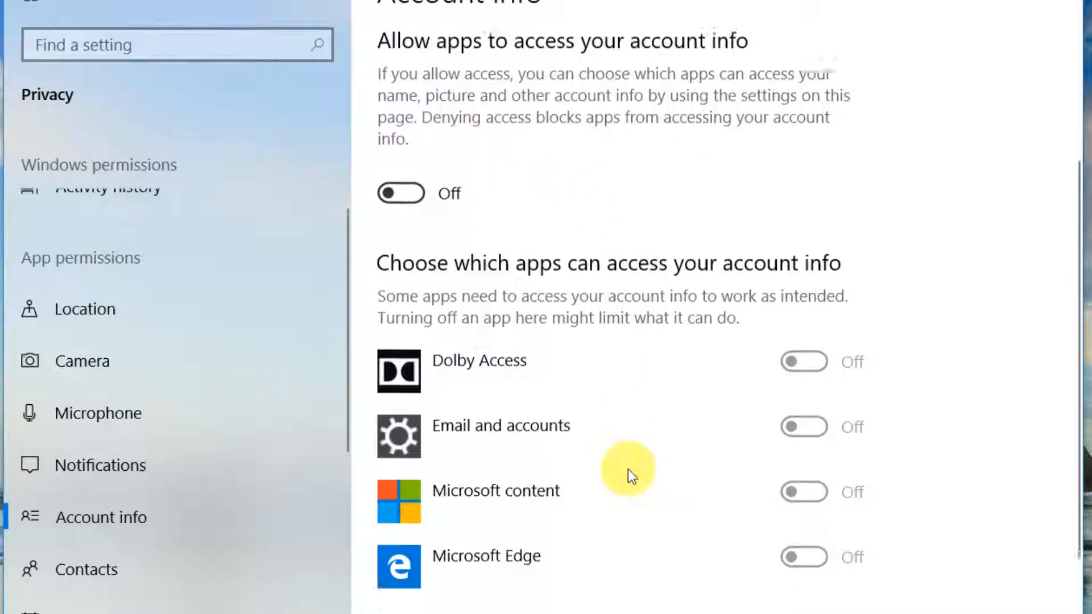
scroll("up", 3)
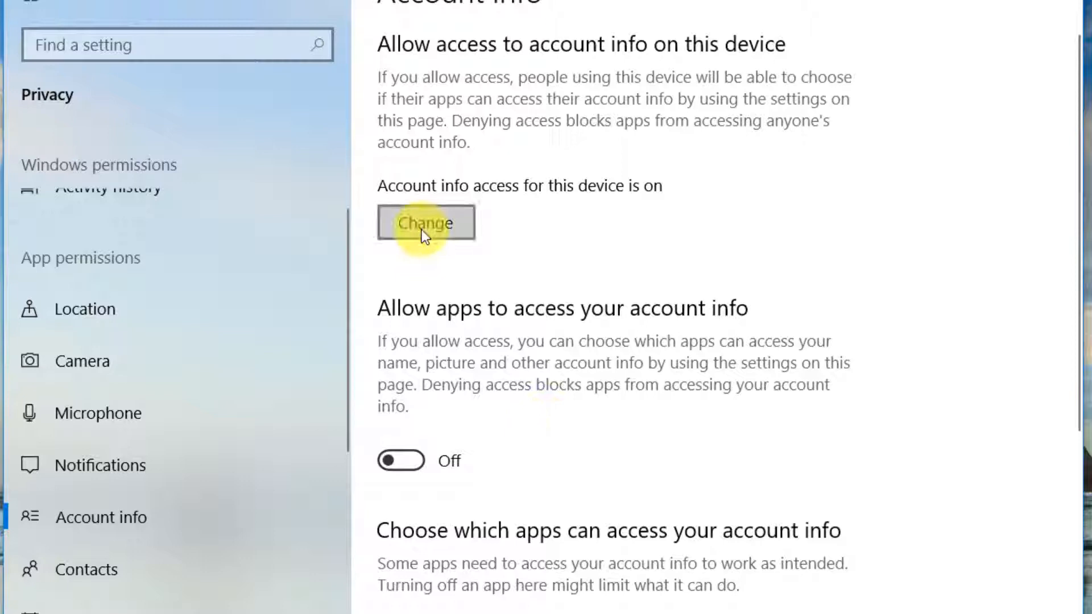
left_click(425, 223)
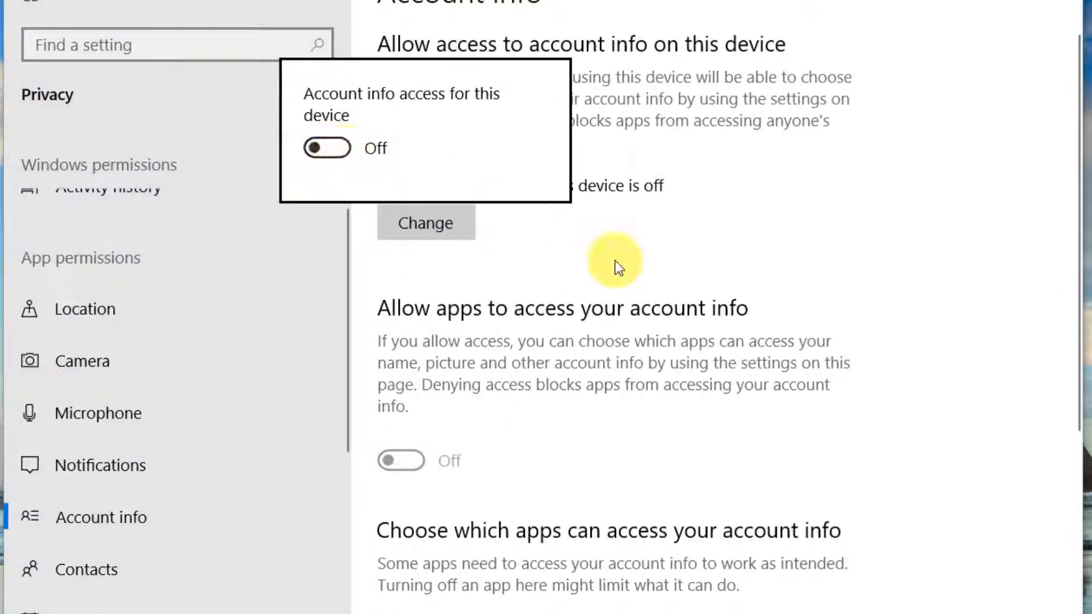
On the Contacts page, switch off app contact access and contacts access for the whole device
left_click(87, 568)
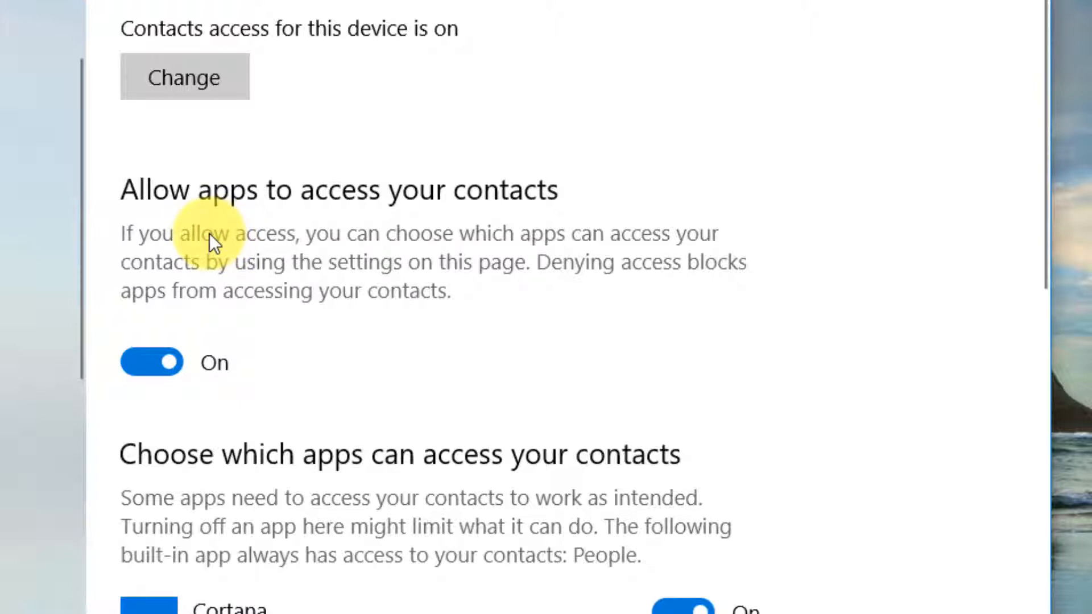
left_click(151, 362)
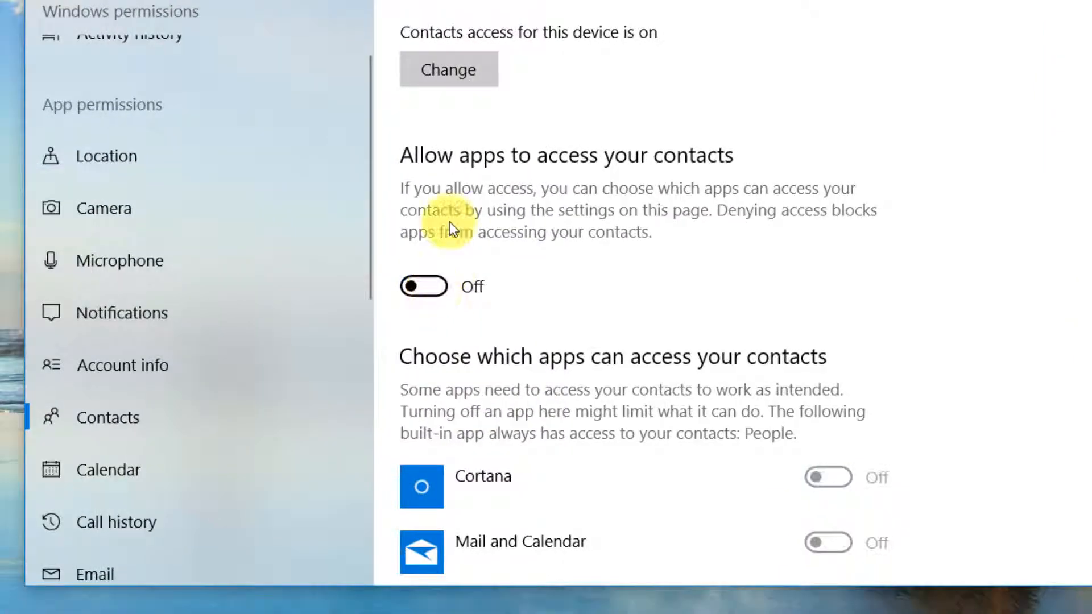
scroll("down", 3)
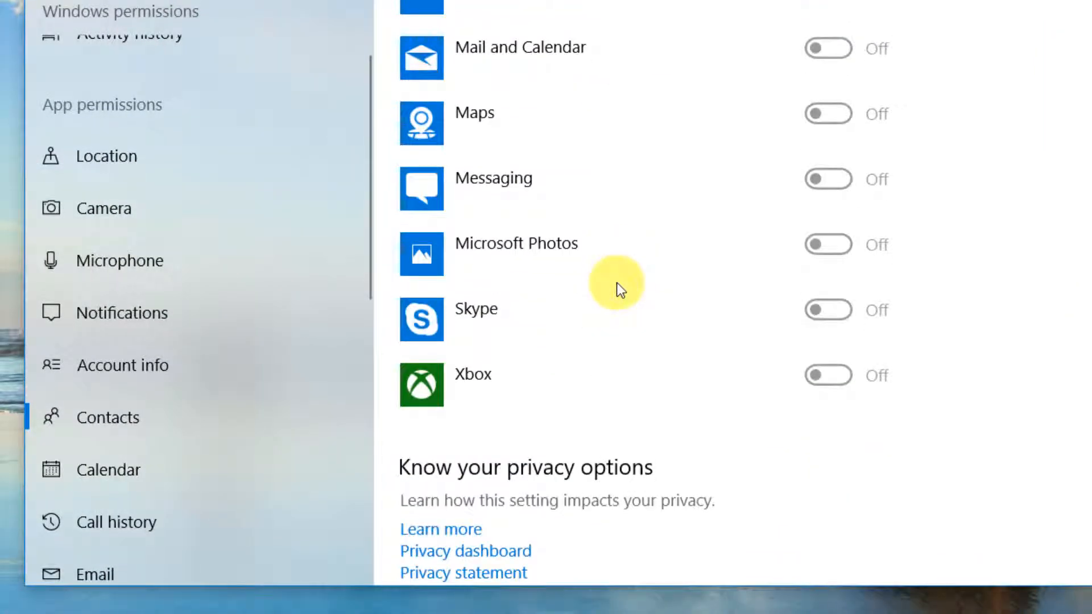
scroll("up", 3)
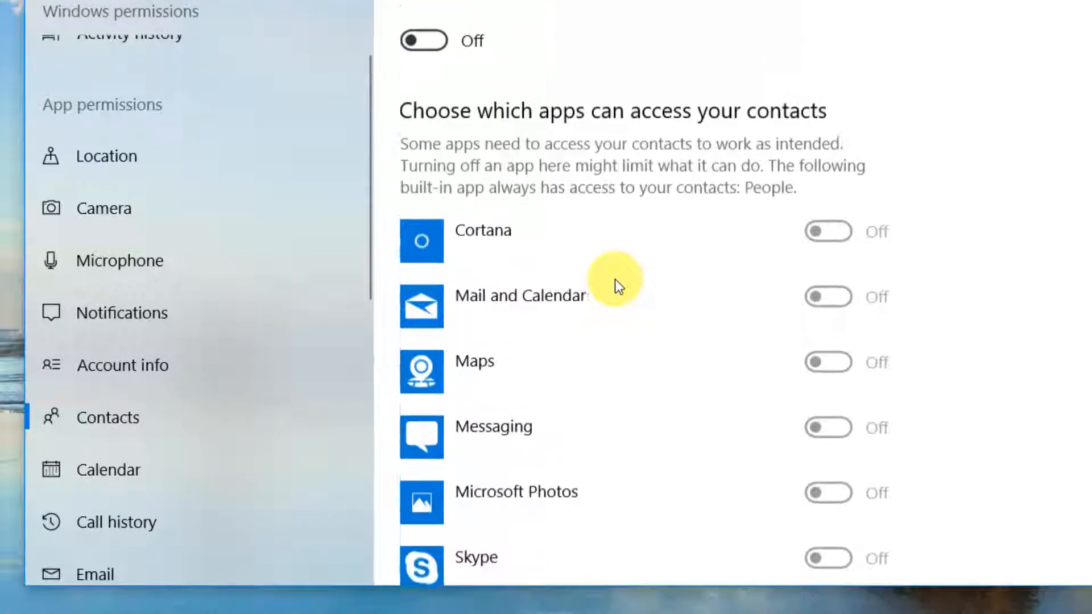
scroll("up", 3)
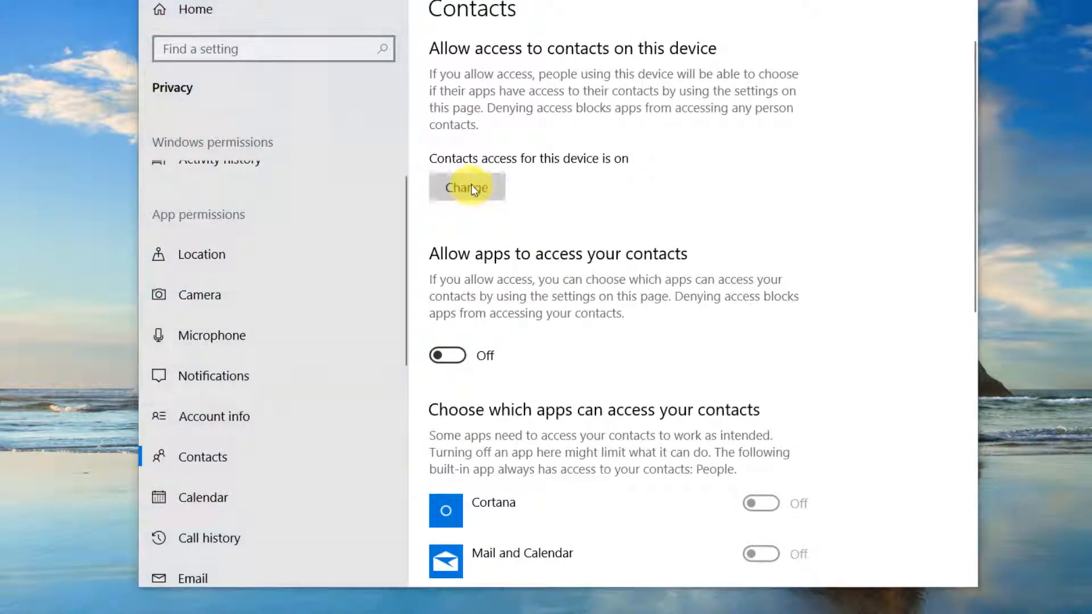
left_click(466, 186)
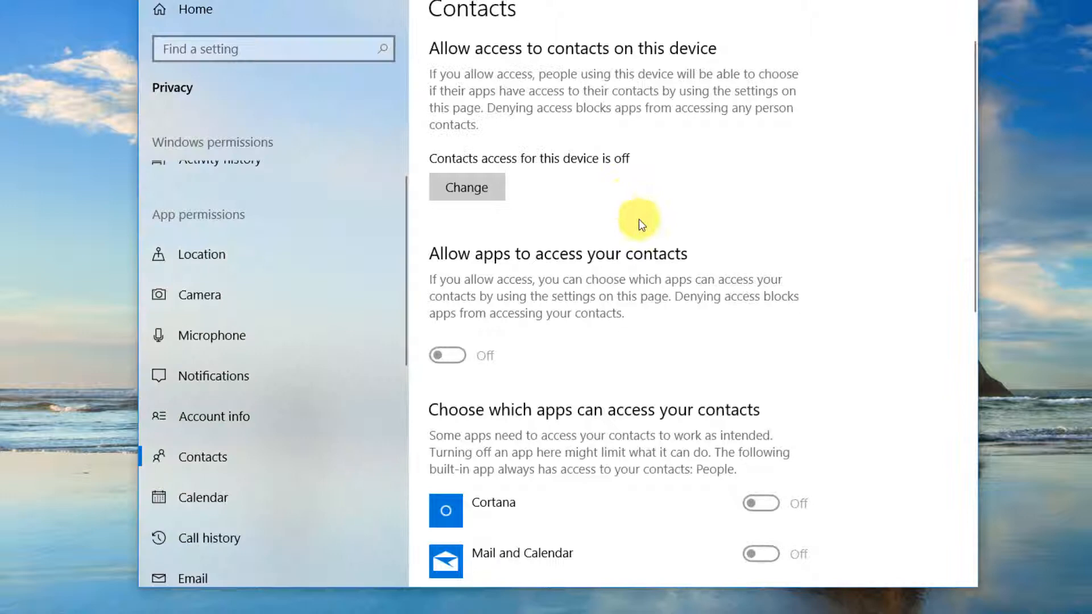
scroll("down", 3)
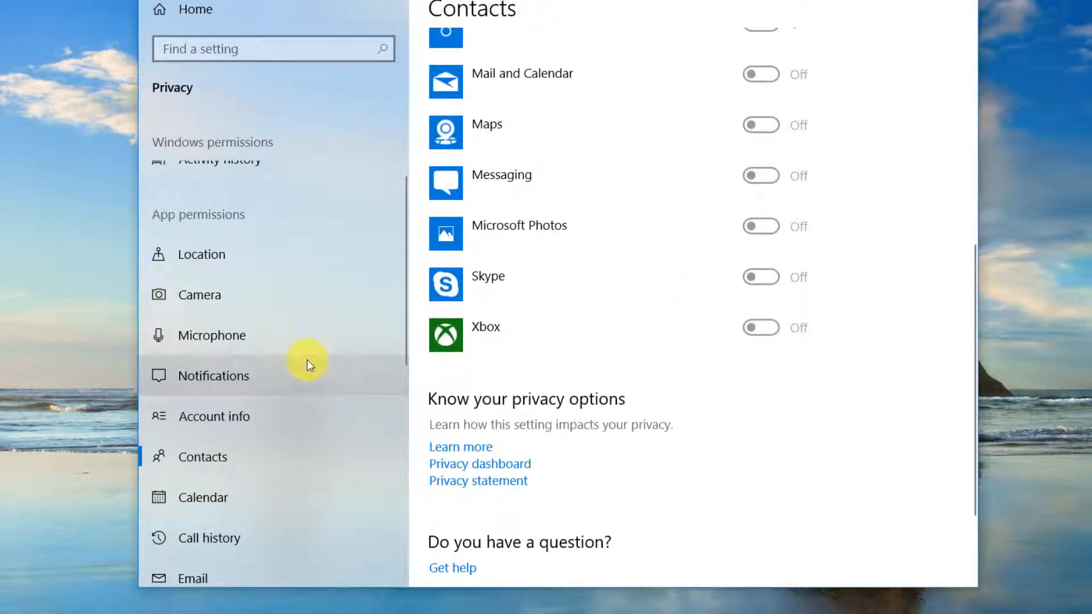
On the Calendar page, switch calendar access for this device off via Change
left_click(204, 497)
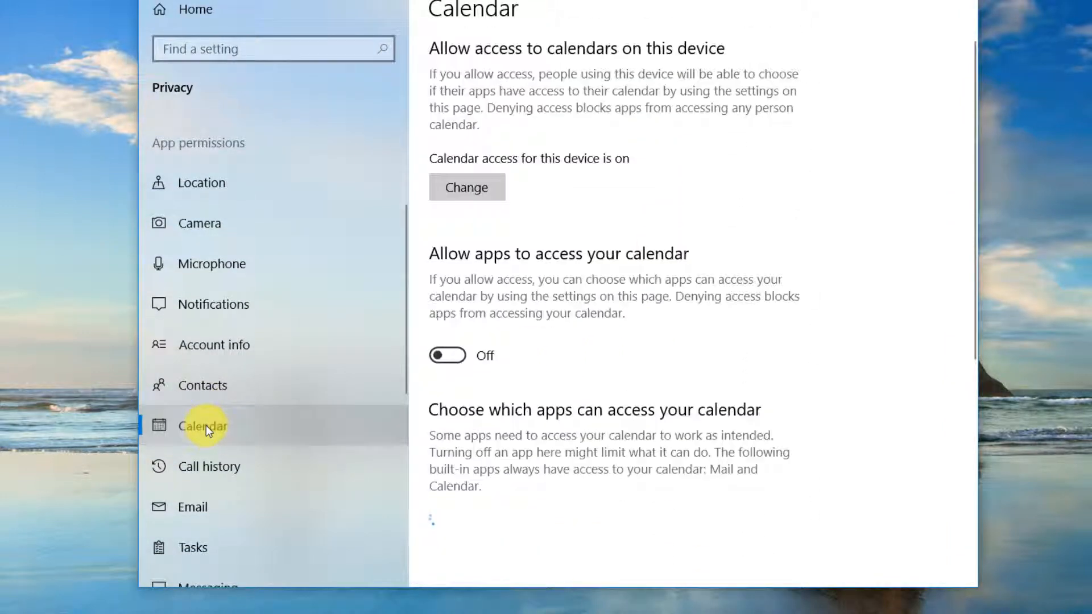
mouse_move(659, 308)
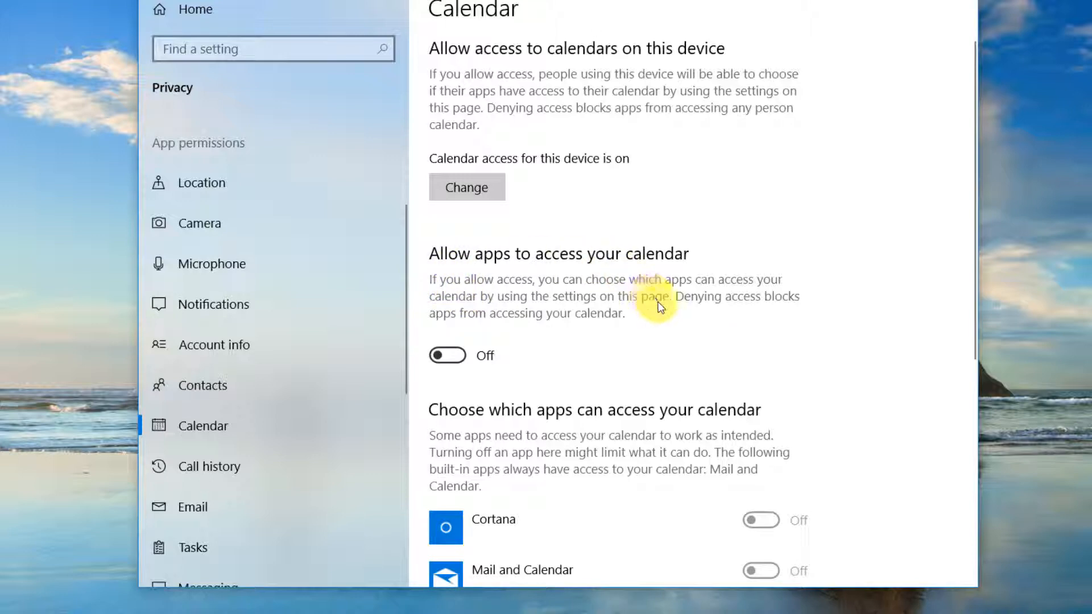
scroll("down", 3)
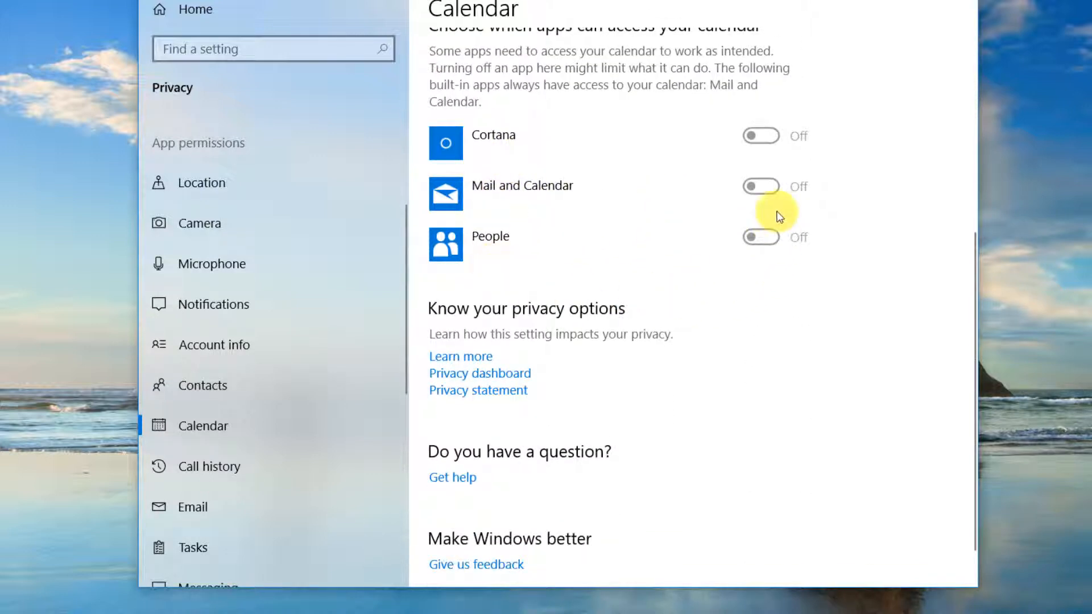
scroll("up", 3)
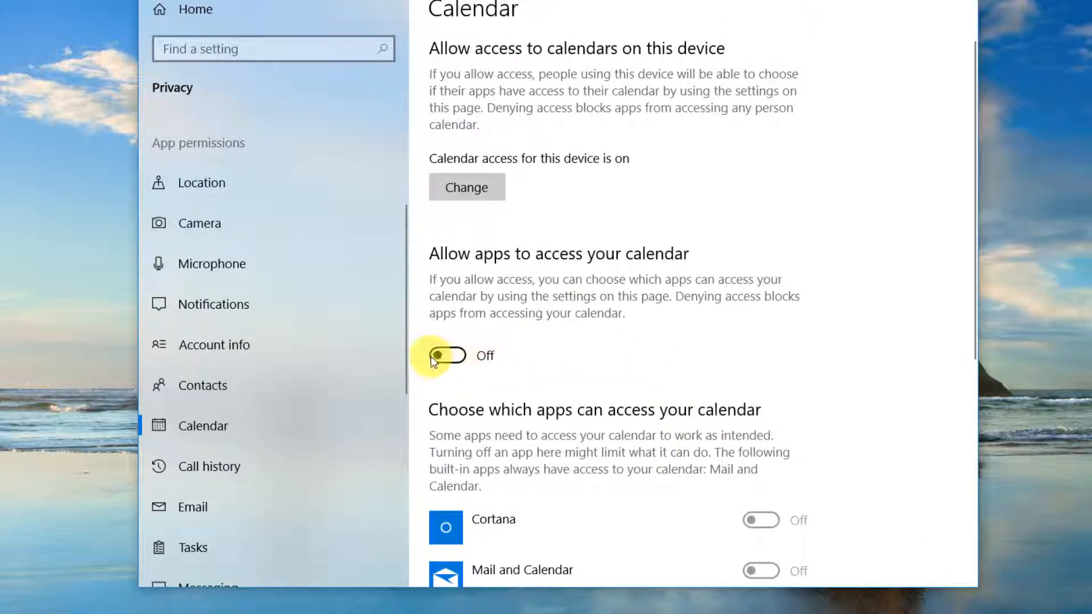
left_click(466, 187)
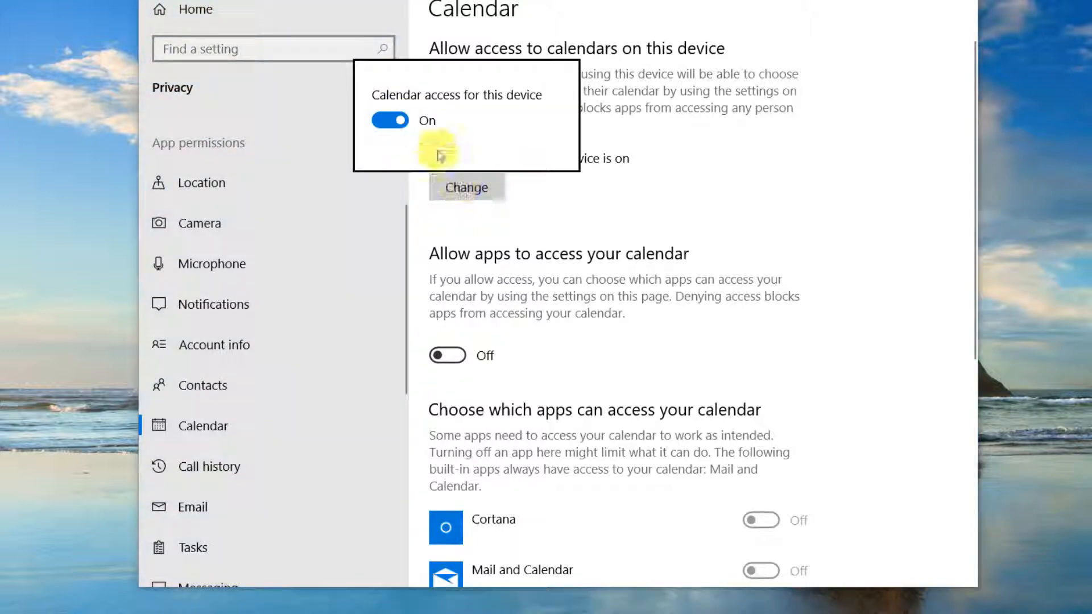
left_click(390, 120)
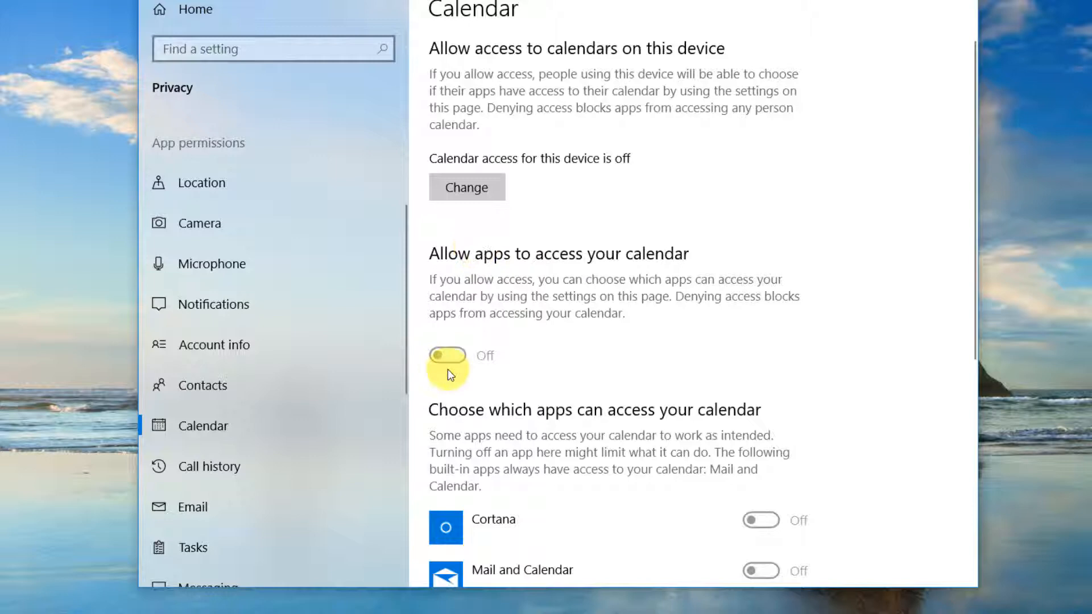
scroll("down", 3)
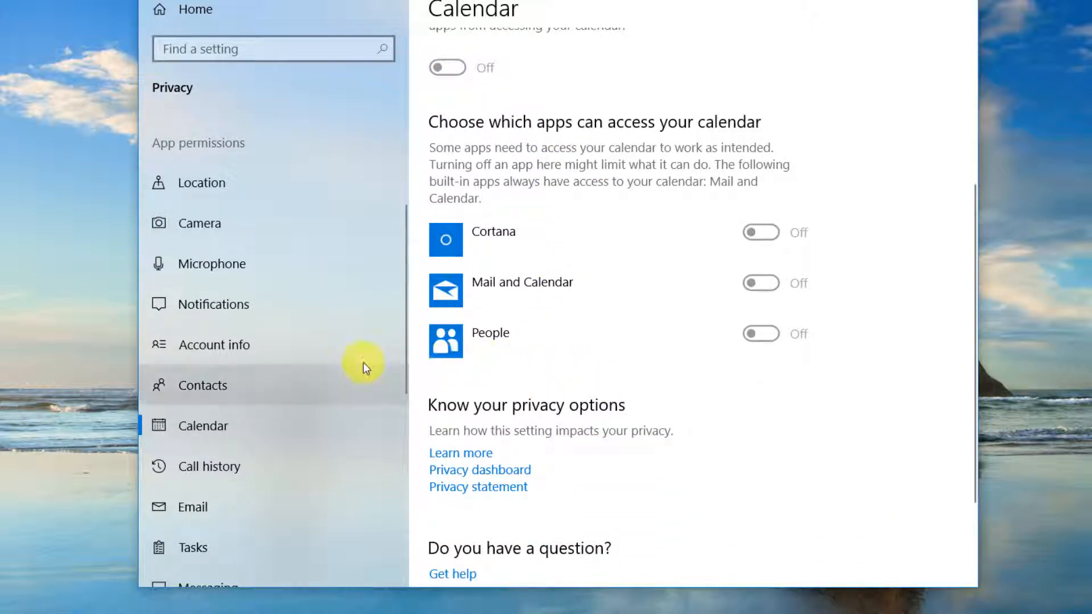
Turn off call history access for apps and, via Change, for this device
left_click(208, 466)
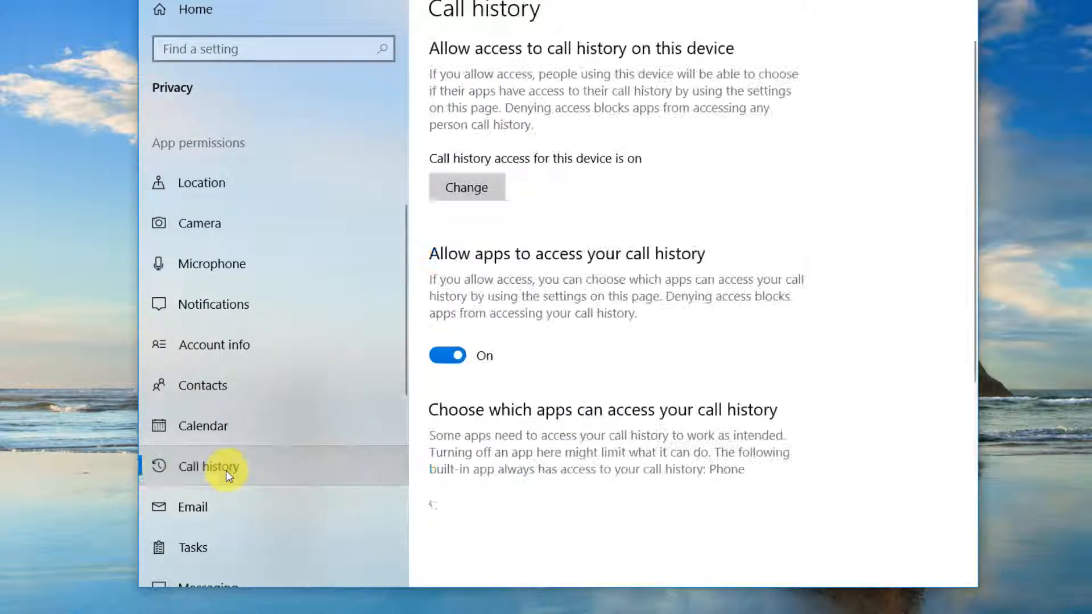
scroll("down", 3)
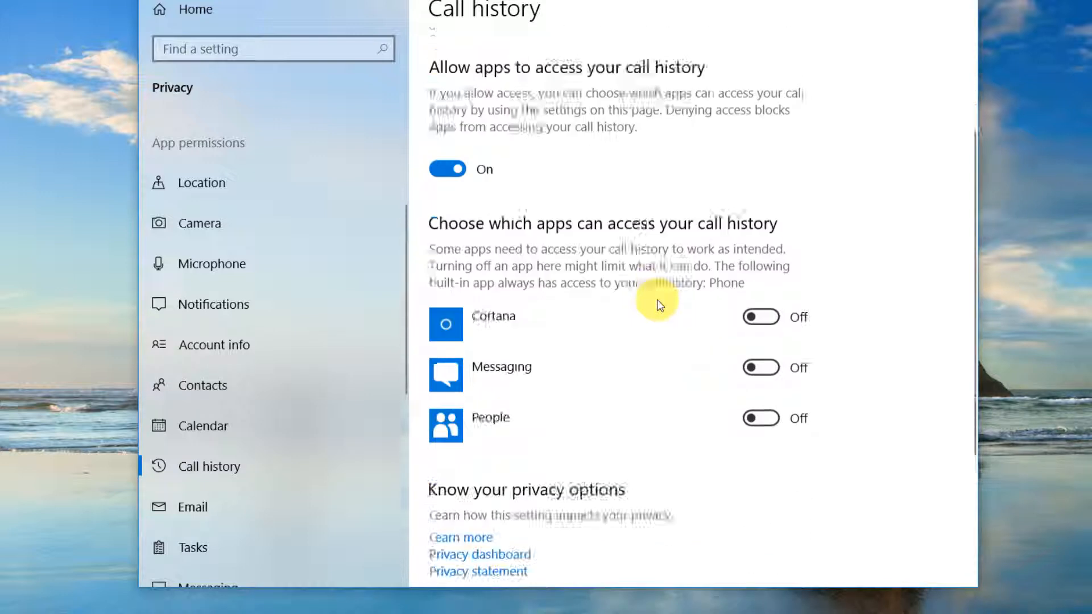
scroll("up", 3)
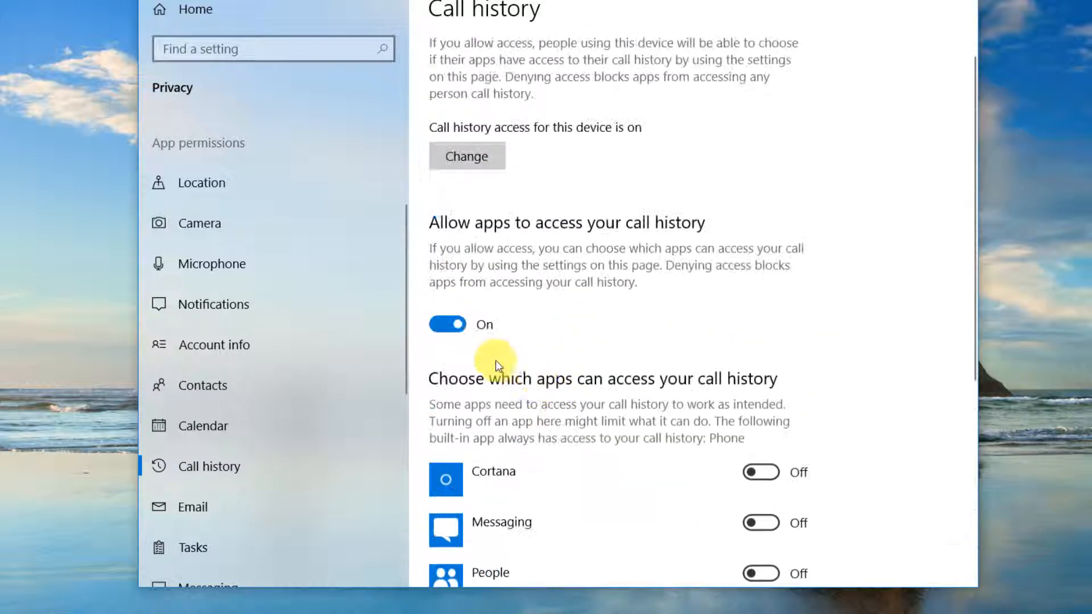
left_click(445, 324)
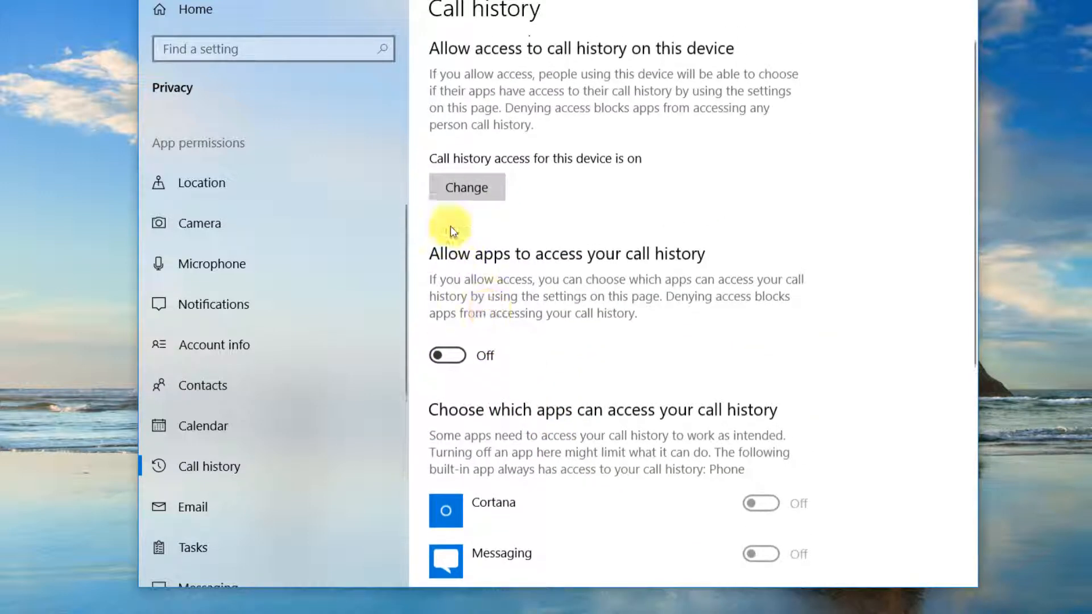
left_click(465, 187)
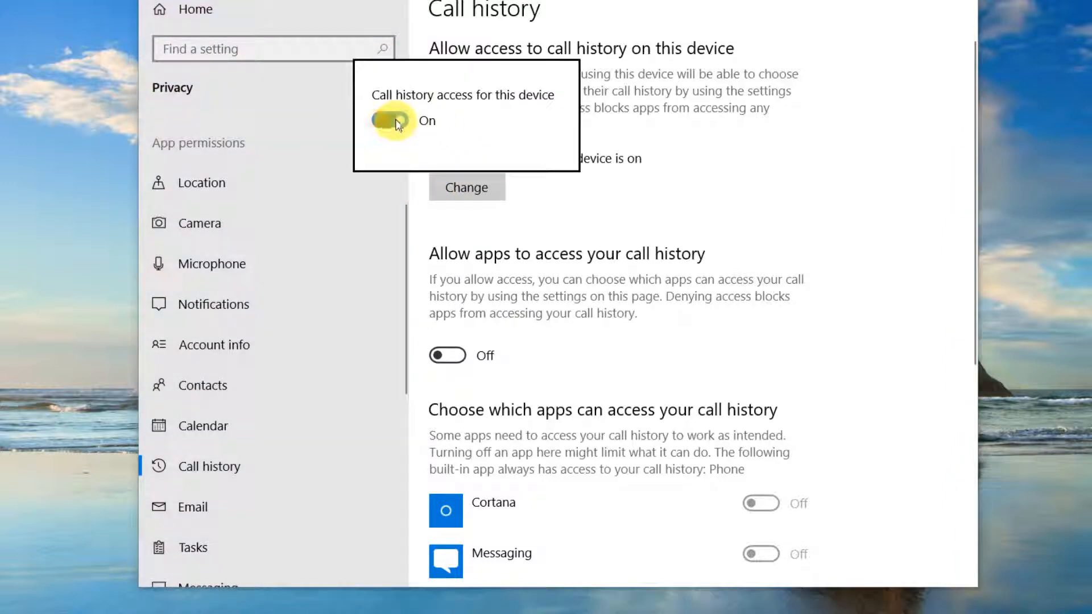
left_click(381, 120)
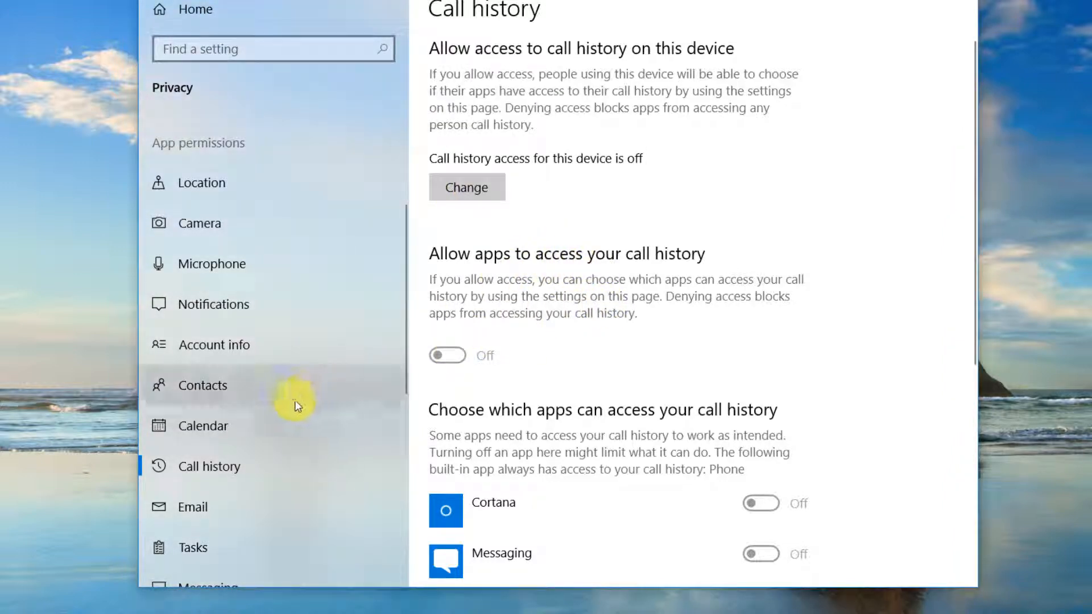
scroll("down", 3)
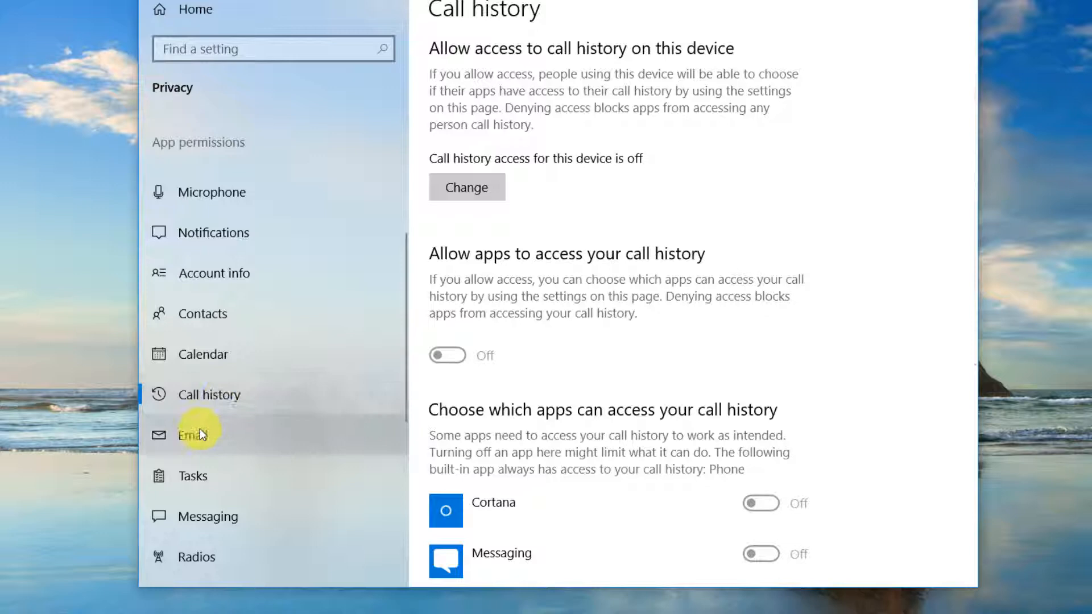
Turn off email access for apps and for this device on the Email privacy page
left_click(194, 434)
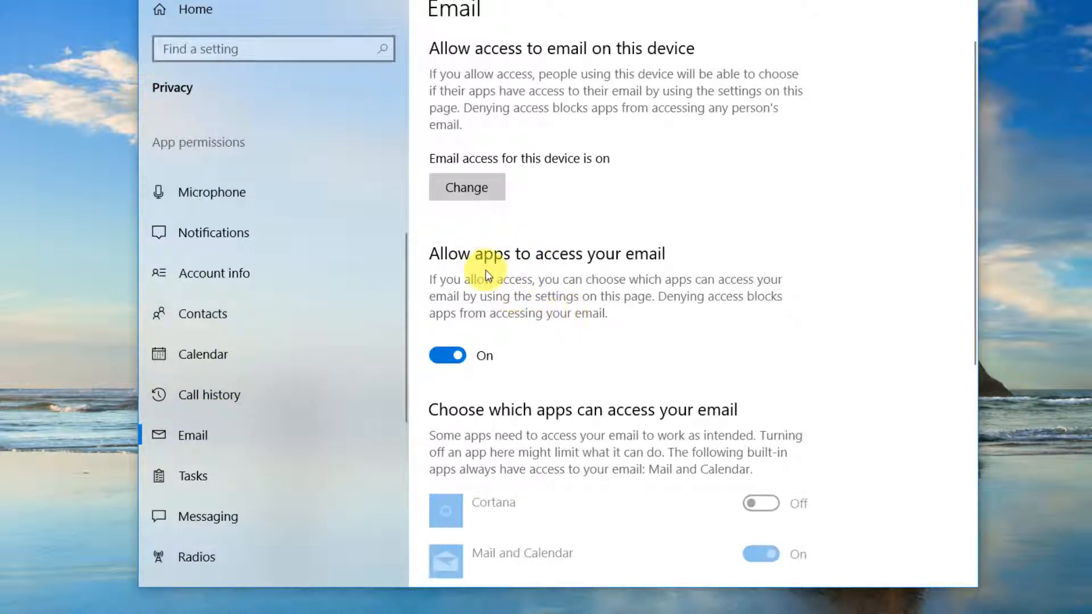
scroll("down", 3)
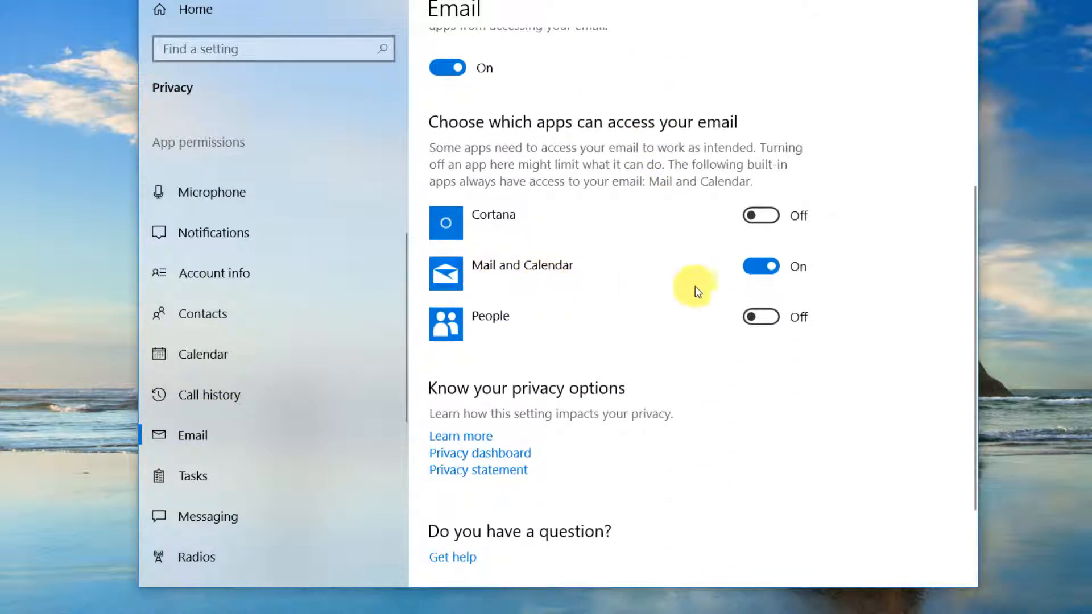
scroll("up", 3)
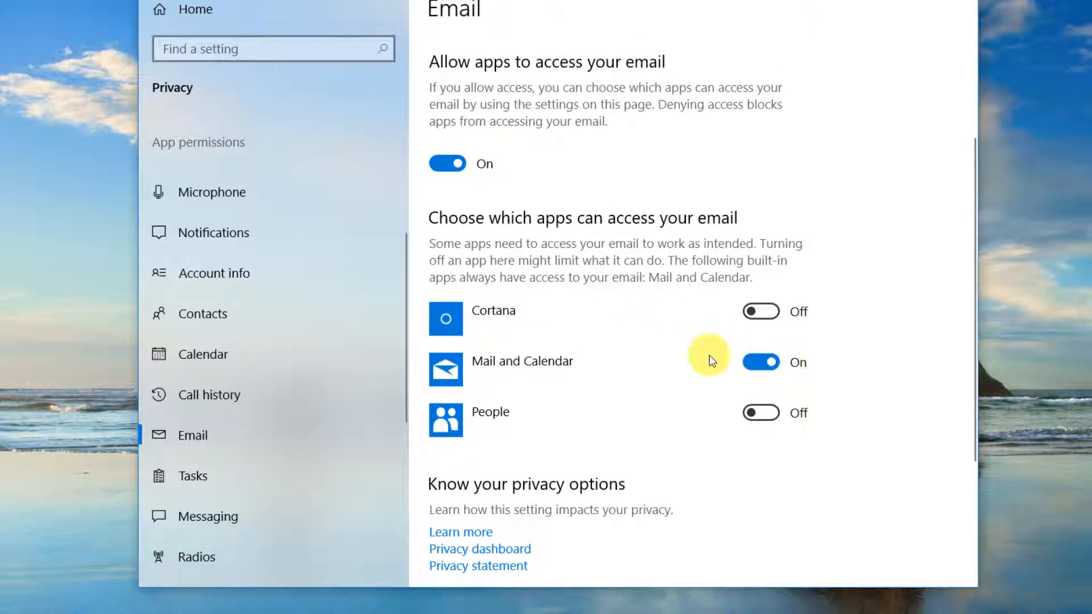
mouse_move(457, 521)
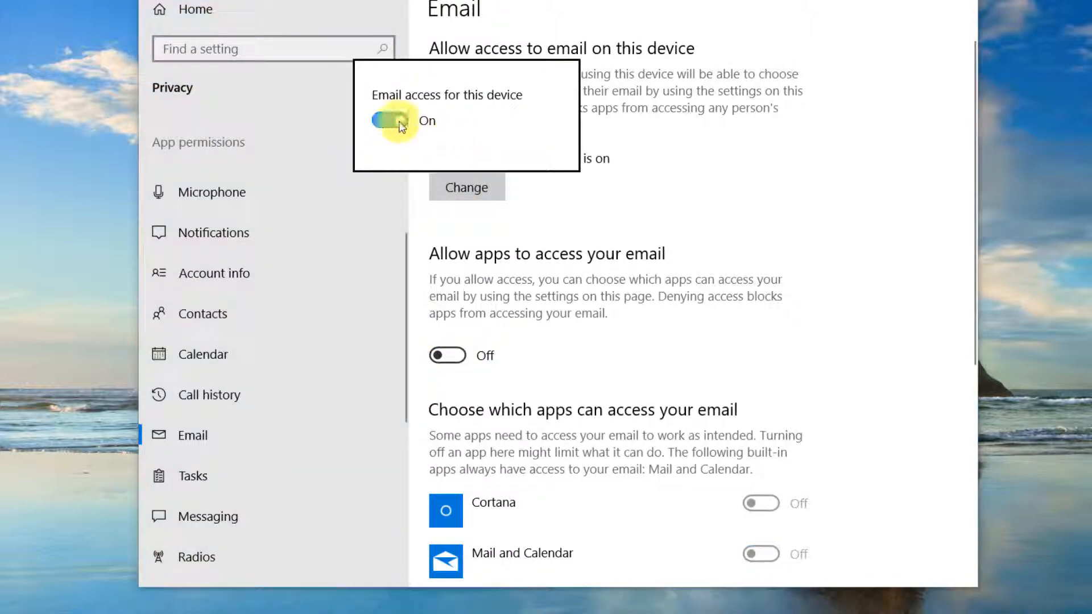
left_click(387, 121)
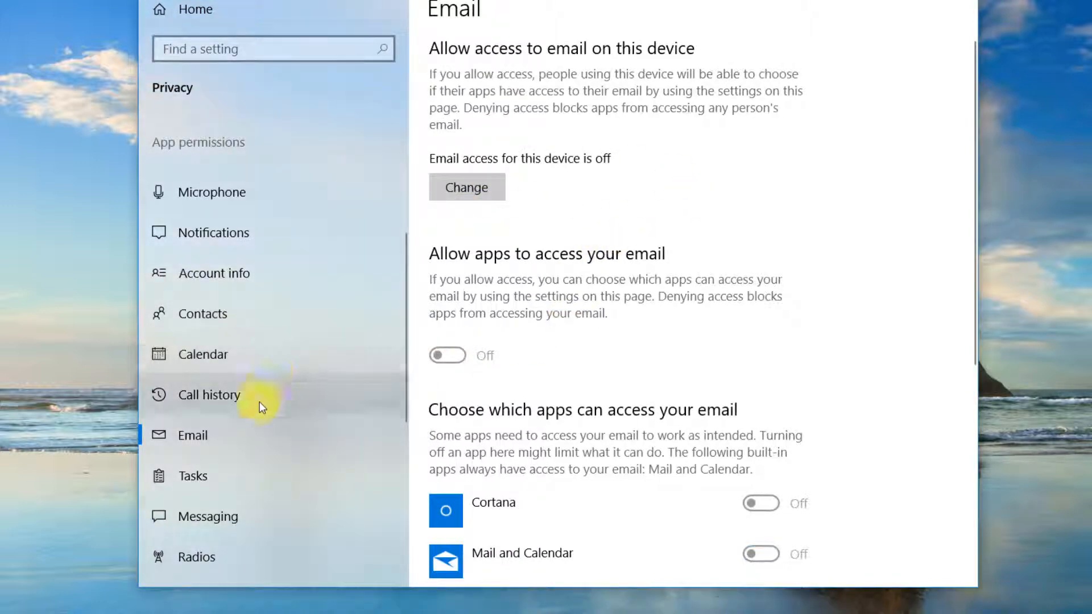
Turn off tasks access for apps and for this device, then go to Messaging
left_click(193, 475)
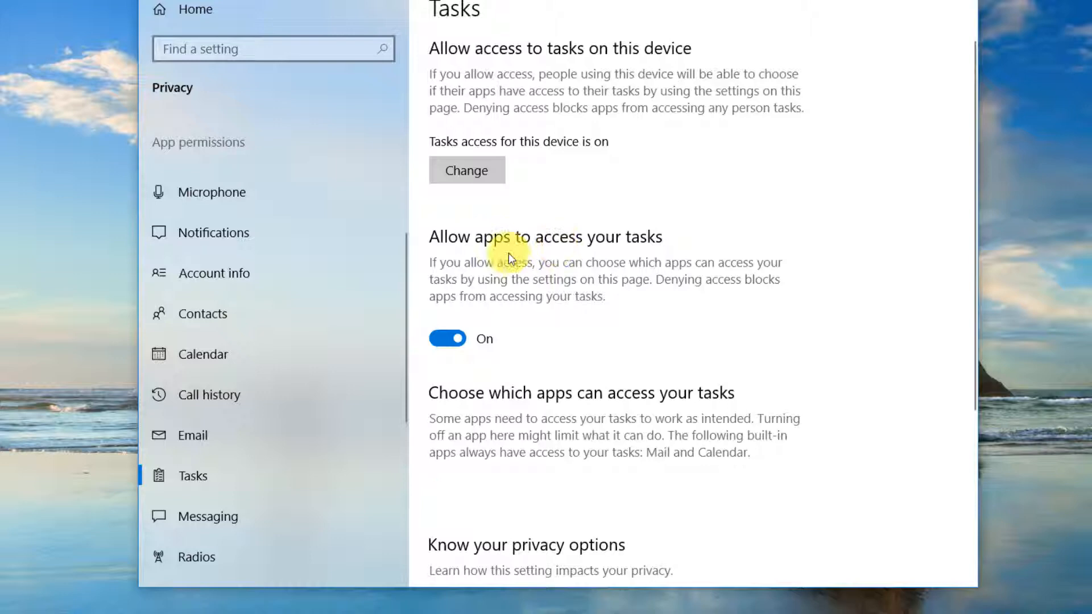
mouse_move(618, 275)
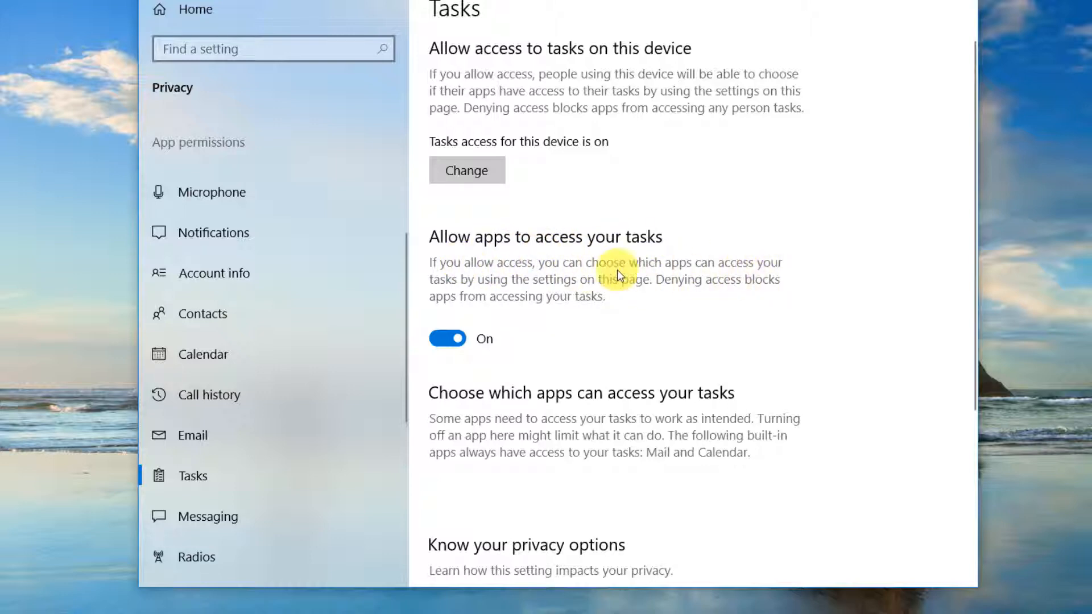
mouse_move(591, 312)
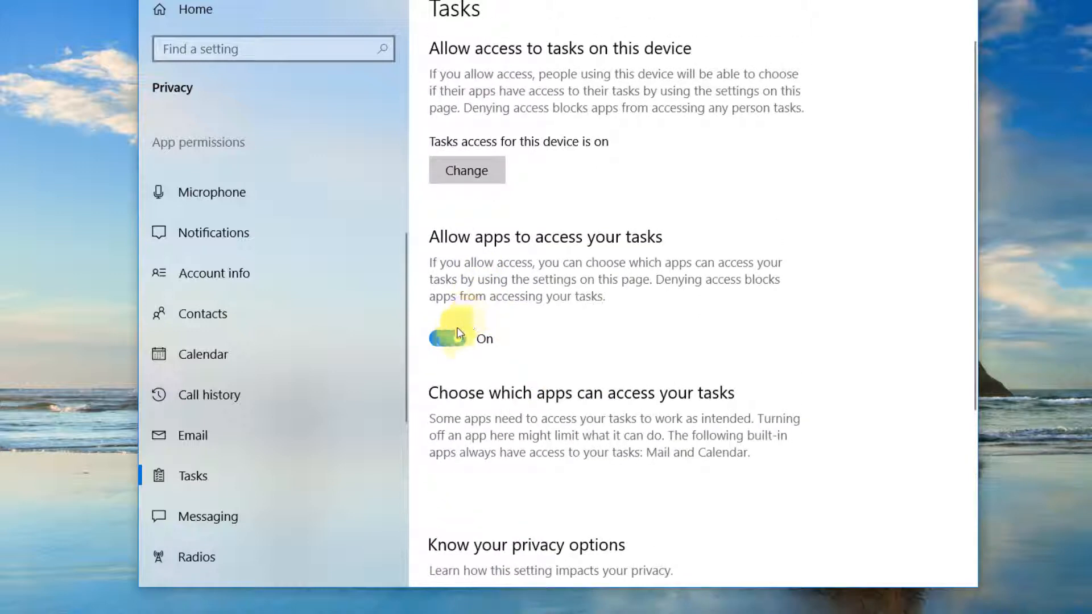
left_click(448, 338)
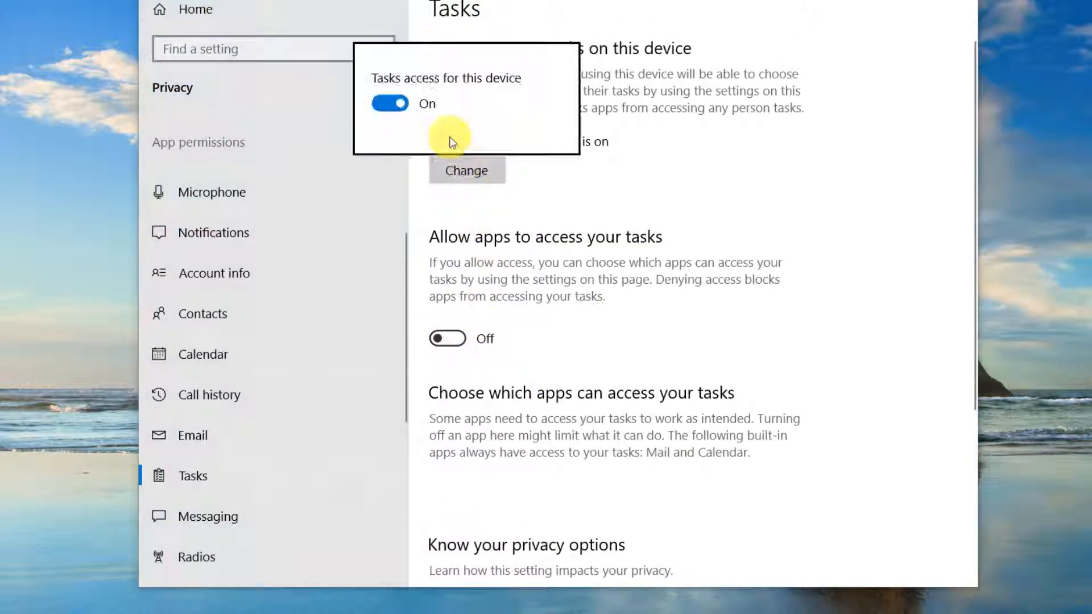
left_click(389, 104)
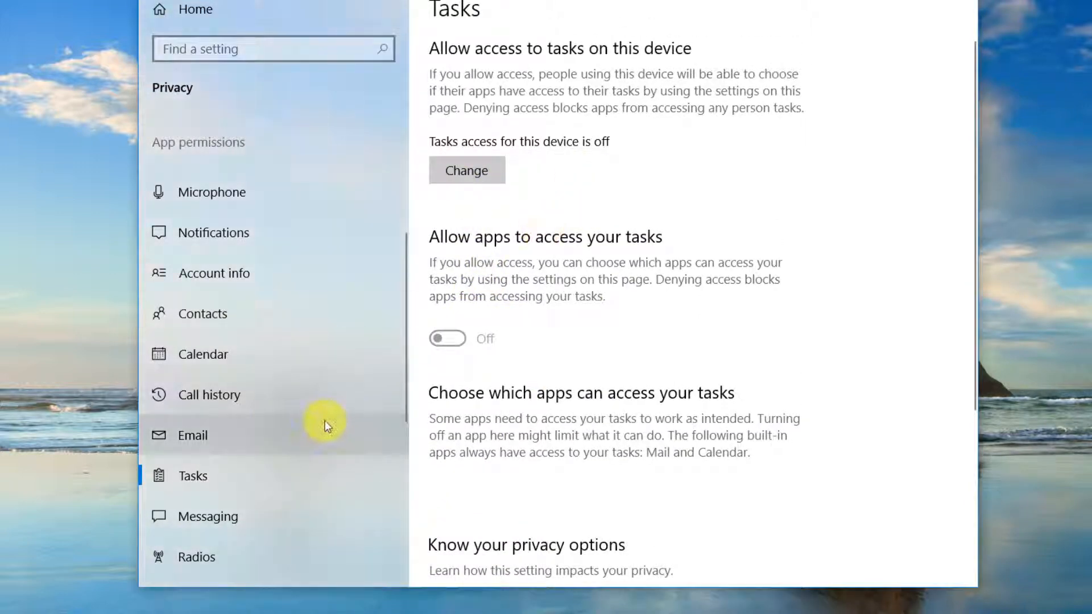
left_click(214, 516)
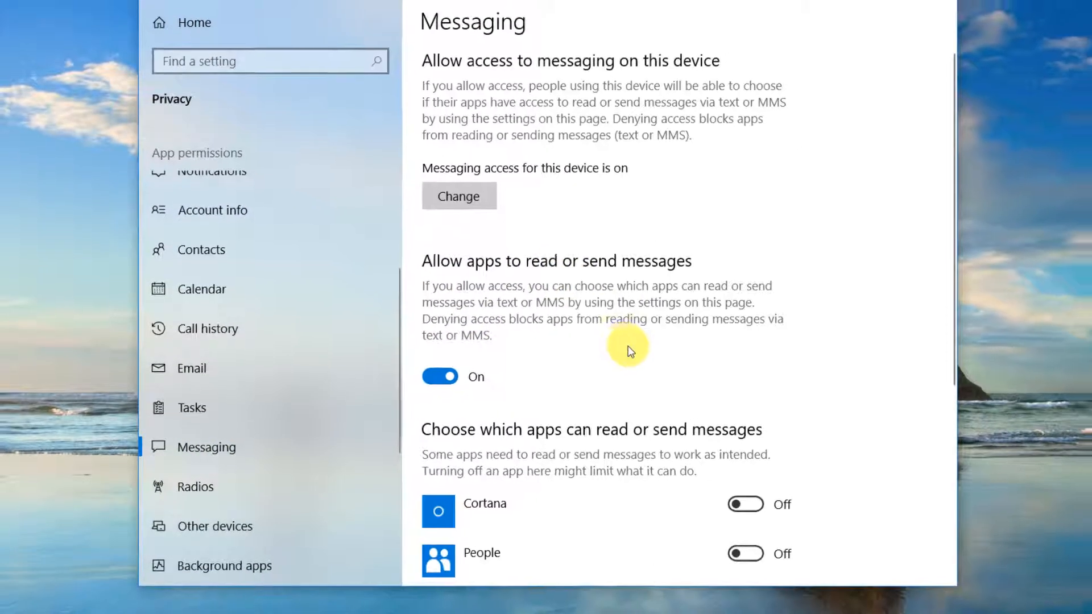
Turn off 'Allow apps to read or send messages' and messaging access for this device
scroll("down", 3)
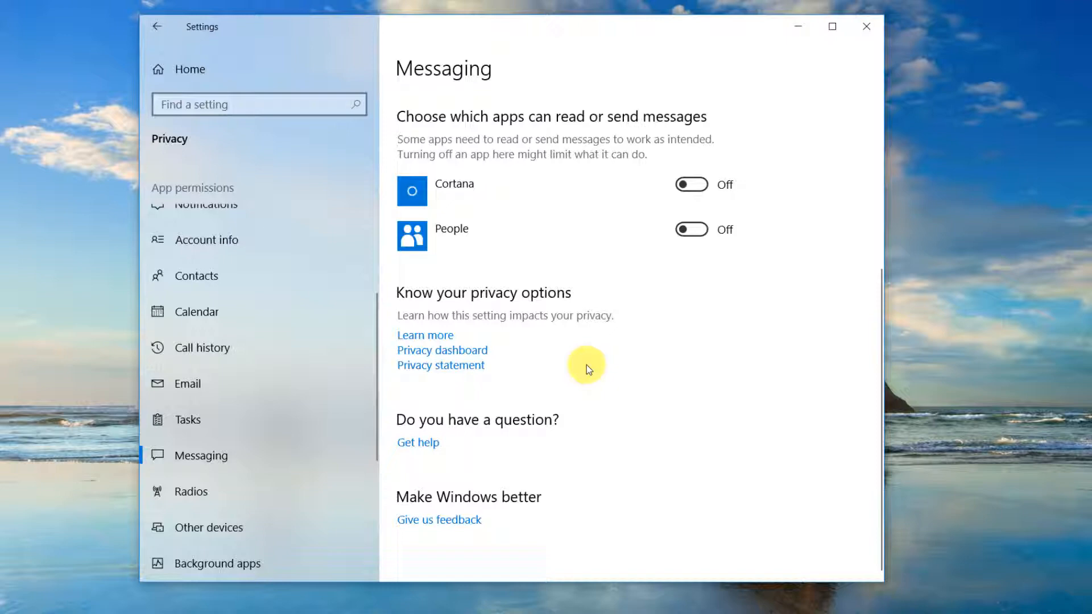
scroll("up", 3)
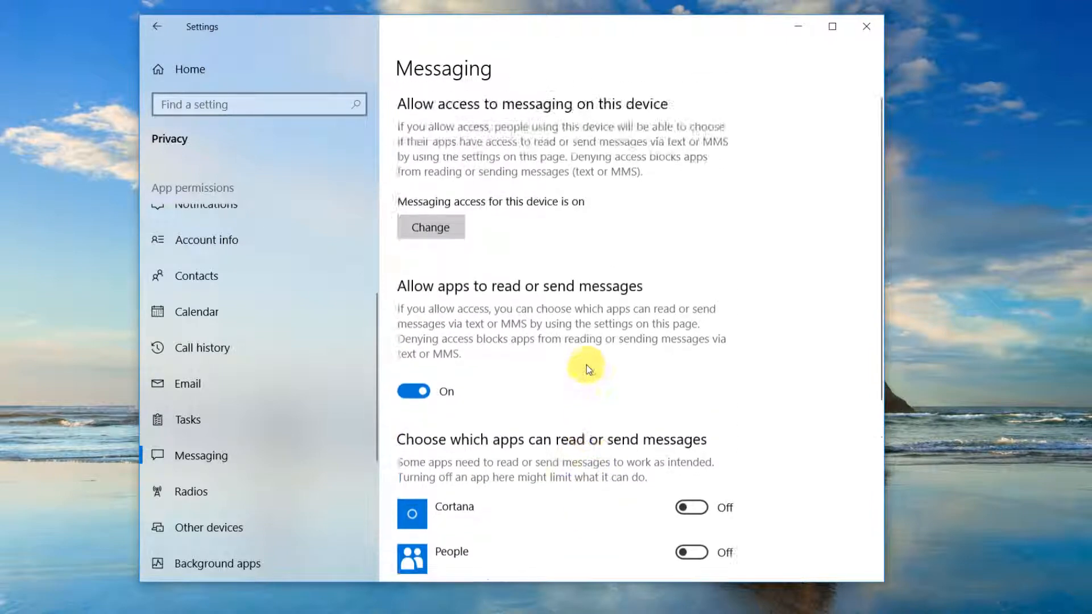
left_click(411, 390)
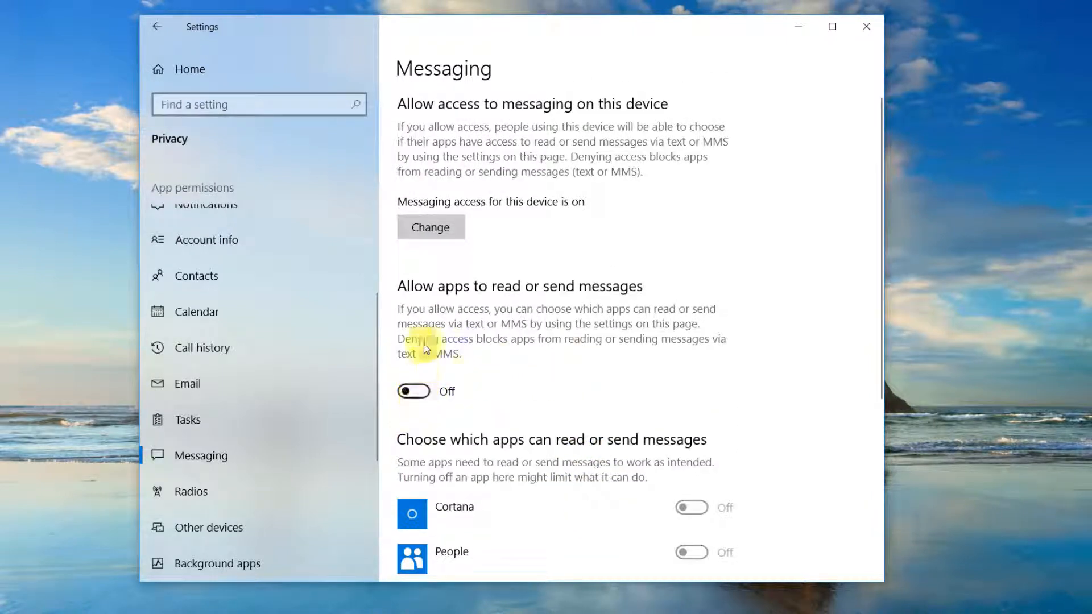
left_click(430, 226)
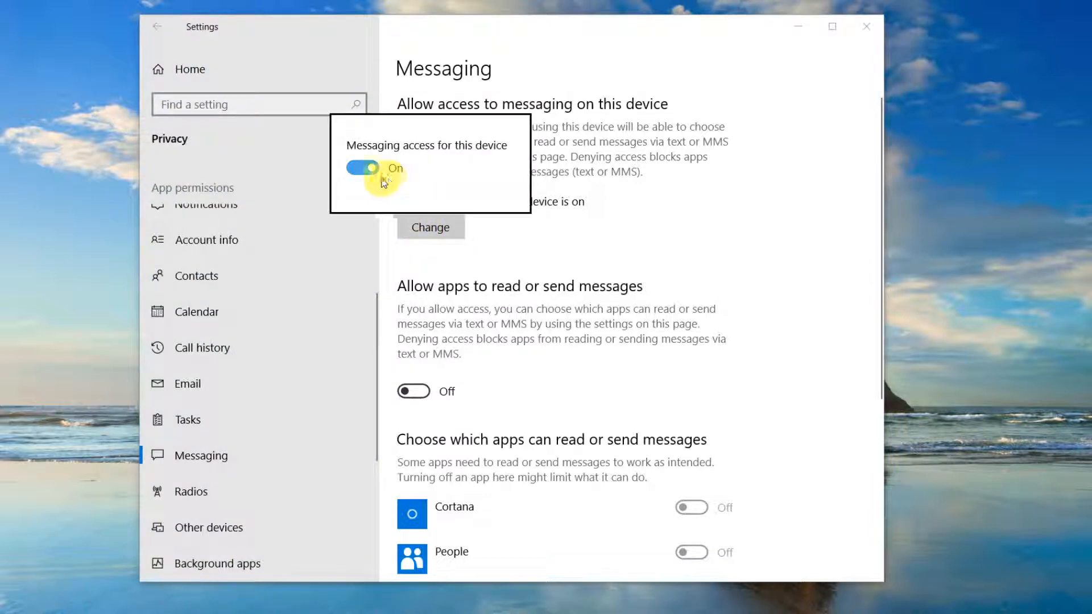
left_click(361, 169)
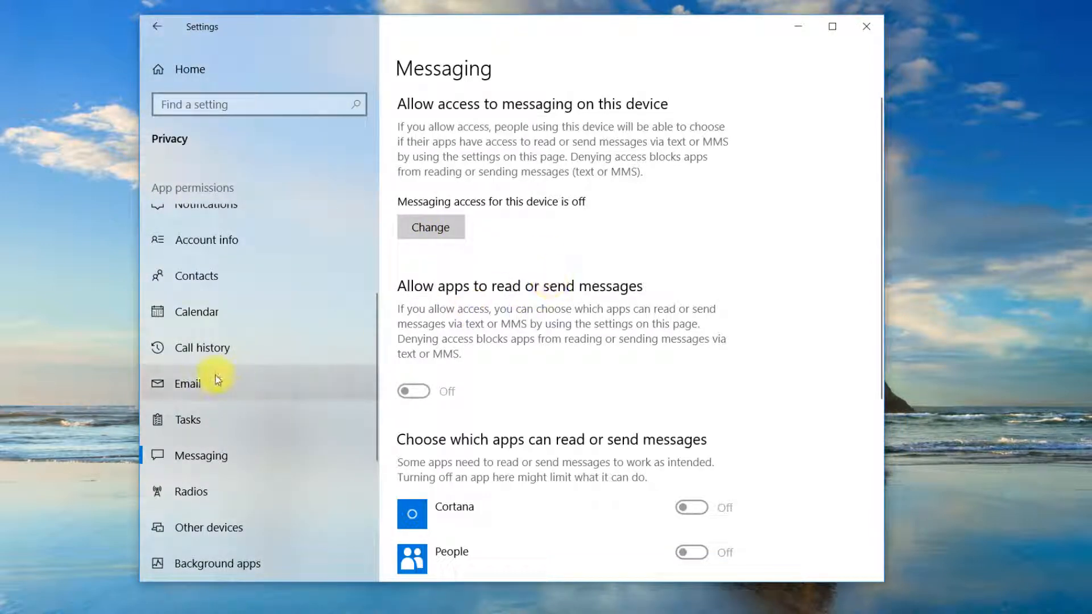
Switch 'Let apps control radios' to Off on the Radios privacy page
scroll("down", 3)
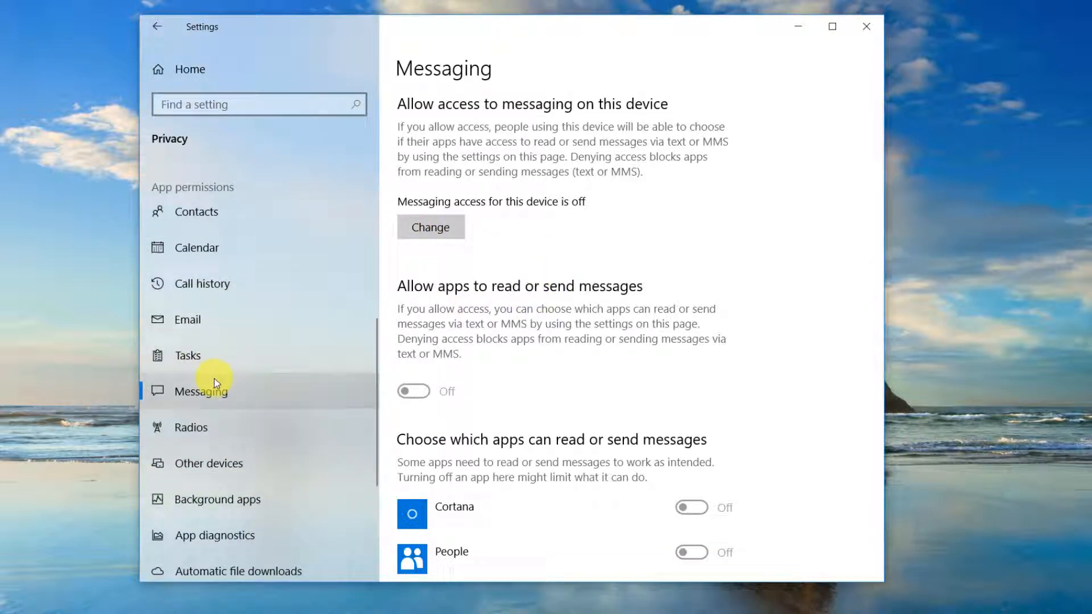
left_click(190, 427)
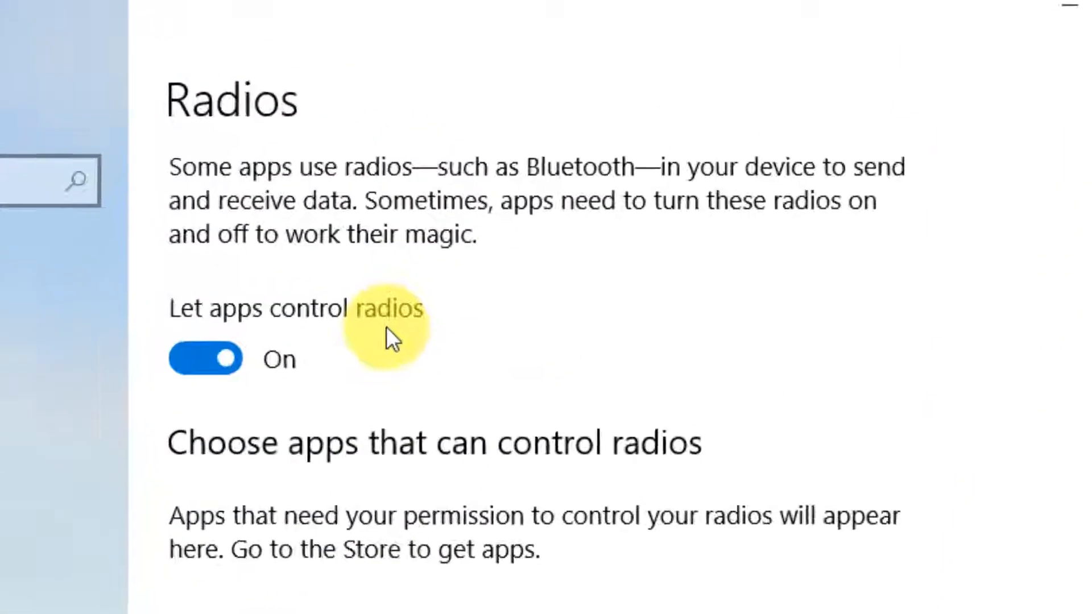
left_click(205, 358)
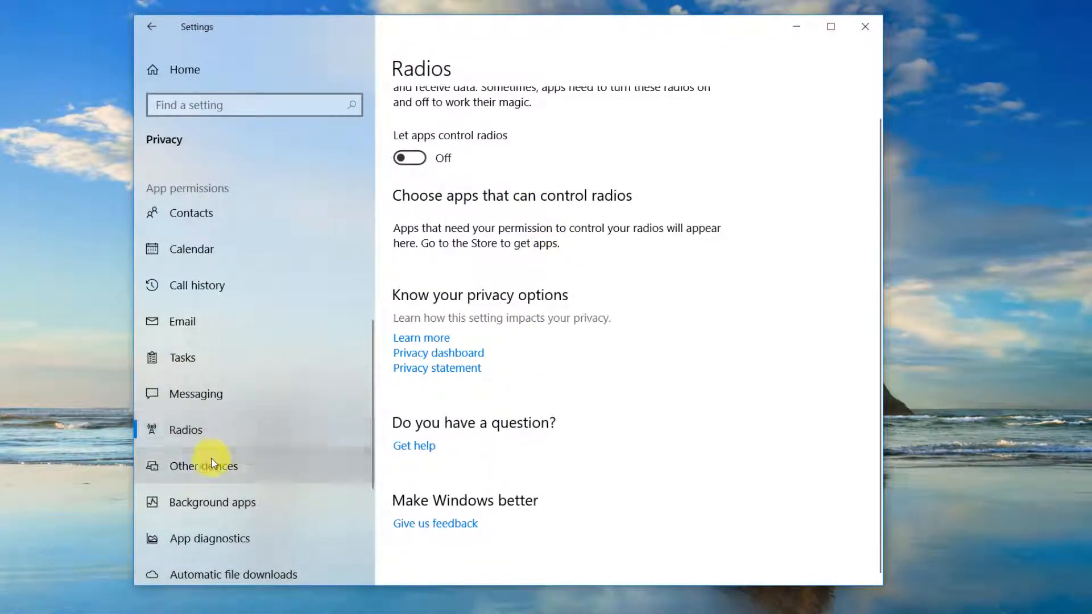
Switch 'Communicate with unpaired devices' to Off on the Other devices page
left_click(205, 465)
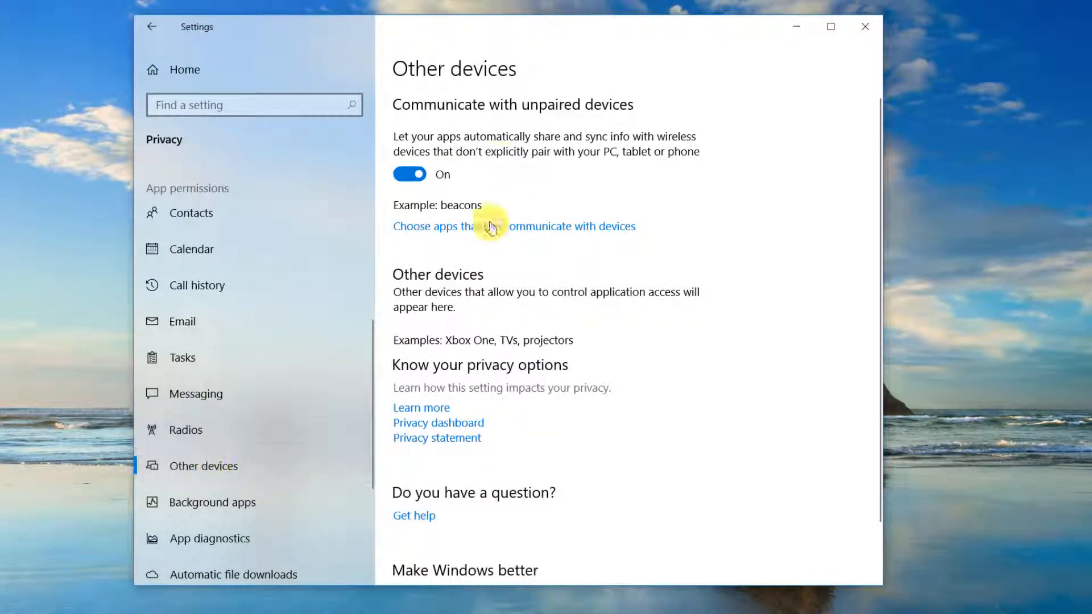
mouse_move(633, 147)
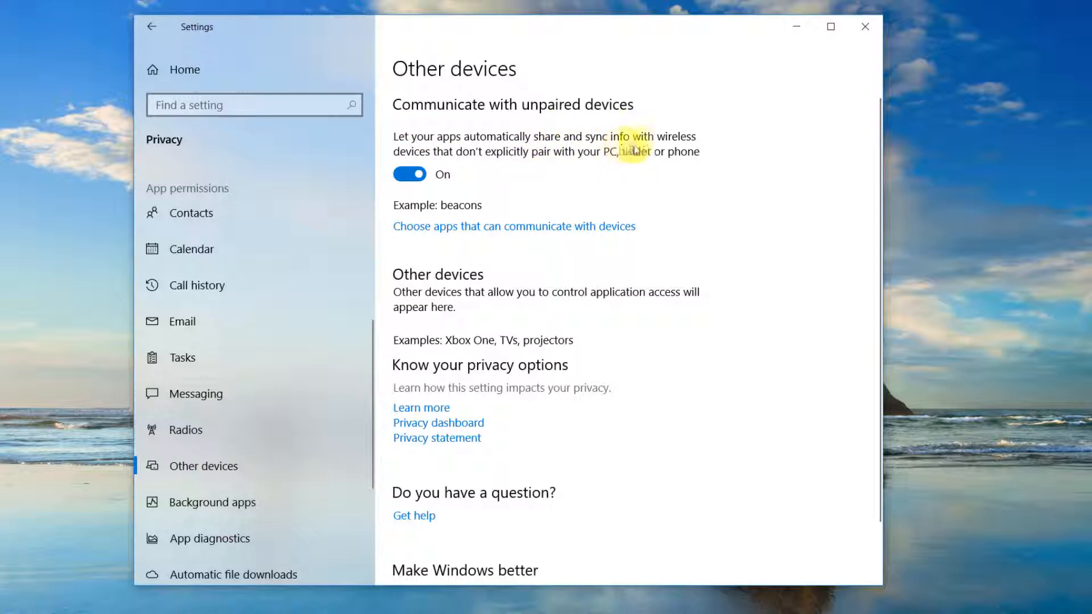
mouse_move(571, 161)
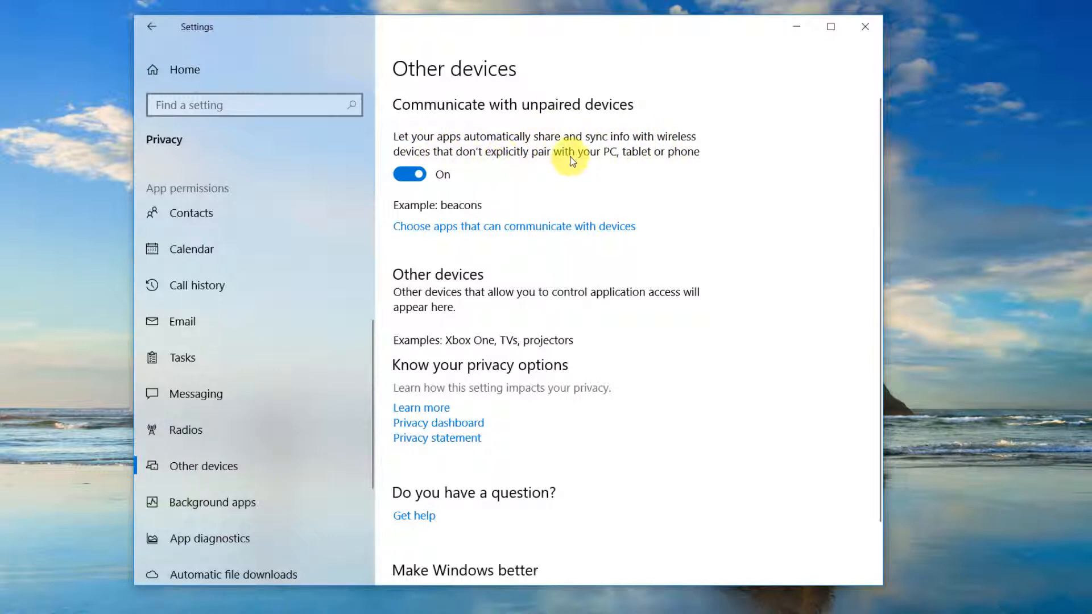
left_click(409, 174)
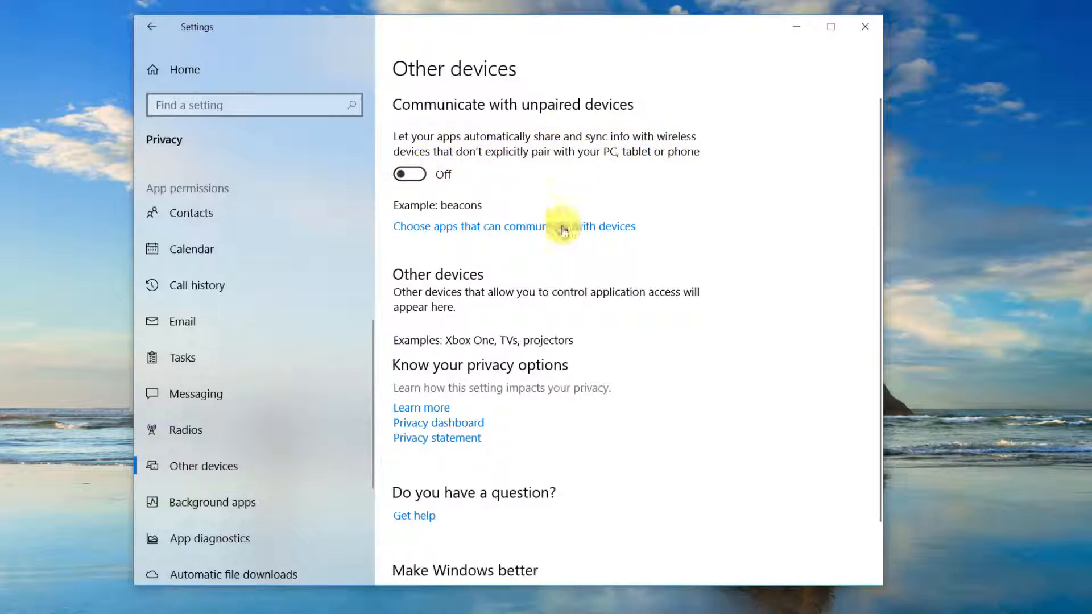
scroll("down", 3)
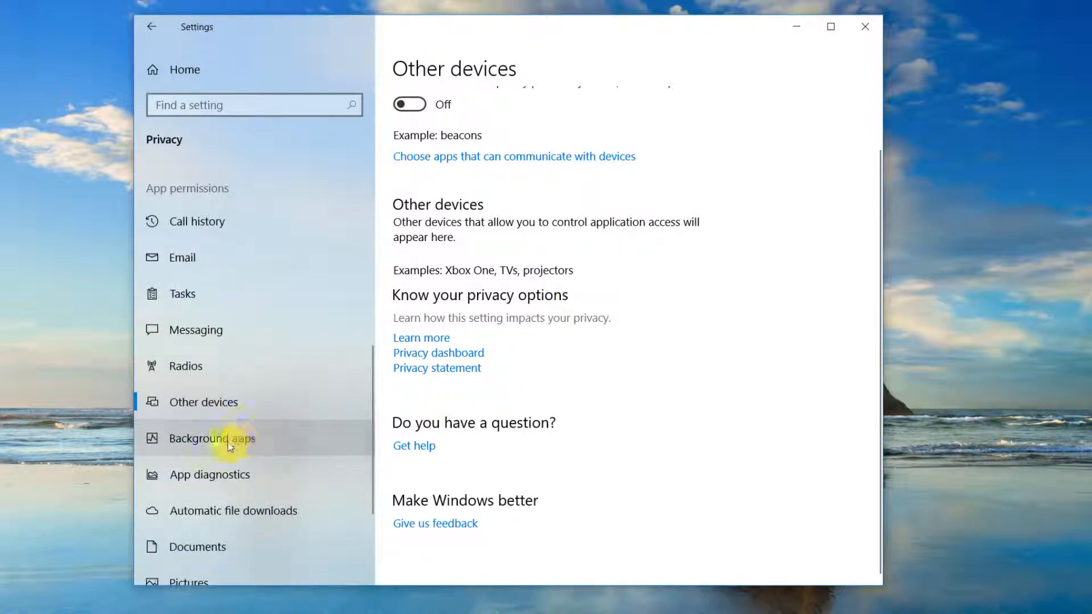
Switch 'Let apps run in the background' to Off so no listed app runs in background
left_click(212, 438)
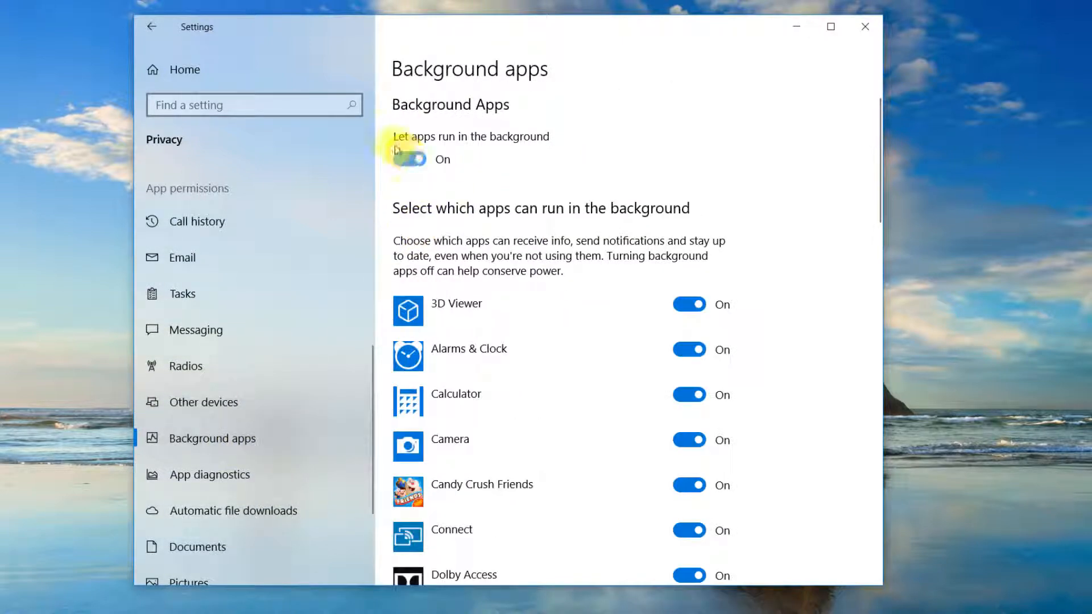
mouse_move(512, 246)
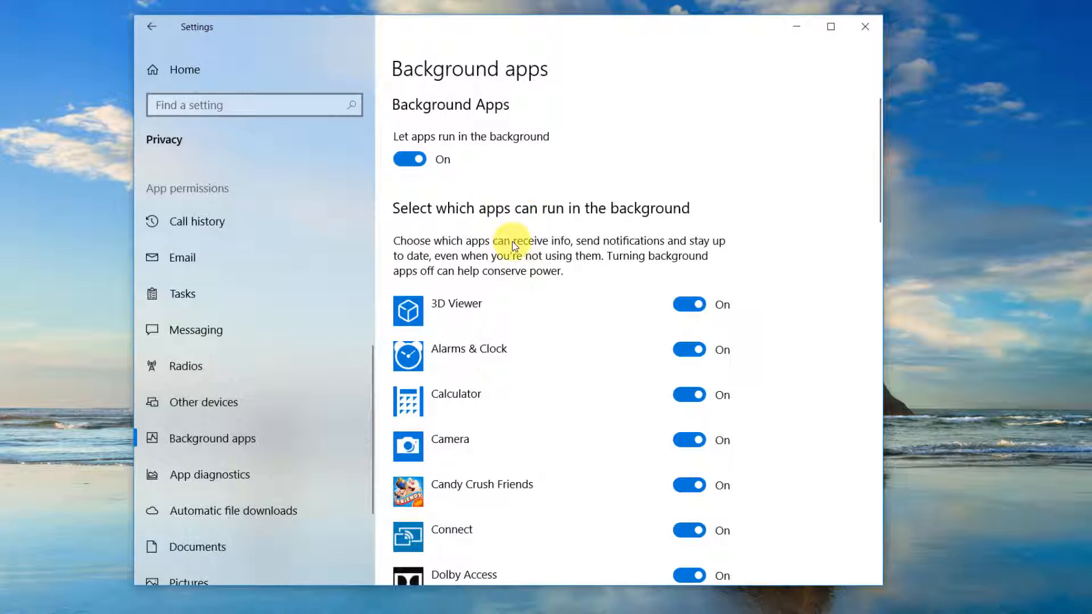
scroll("down", 3)
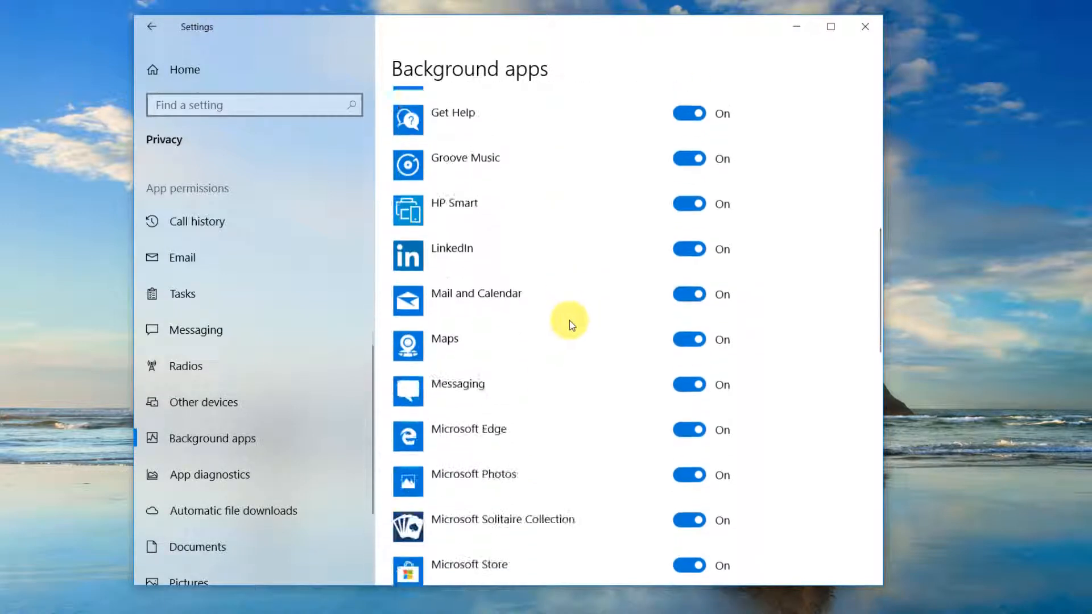
scroll("down", 3)
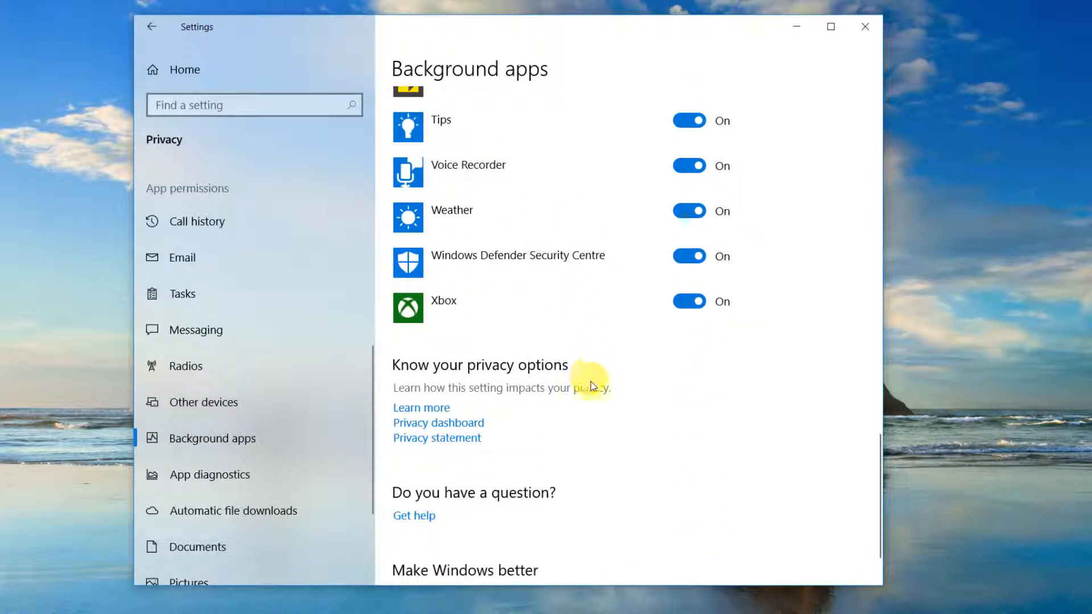
scroll("up", 3)
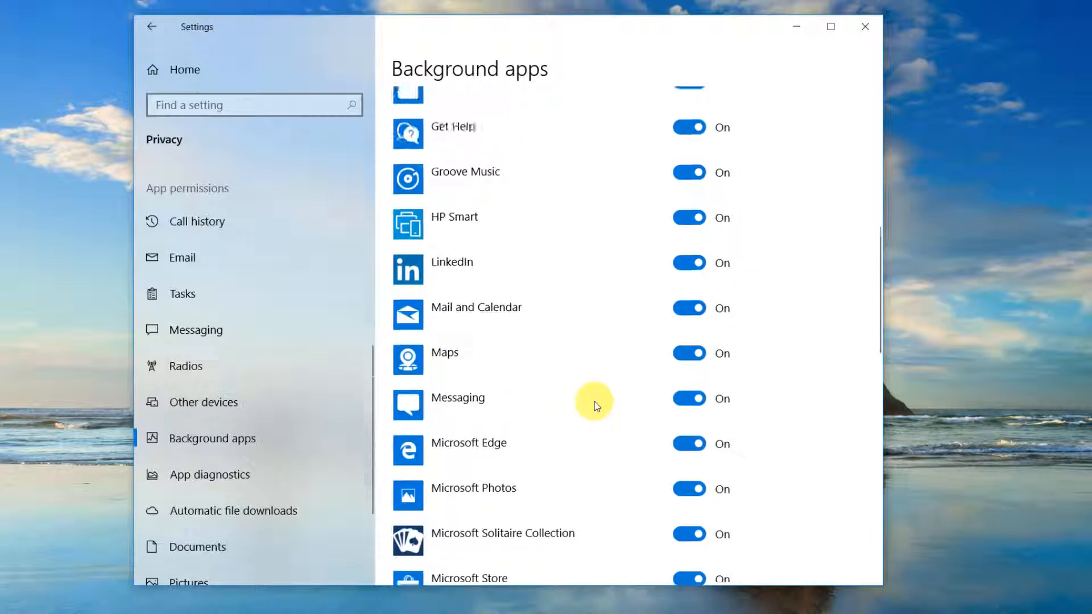
scroll("up", 3)
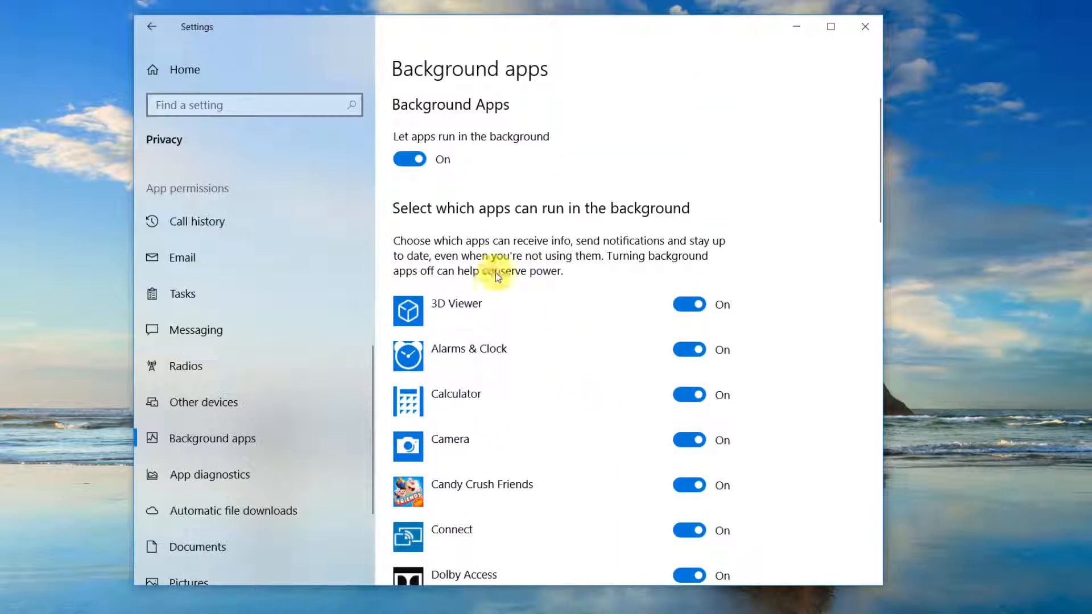
left_click(409, 160)
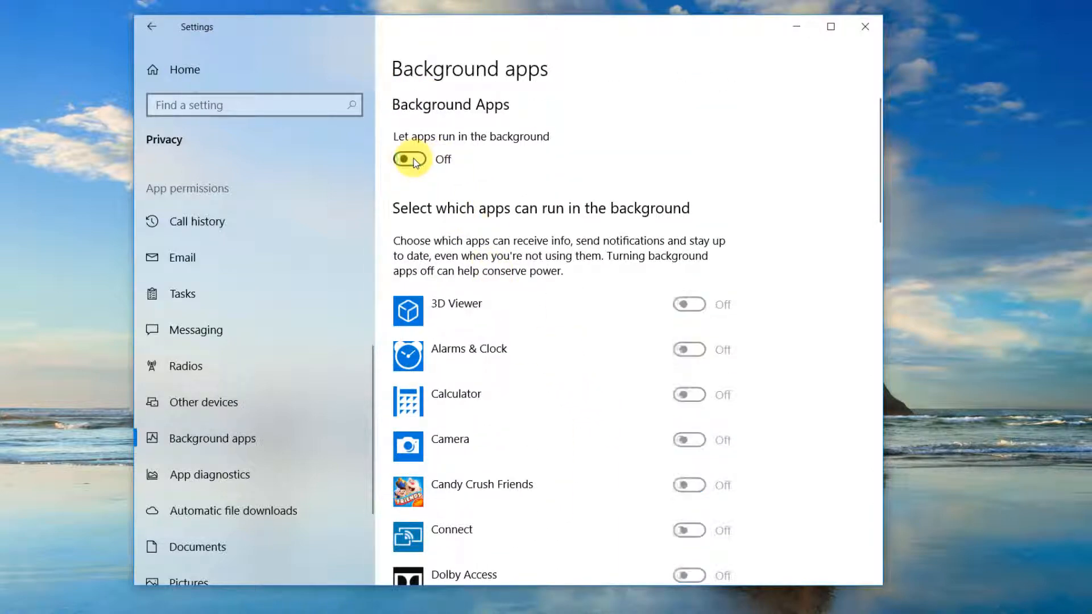
scroll("down", 3)
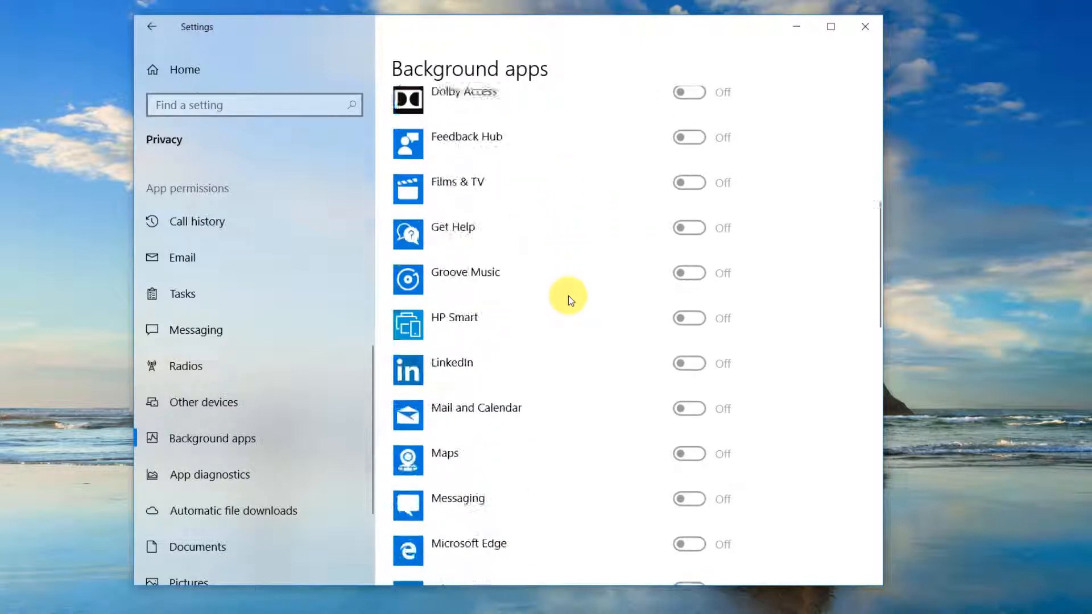
scroll("down", 3)
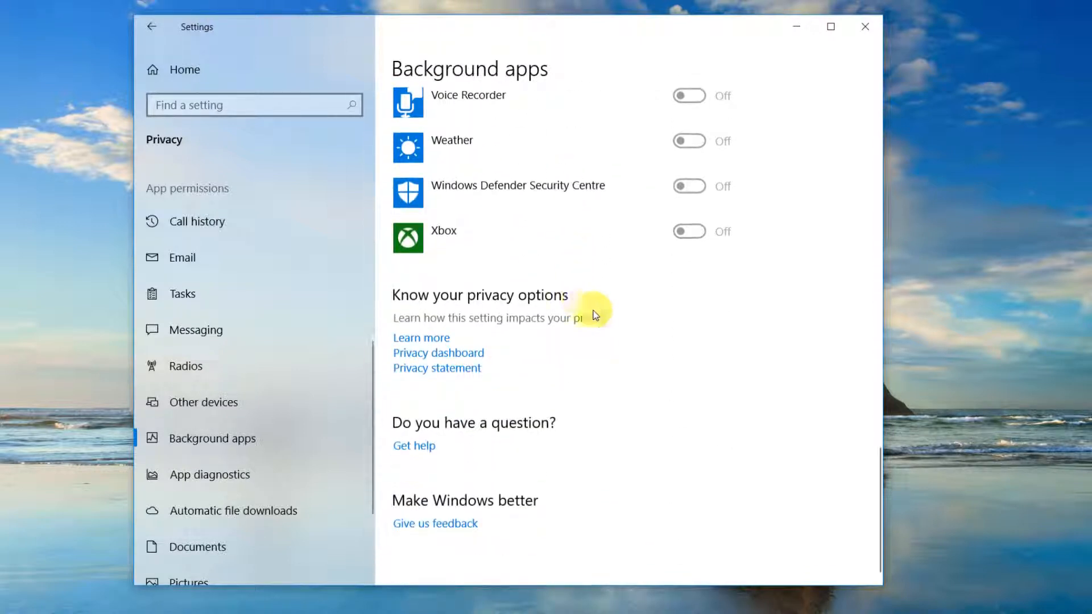
scroll("up", 3)
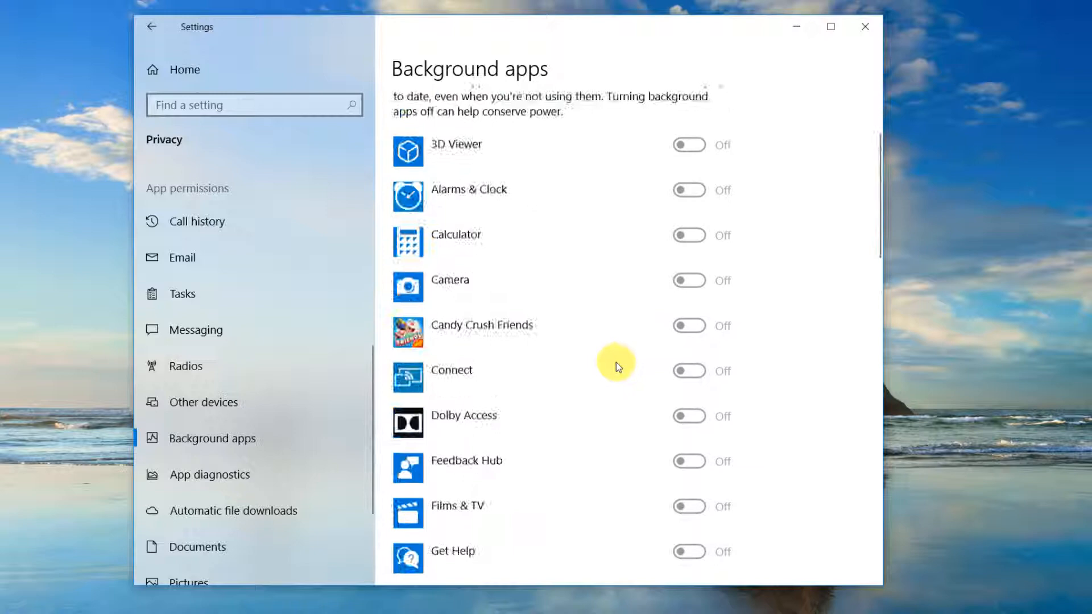
scroll("up", 3)
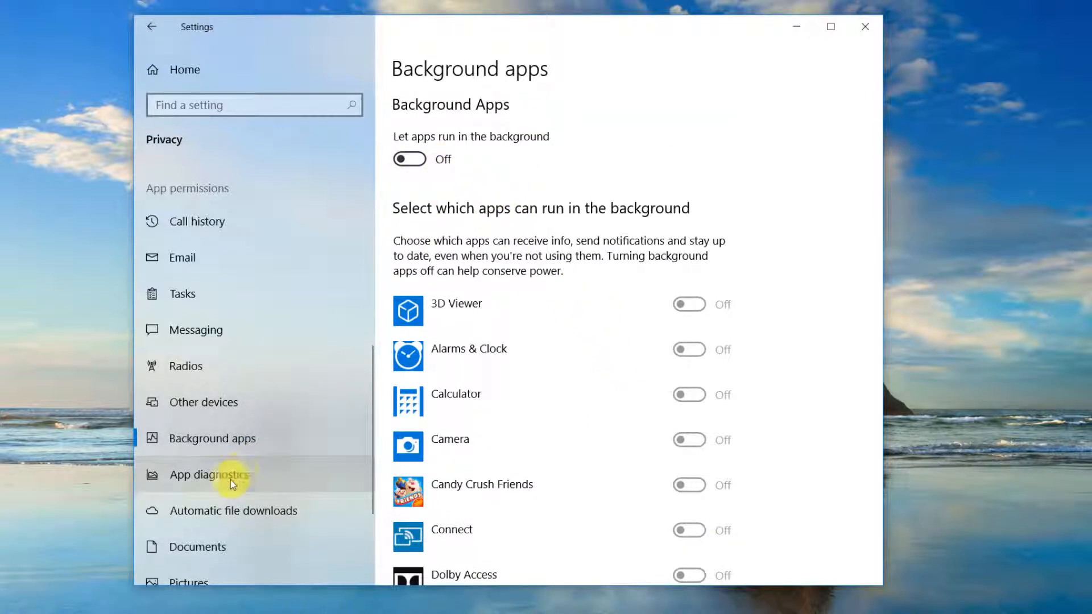
Switch 'Let apps access diagnostic information' Off, then move to Automatic file downloads
left_click(210, 474)
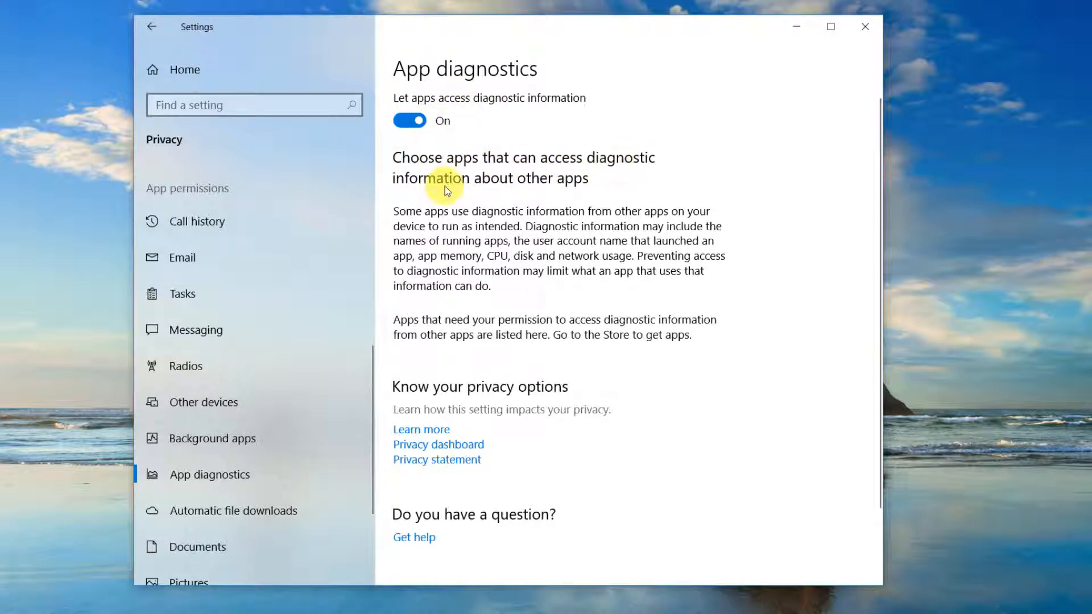
mouse_move(486, 216)
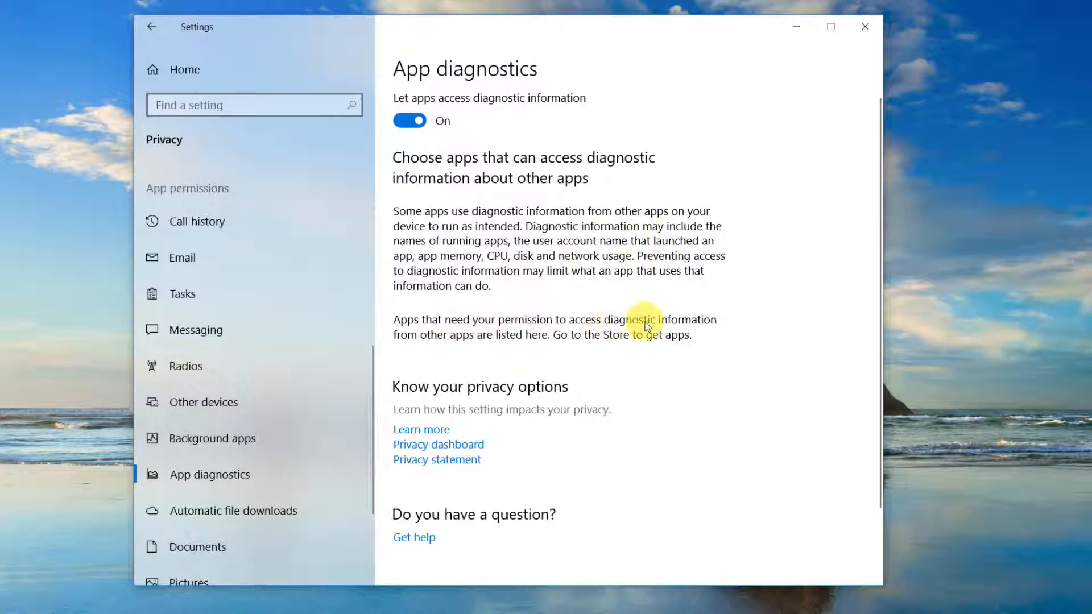
mouse_move(409, 119)
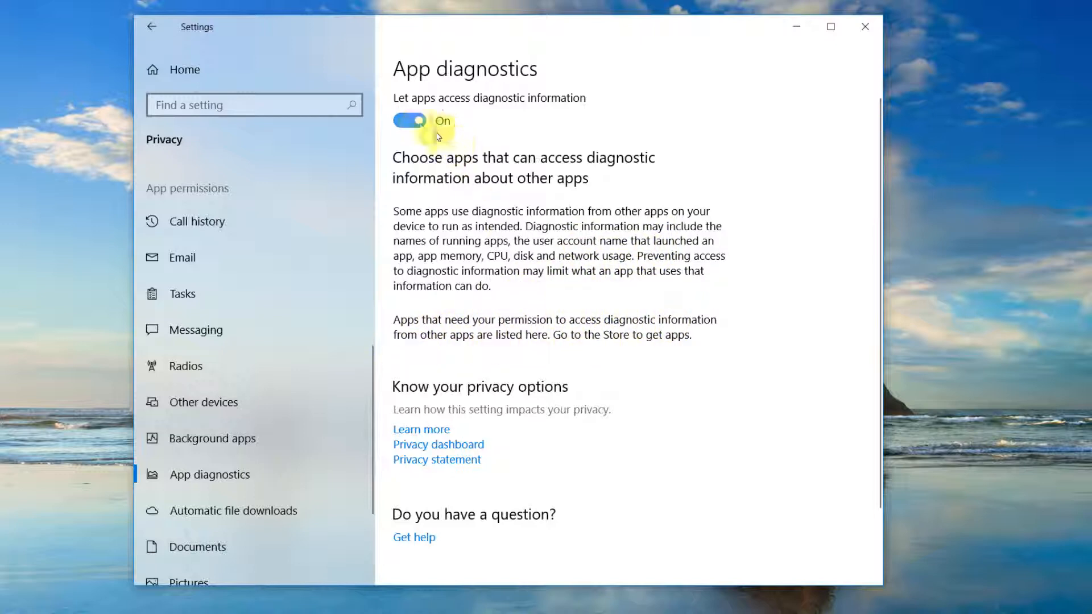
left_click(409, 121)
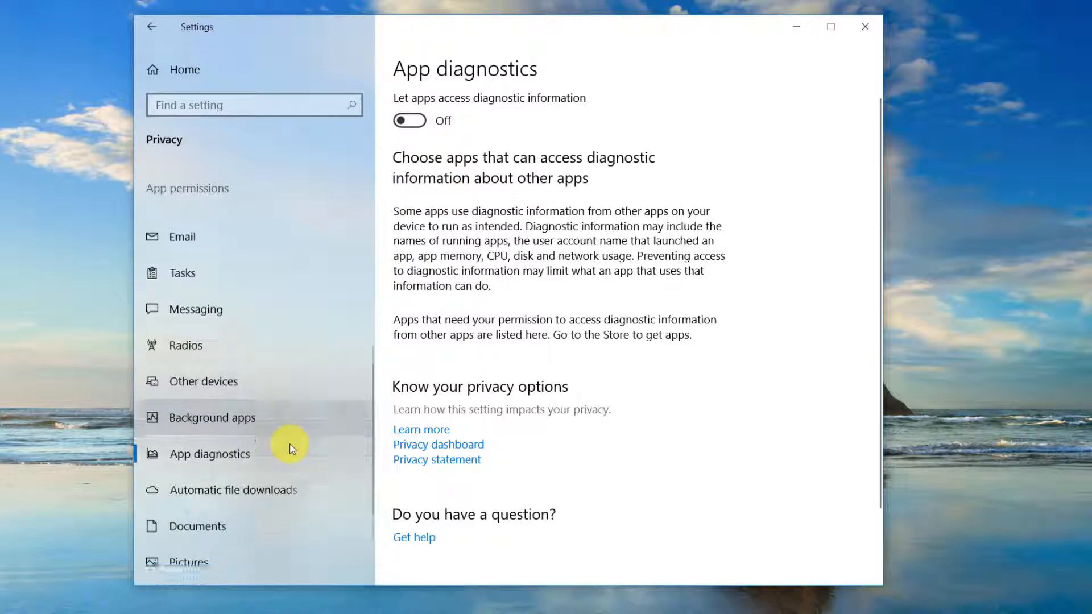
left_click(234, 489)
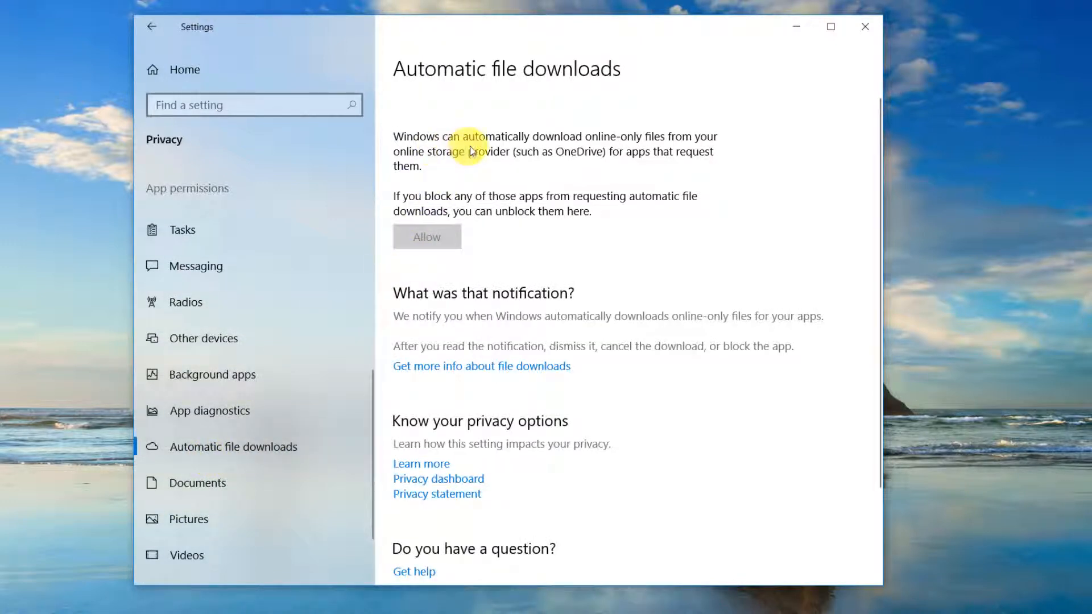
mouse_move(436, 213)
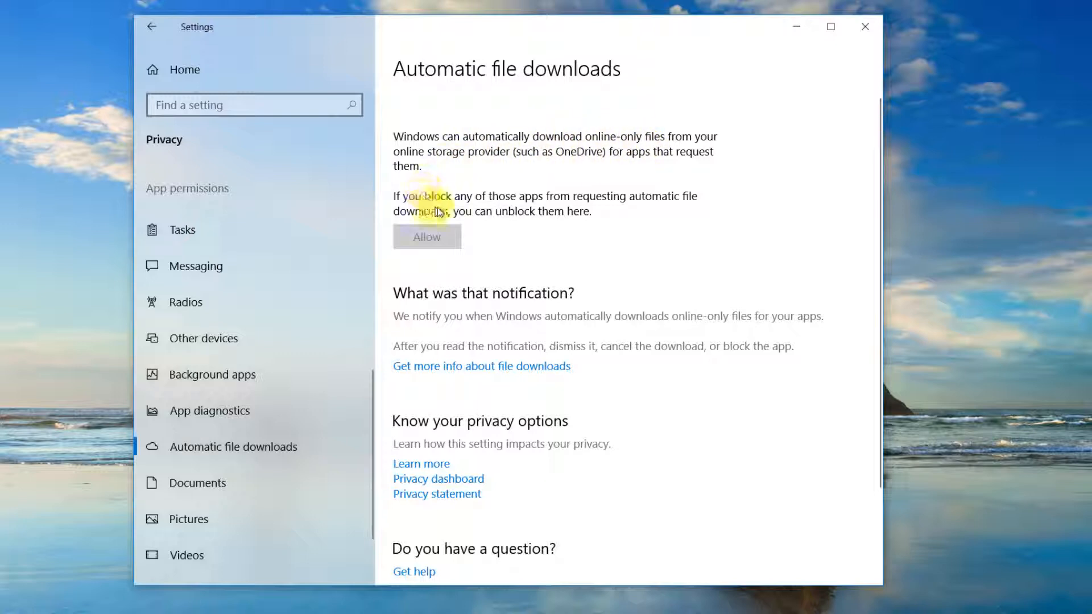
scroll("down", 3)
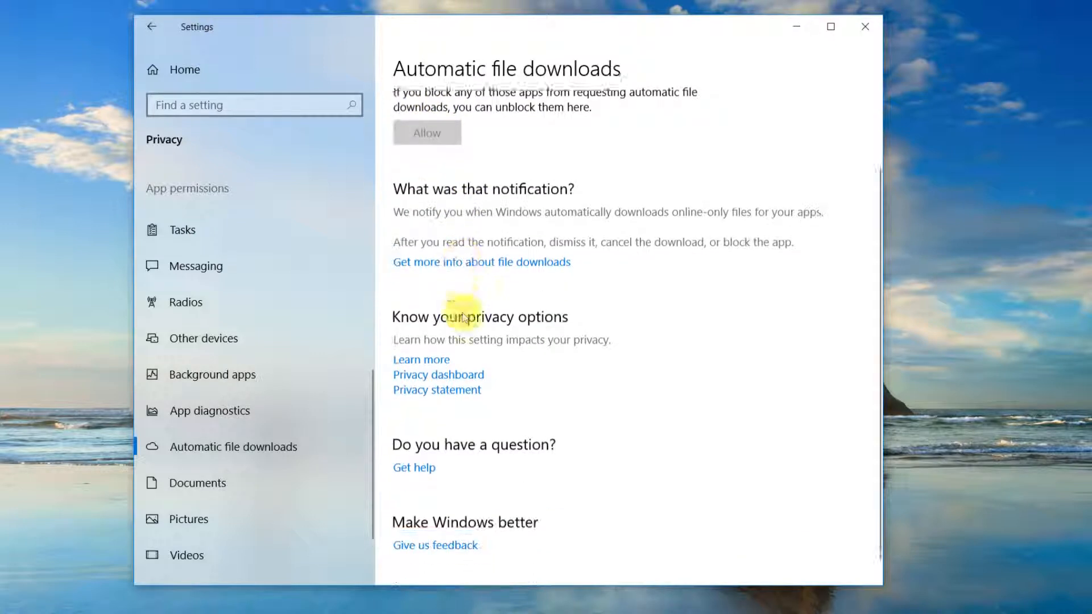
scroll("down", 3)
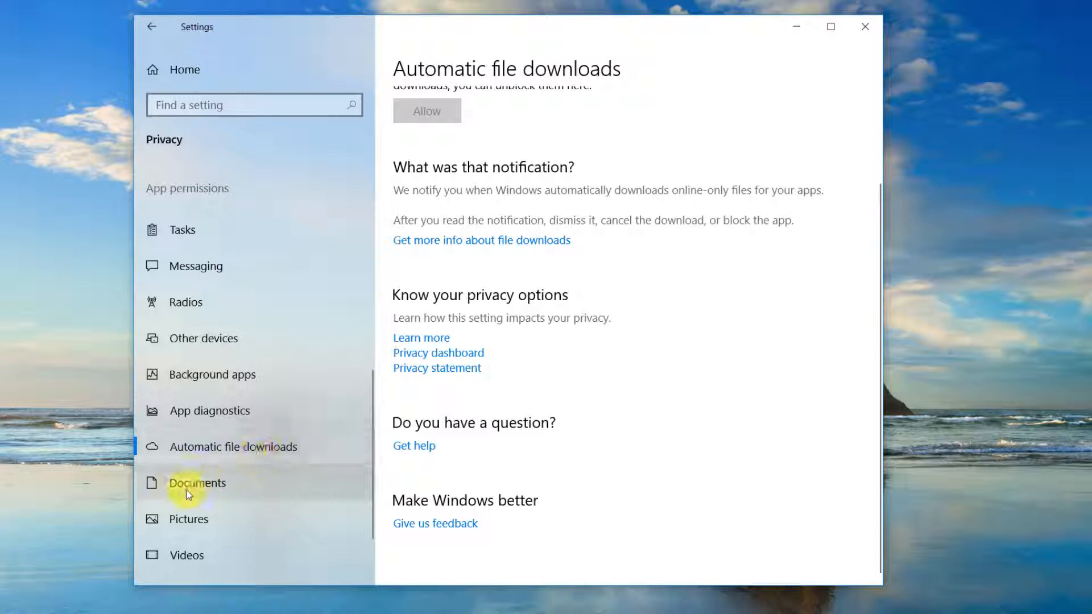
Turn off app access to the documents library, then move to the Pictures page
left_click(196, 483)
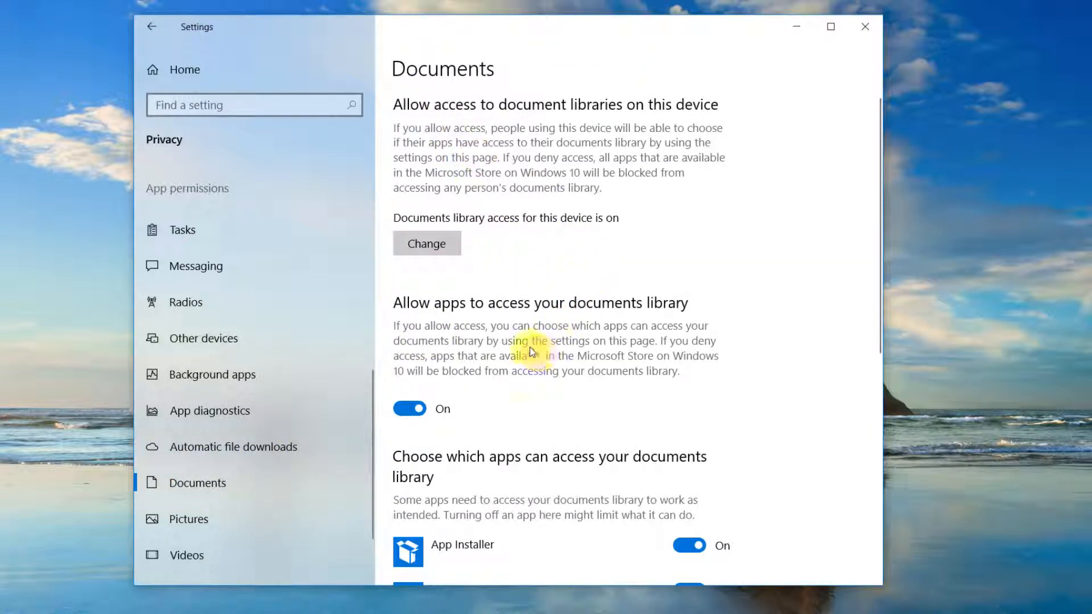
scroll("down", 3)
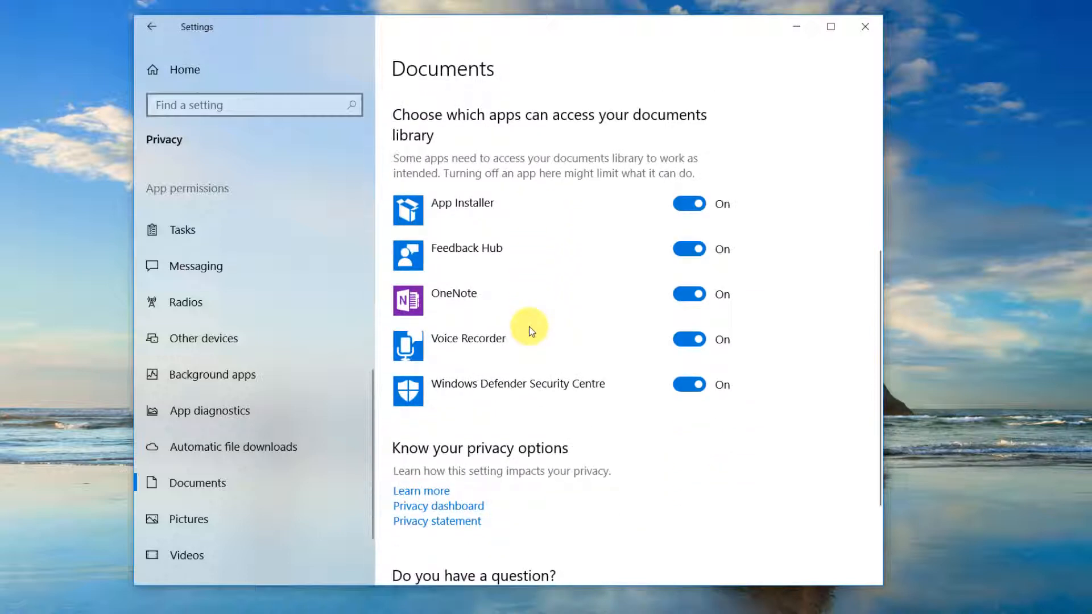
scroll("up", 3)
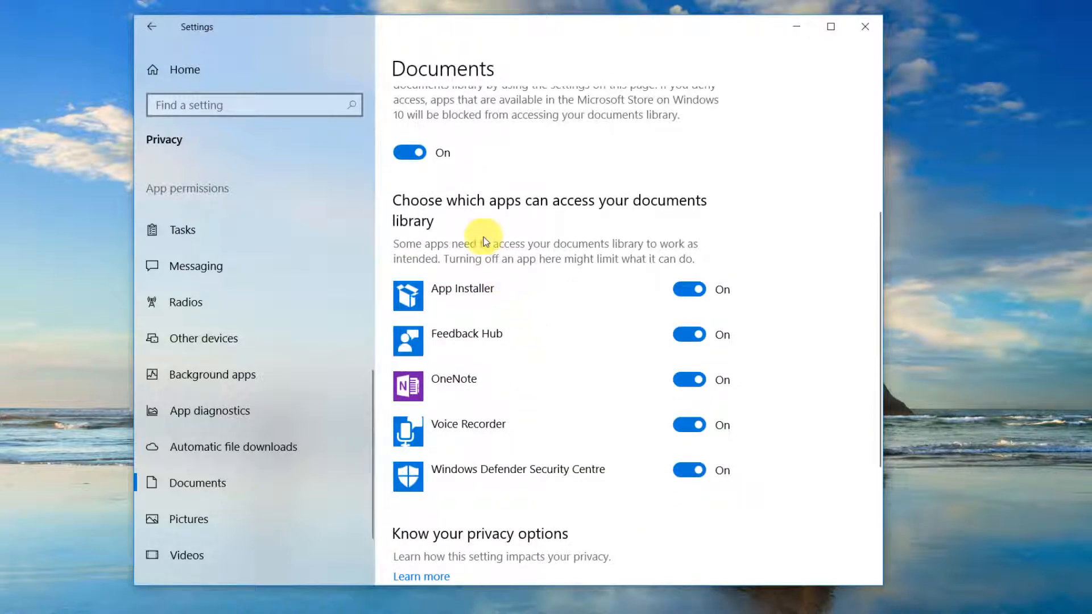
mouse_move(459, 292)
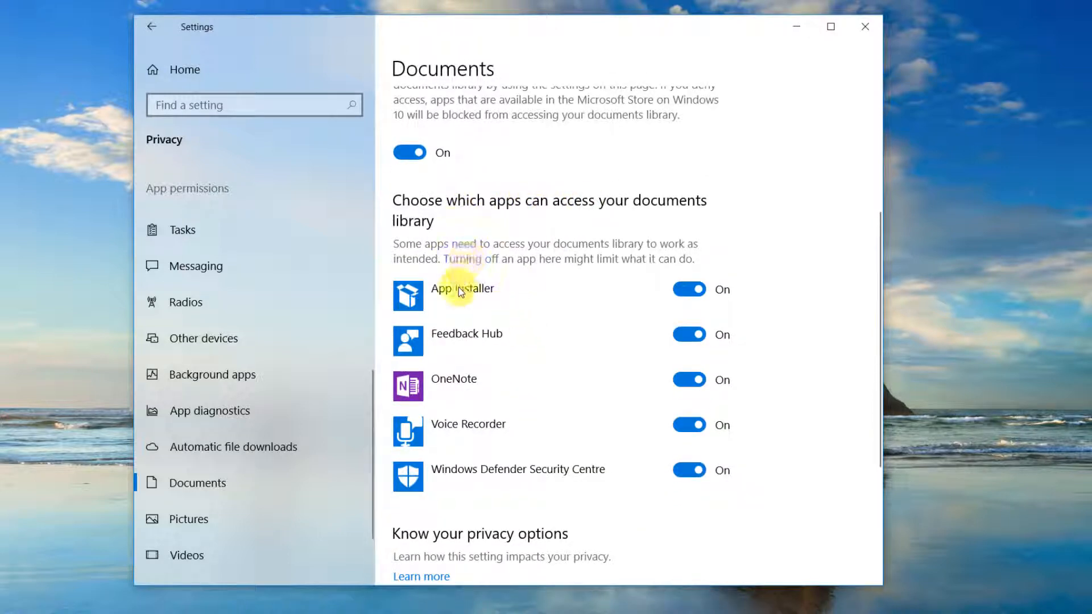
mouse_move(470, 437)
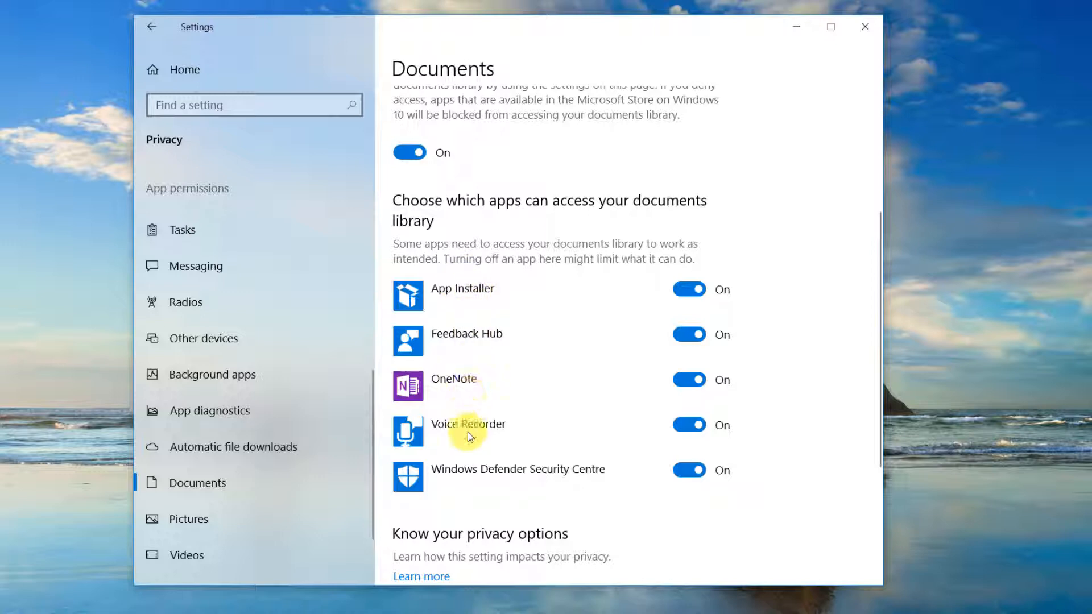
scroll("up", 3)
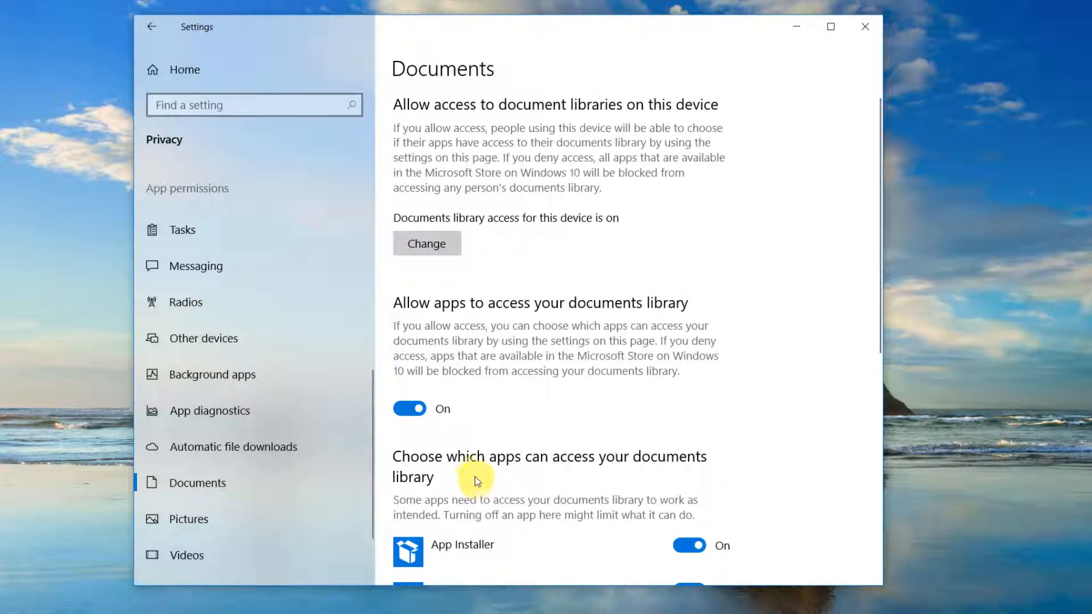
mouse_move(410, 408)
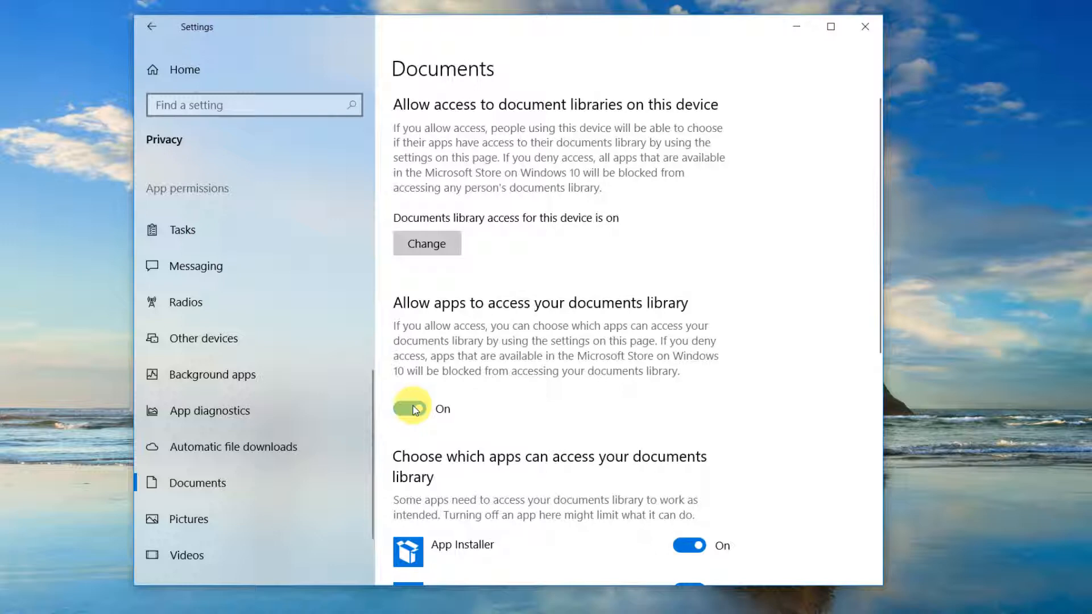
left_click(409, 408)
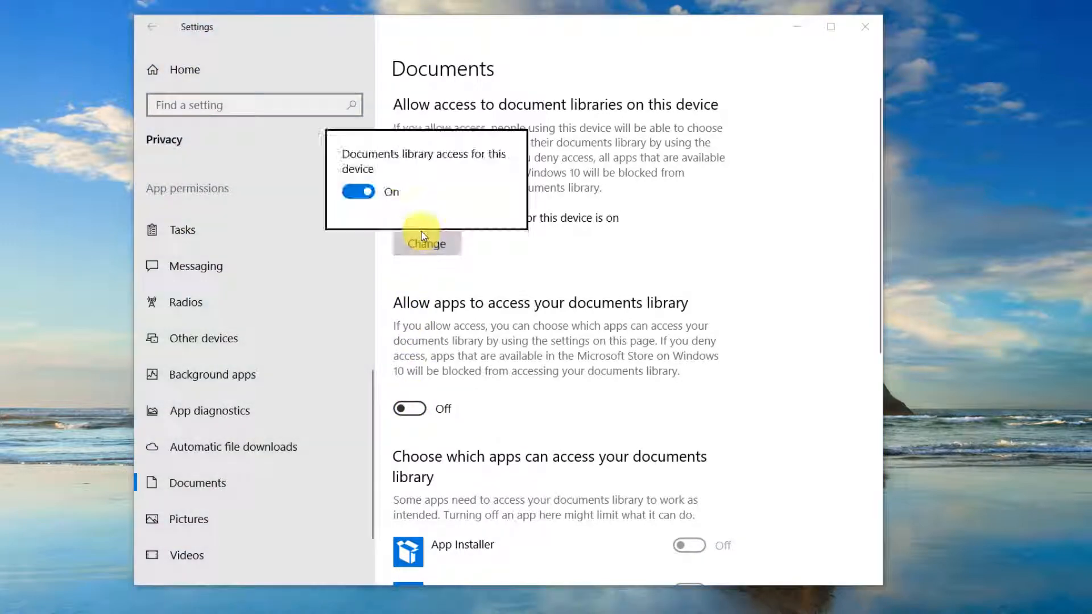
left_click(358, 191)
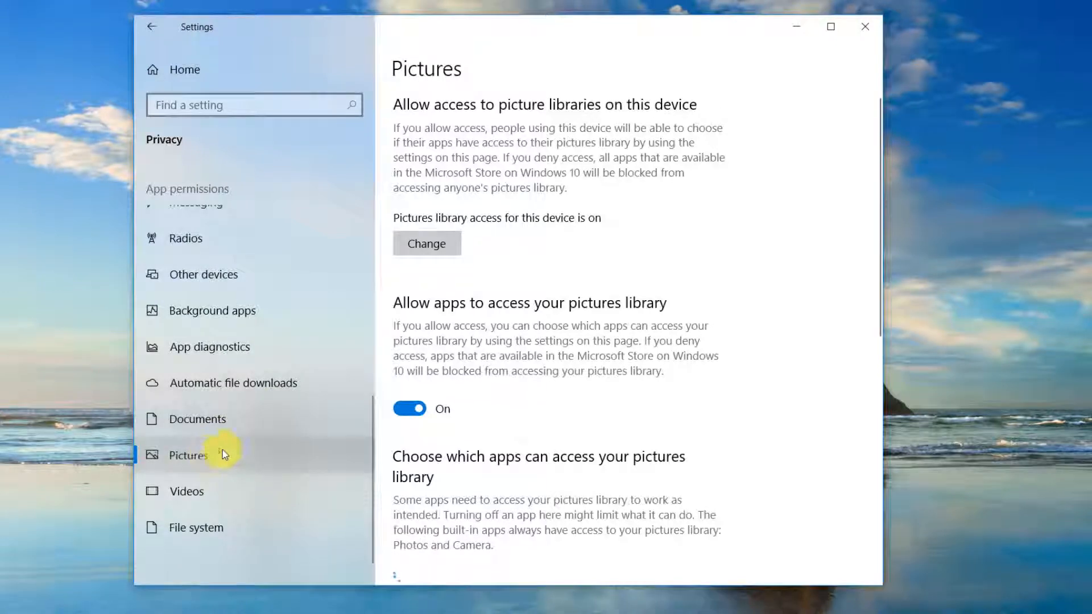
Turn off pictures library access for apps and for this device
scroll("down", 3)
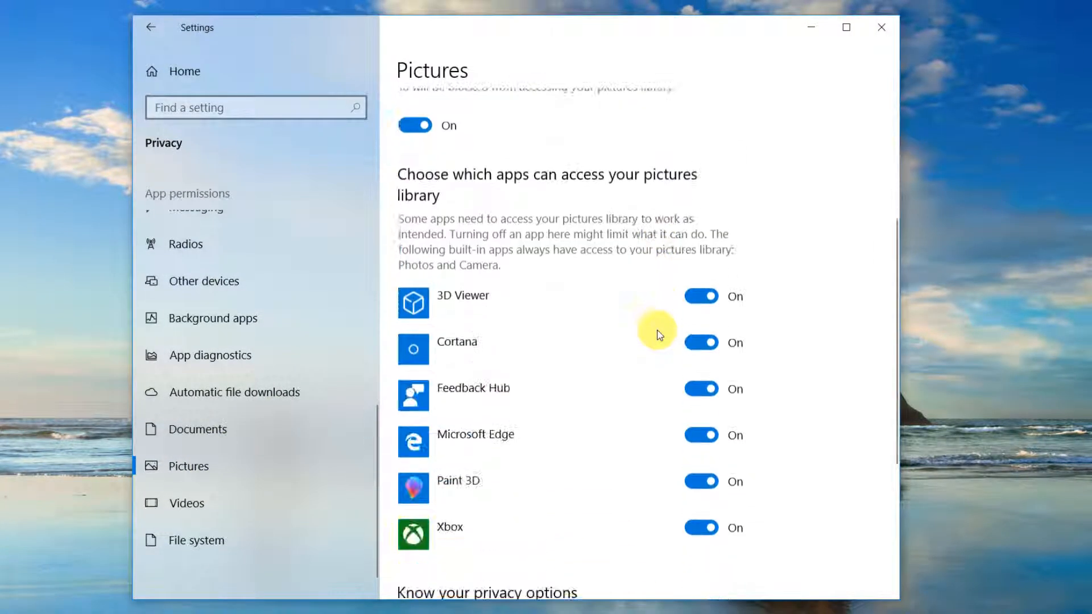
scroll("down", 3)
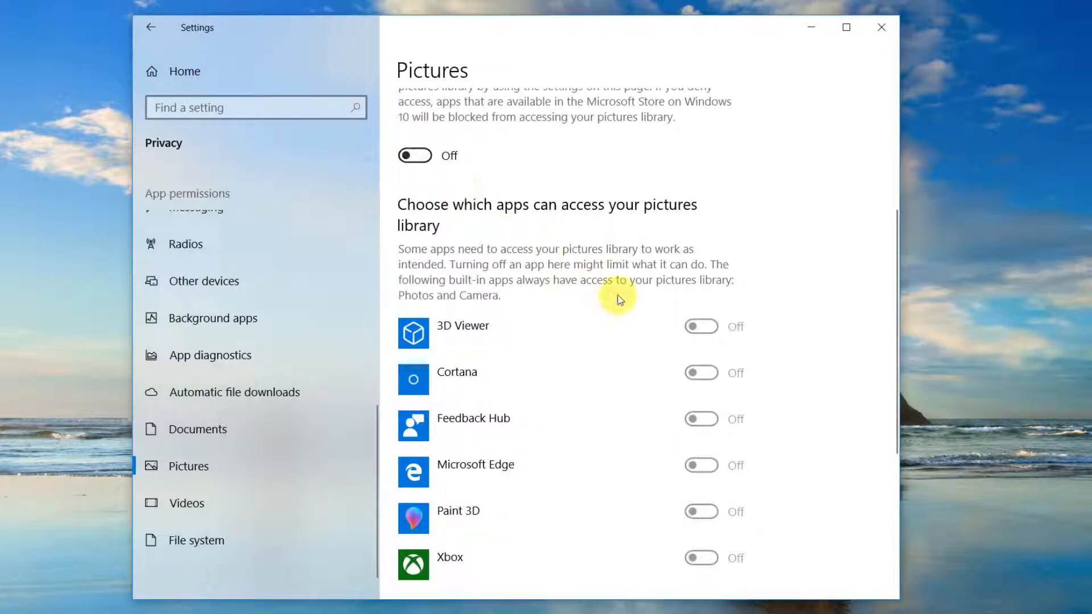
scroll("up", 3)
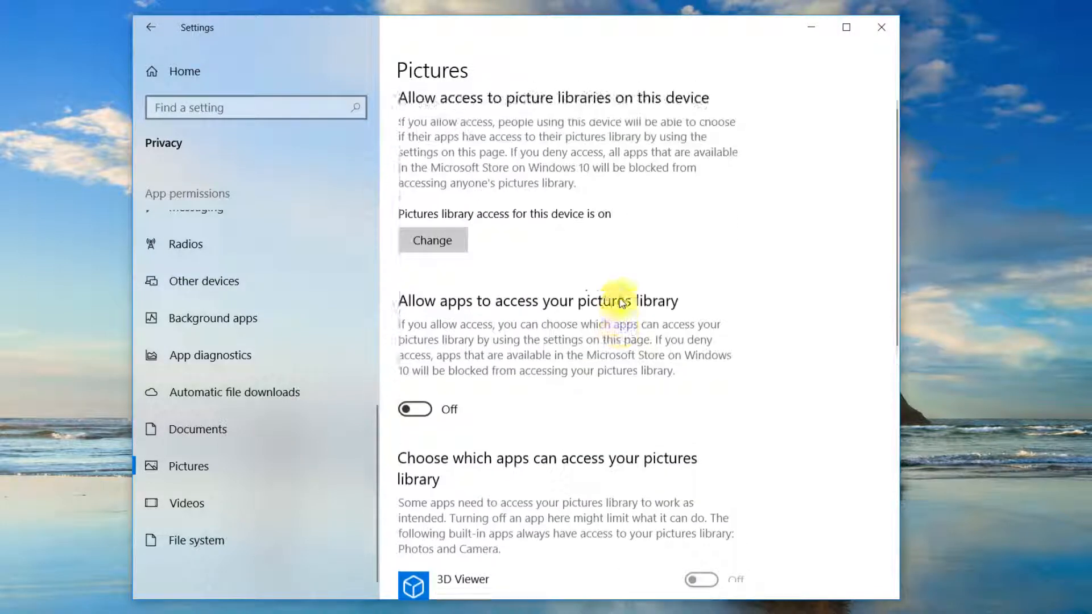
left_click(432, 240)
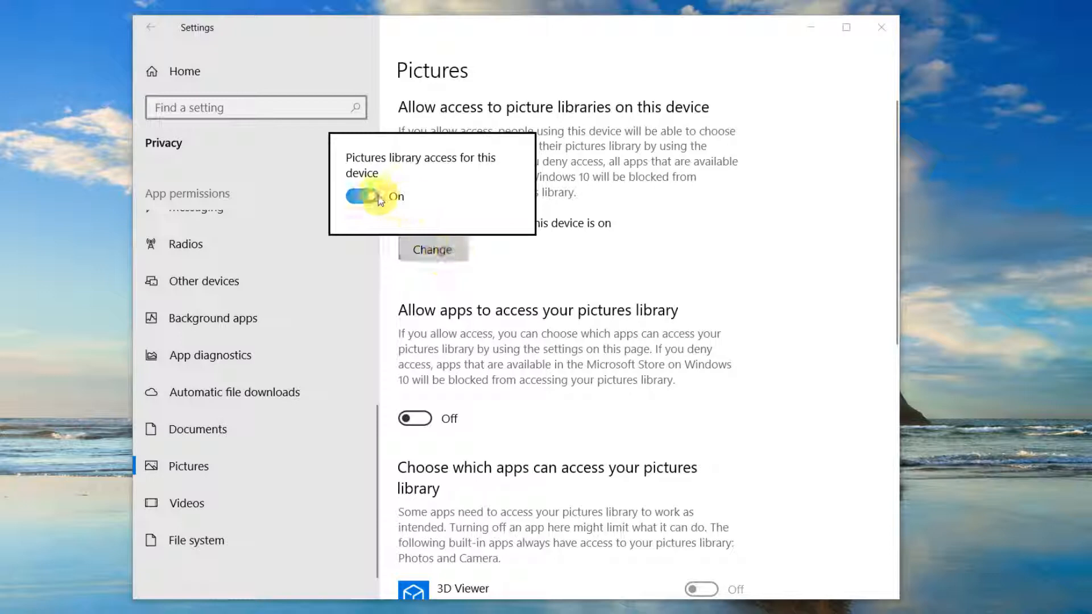
scroll("down", 3)
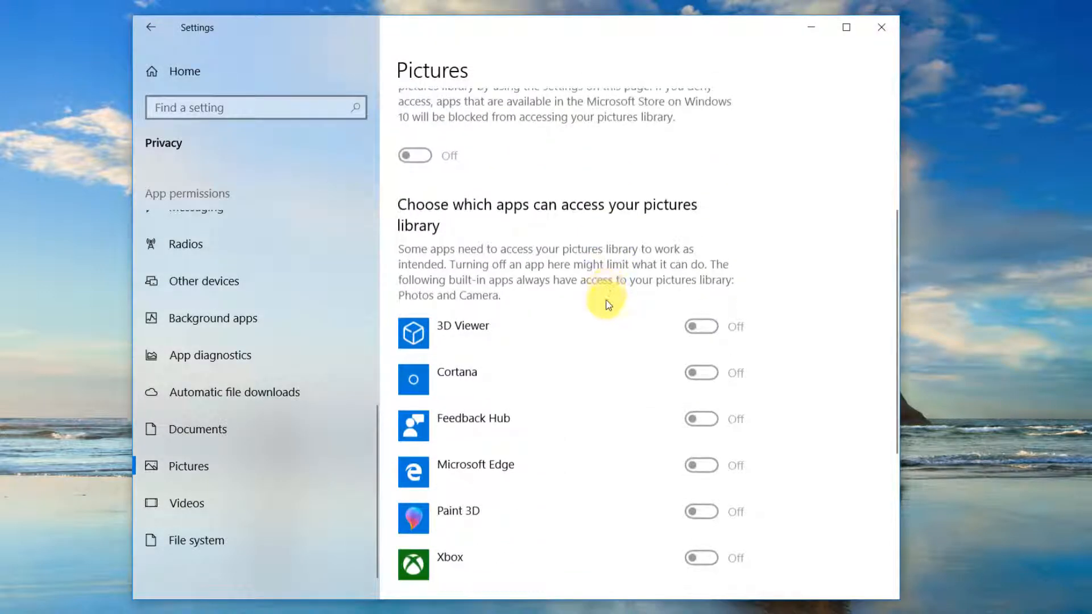
scroll("up", 3)
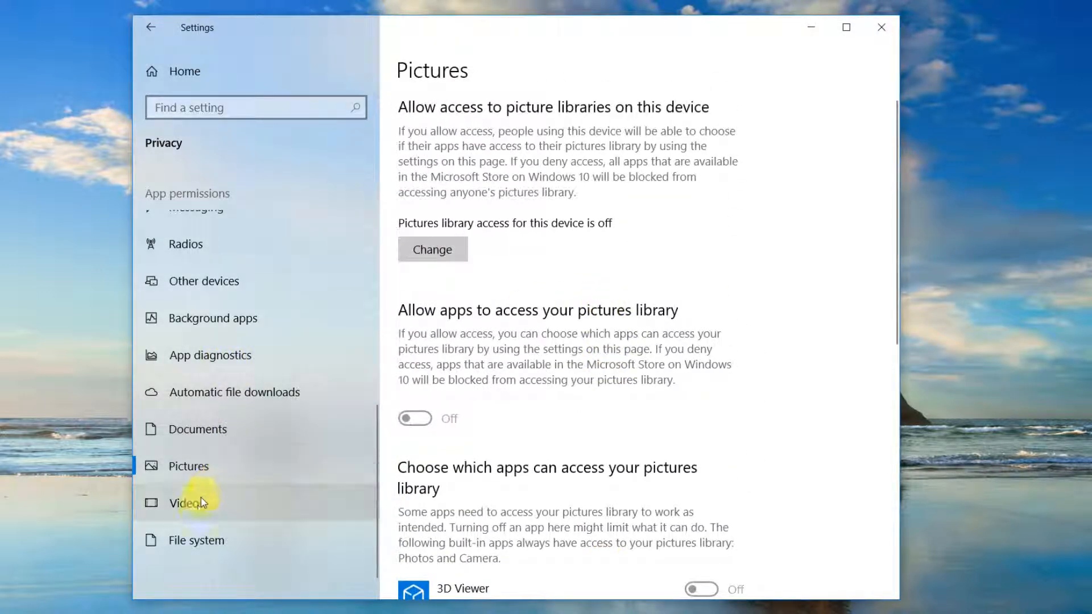
Switch videos library access Off for apps and for this device on the Videos privacy page
left_click(186, 503)
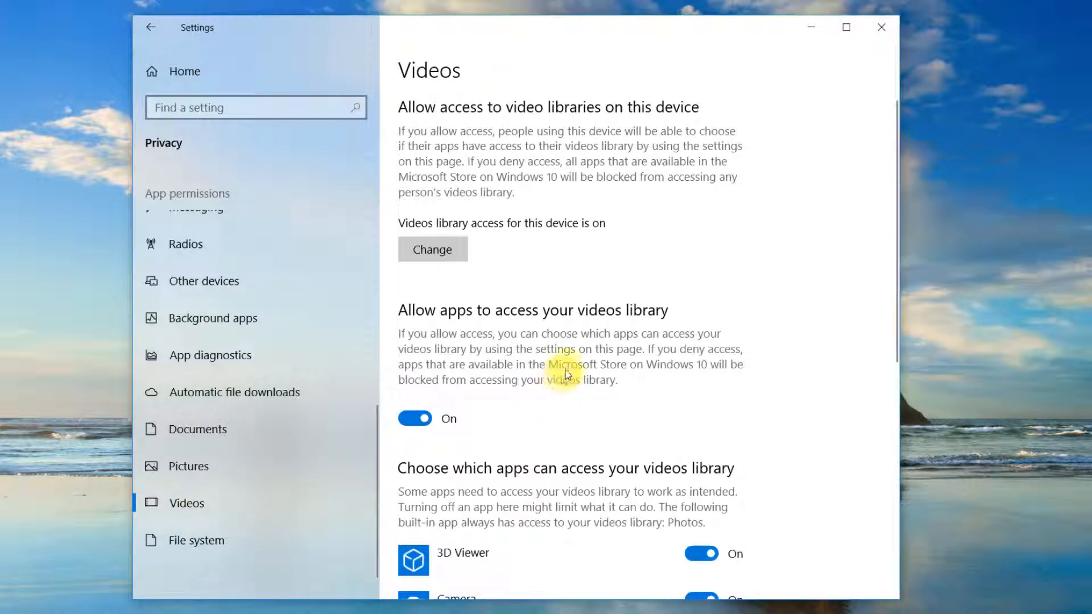
scroll("down", 3)
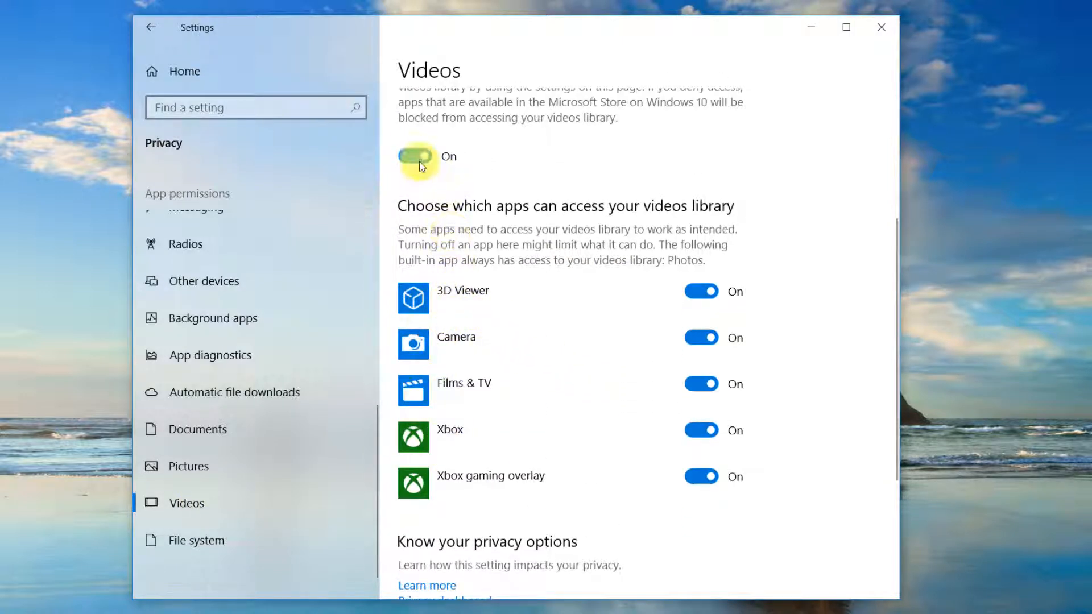
left_click(416, 156)
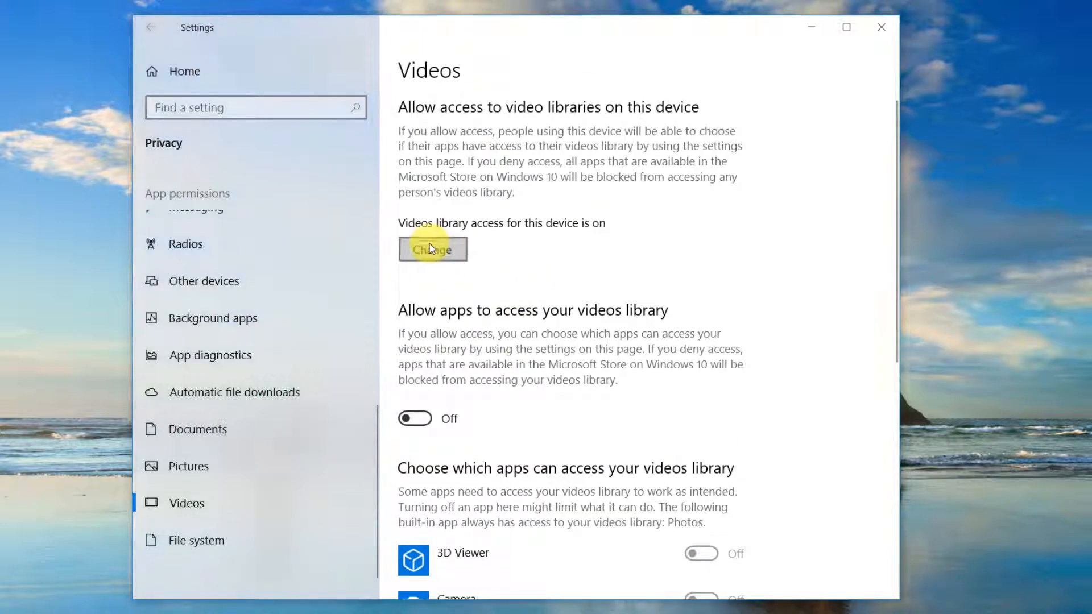
left_click(433, 249)
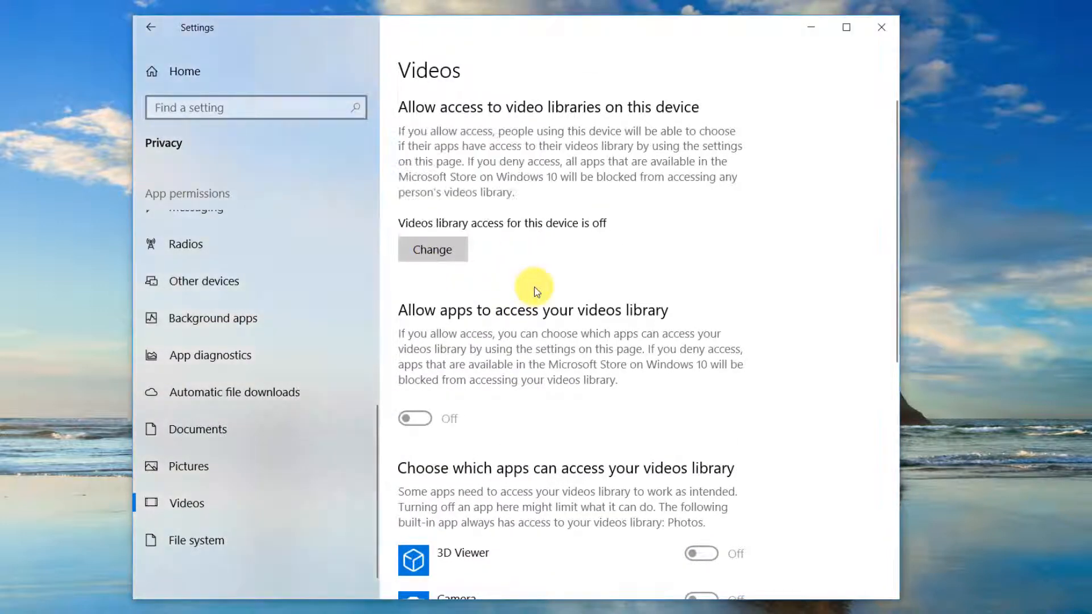
mouse_move(186, 532)
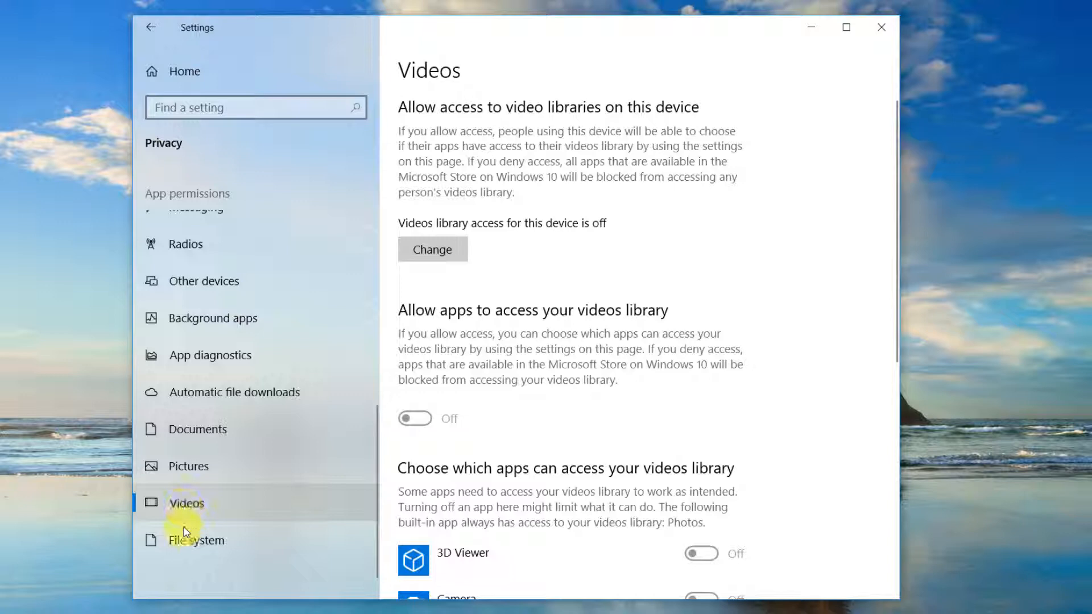
Switch file system access Off for apps and for this device on the File system privacy page
left_click(197, 539)
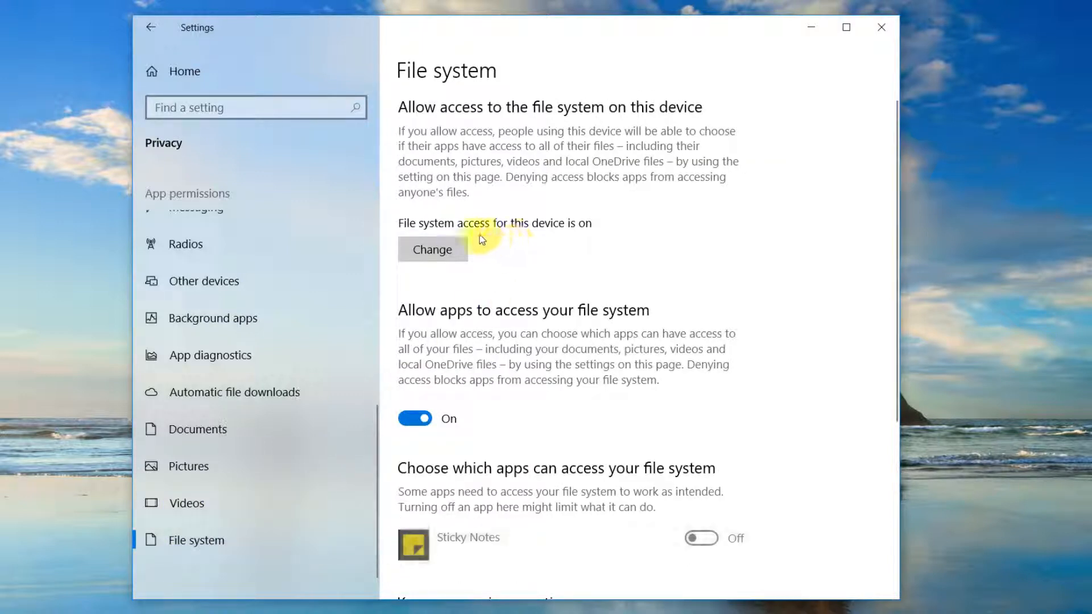
mouse_move(423, 358)
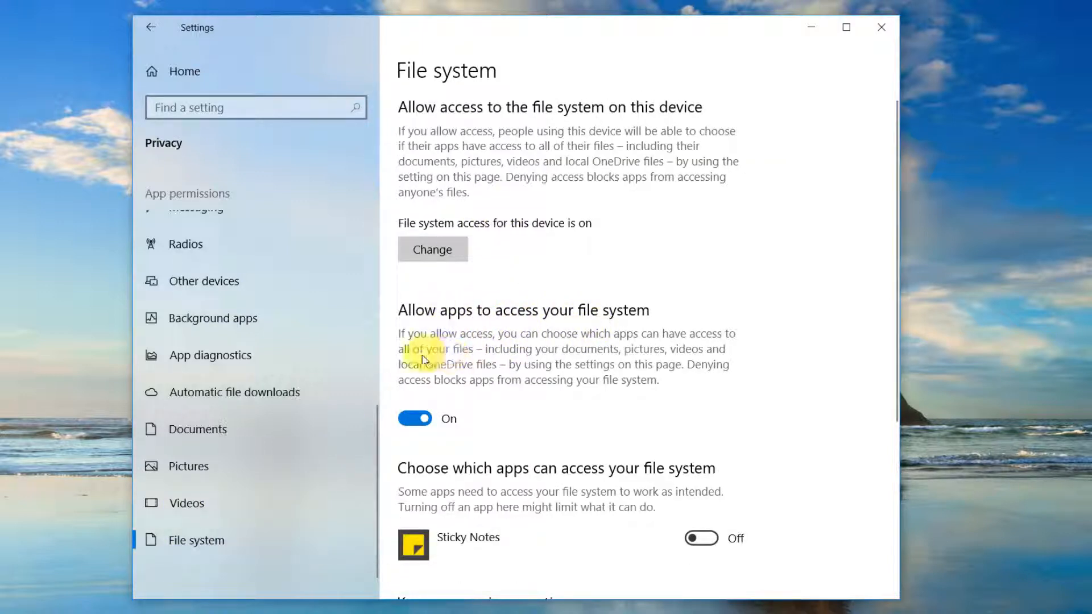
scroll("down", 3)
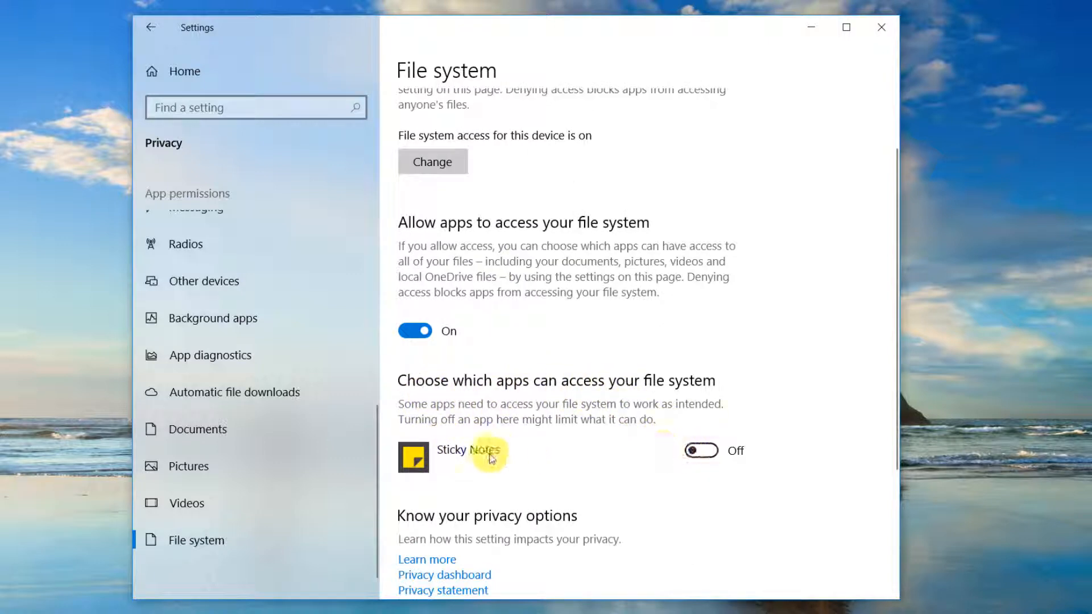
mouse_move(458, 369)
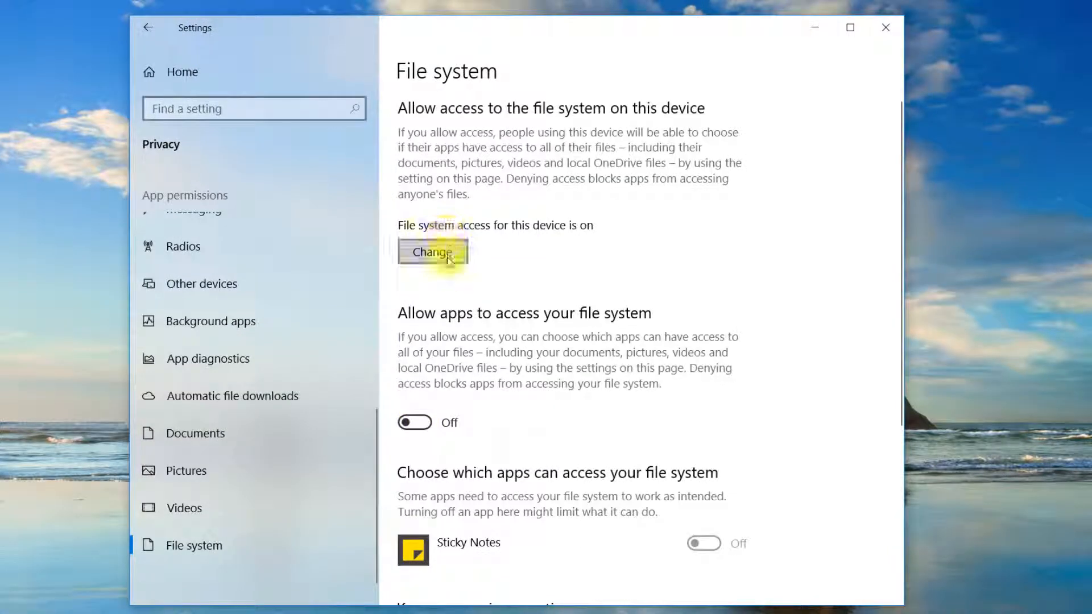
left_click(432, 252)
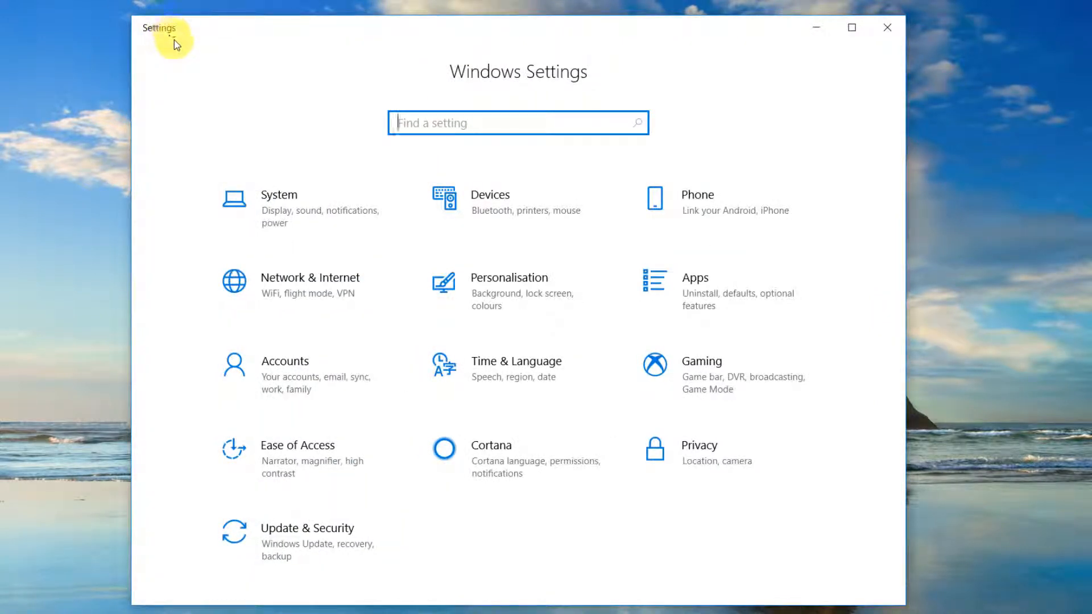
Turn off 'Record game clips, screenshots and broadcast using Game bar' in Gaming settings
left_click(701, 362)
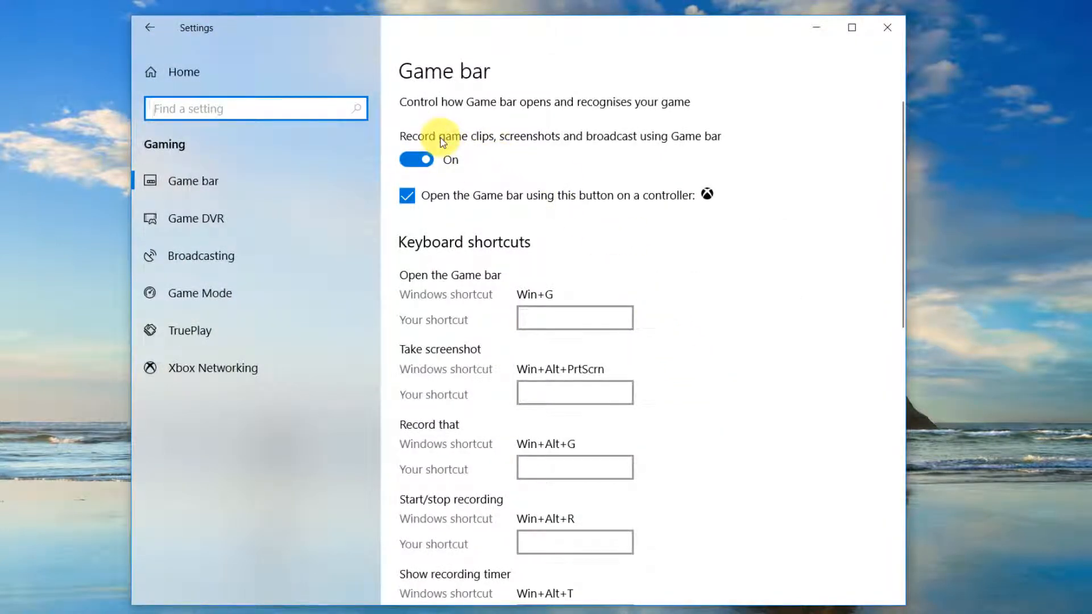
mouse_move(465, 161)
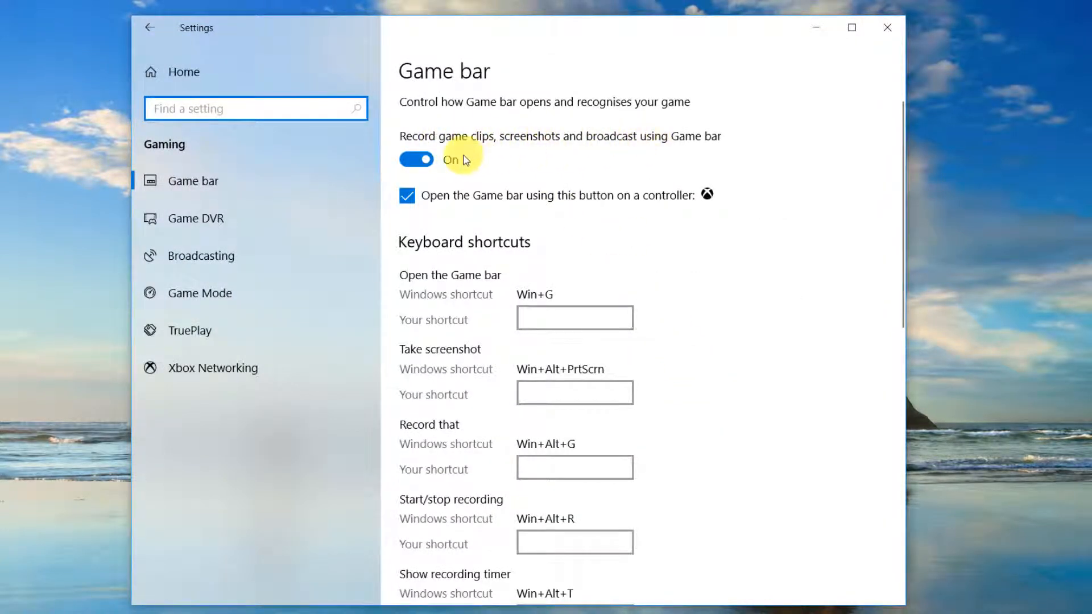
left_click(417, 160)
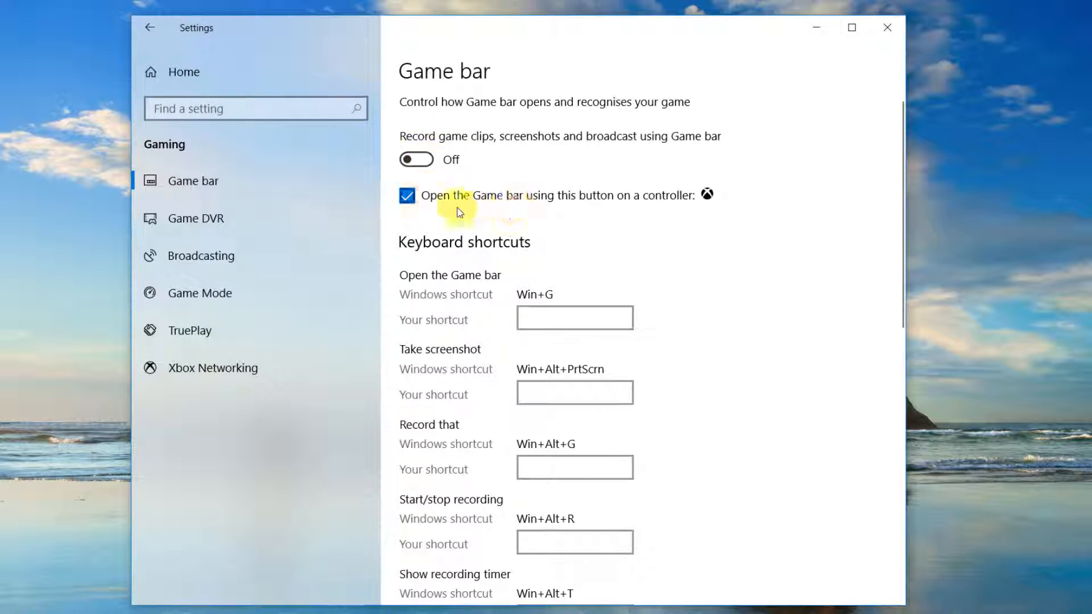
left_click(197, 219)
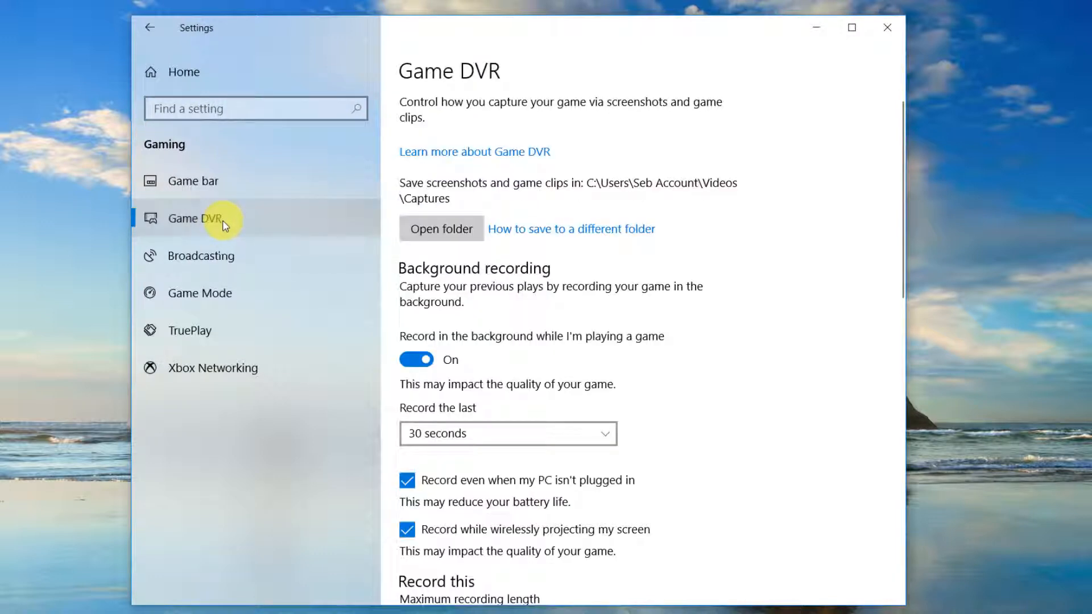
mouse_move(539, 351)
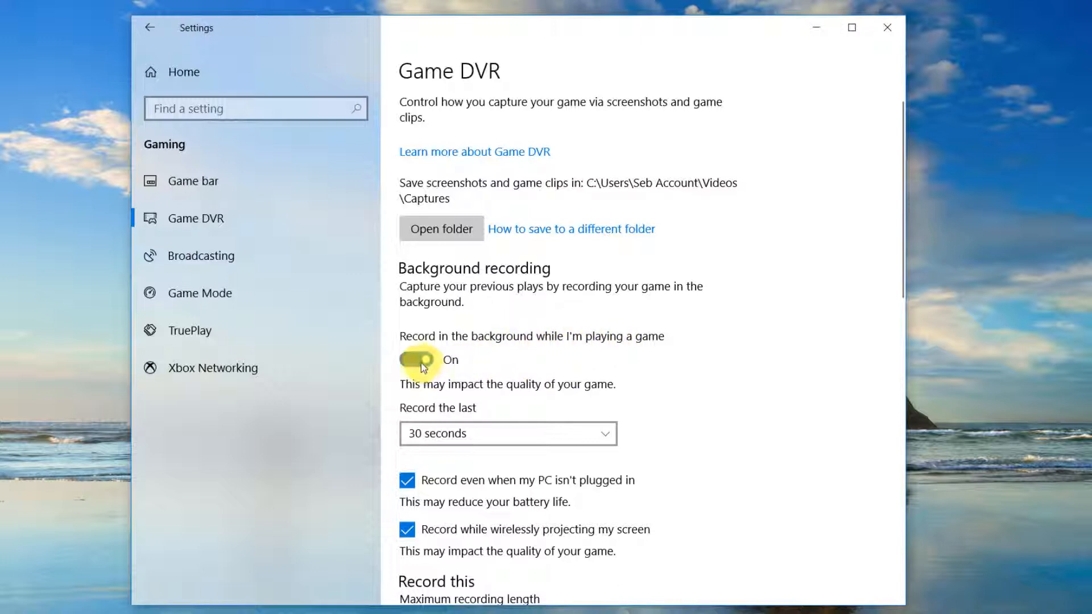
Turn off background game recording and capture audio recording on the Game DVR page
left_click(416, 361)
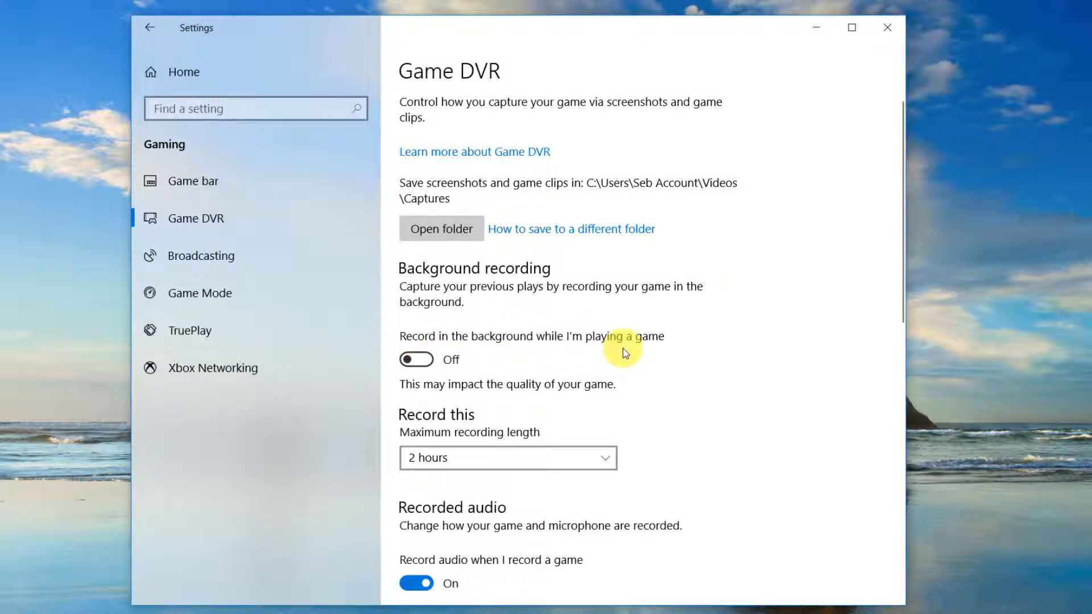
mouse_move(543, 569)
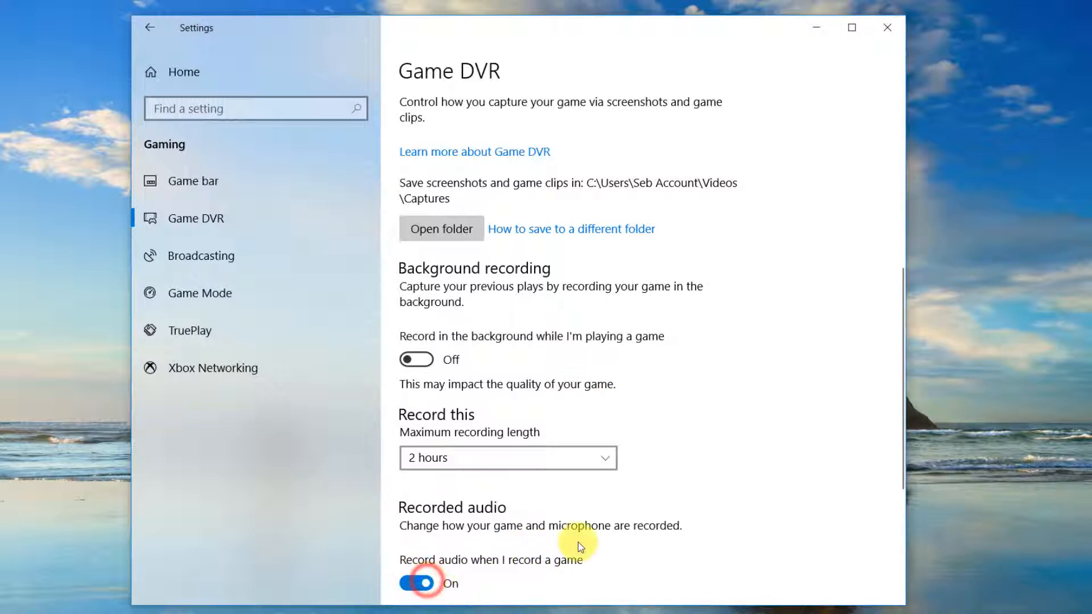
mouse_move(446, 574)
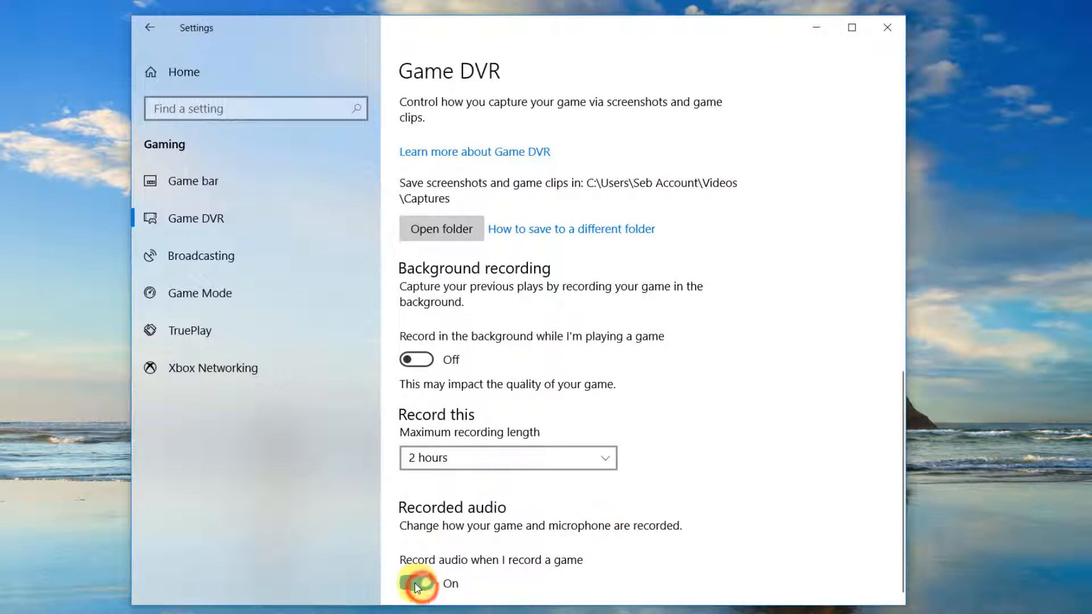
left_click(416, 582)
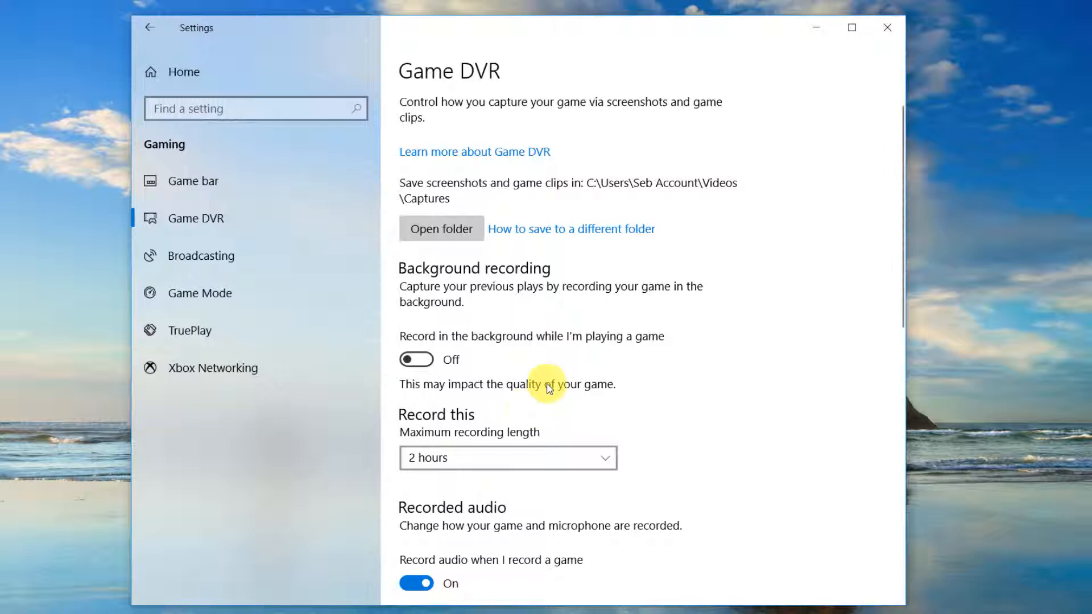
mouse_move(452, 498)
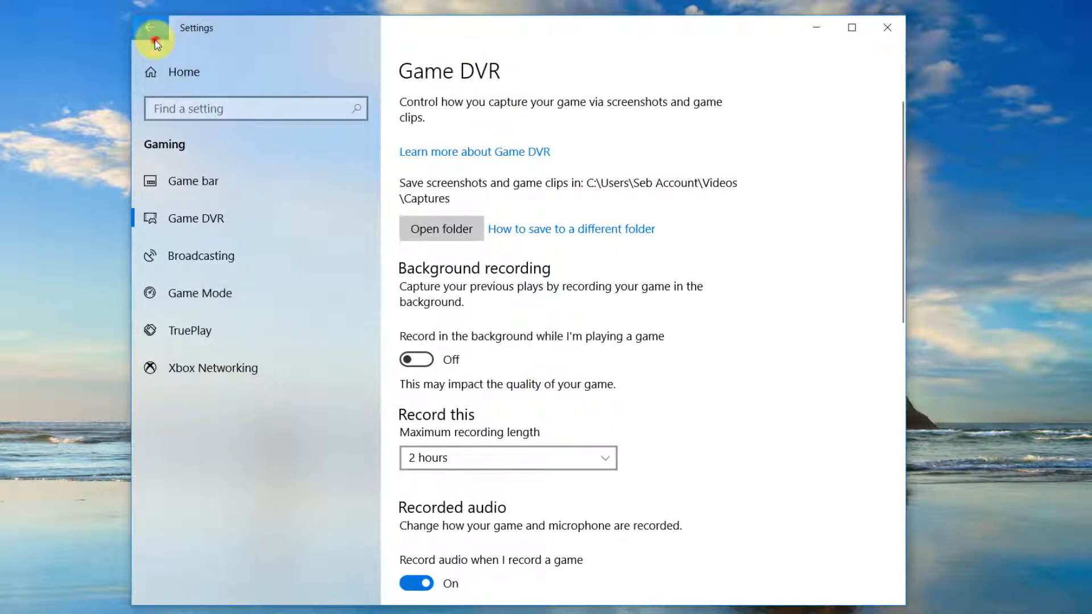
left_click(150, 27)
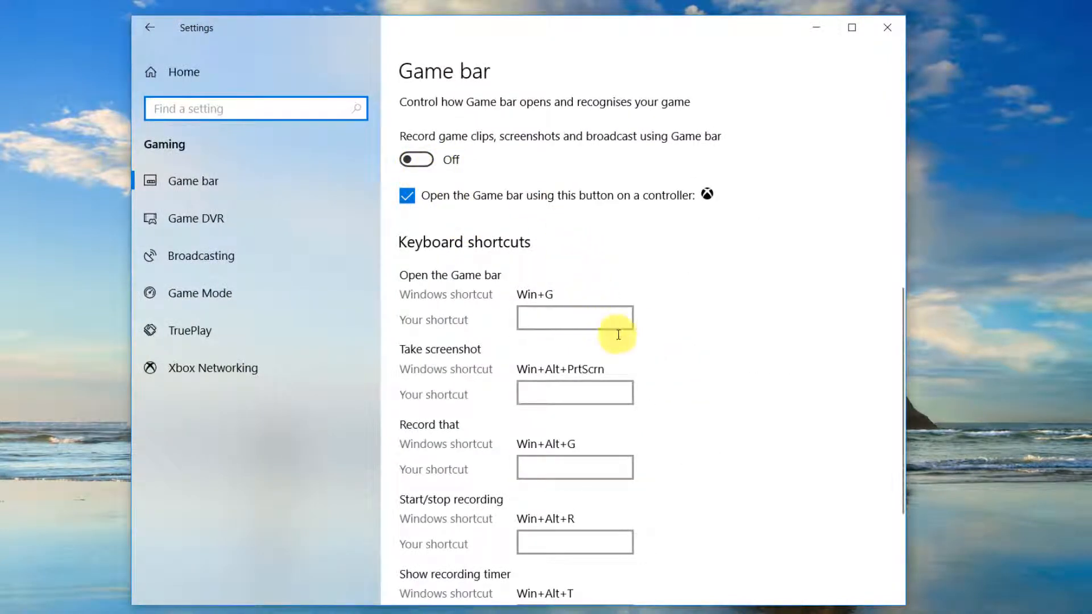
mouse_move(772, 479)
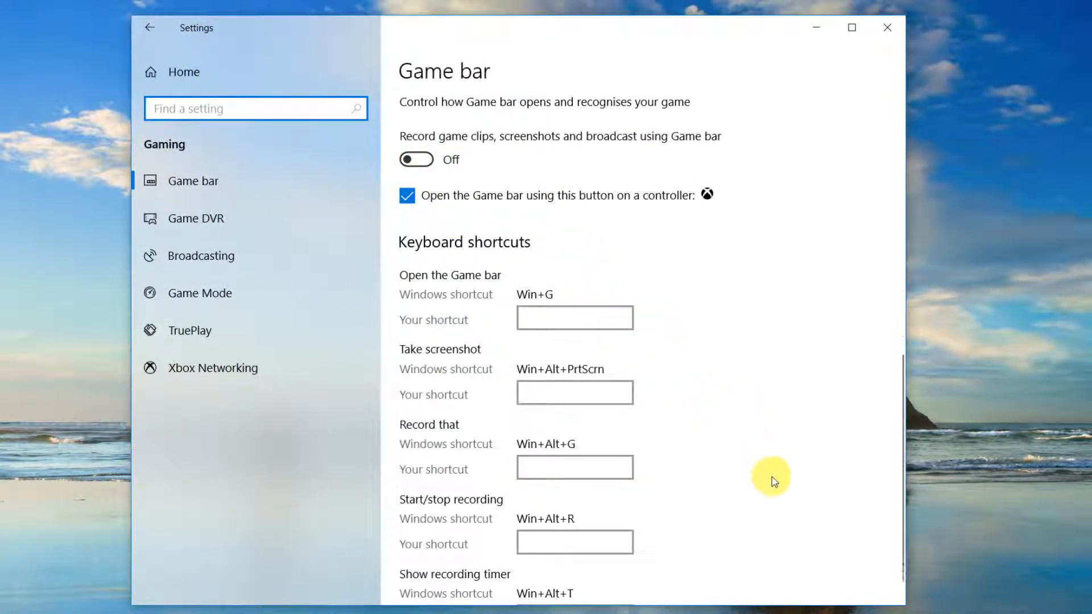
mouse_move(894, 159)
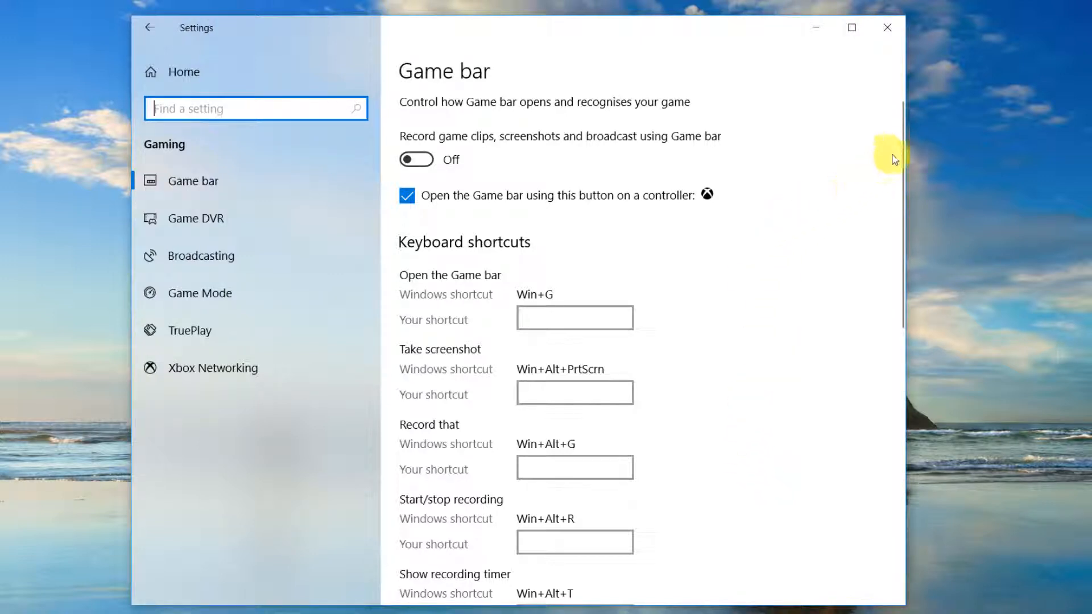
mouse_move(863, 289)
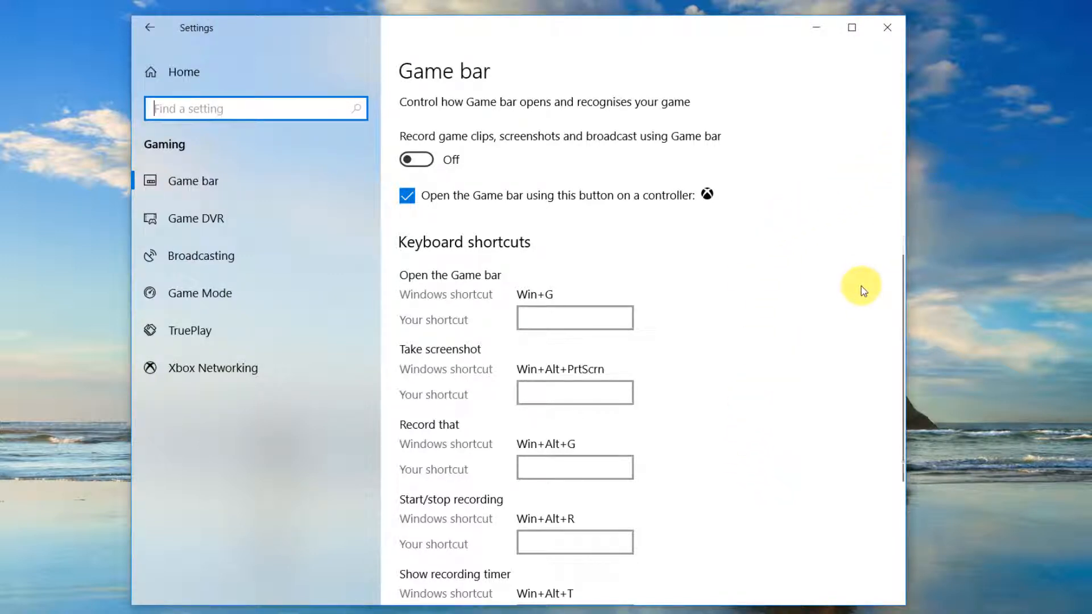
mouse_move(801, 403)
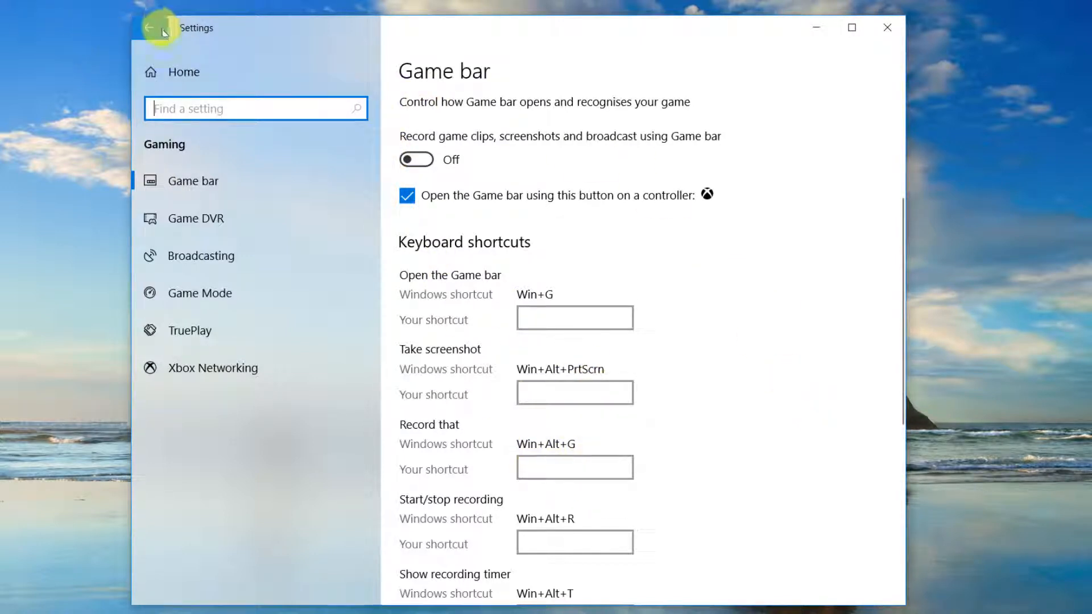
Turn off 'Record audio when I broadcast' on the Gaming Broadcasting page
left_click(150, 28)
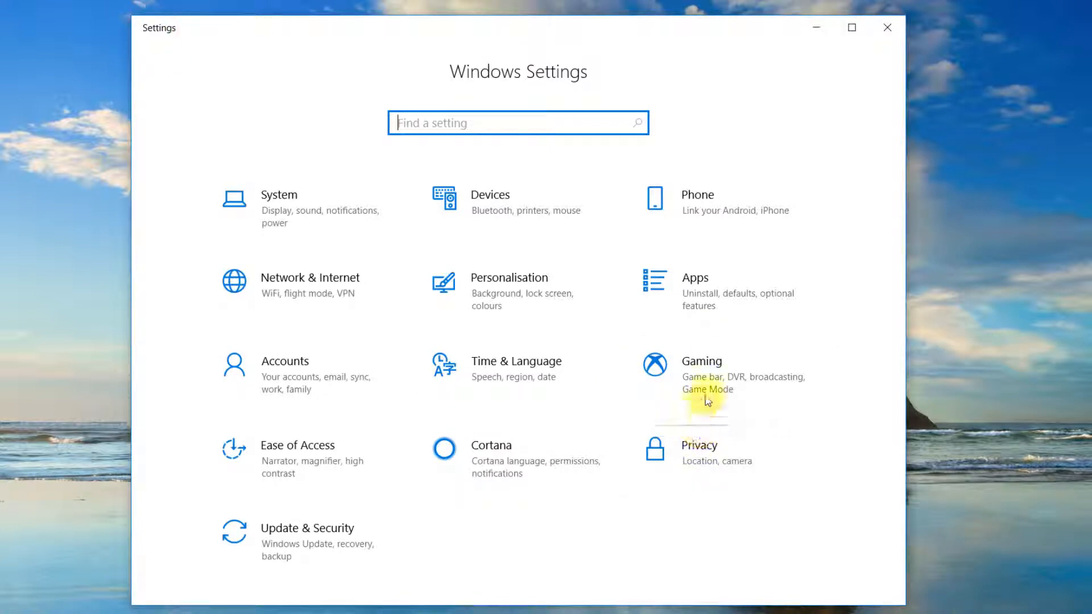
left_click(701, 361)
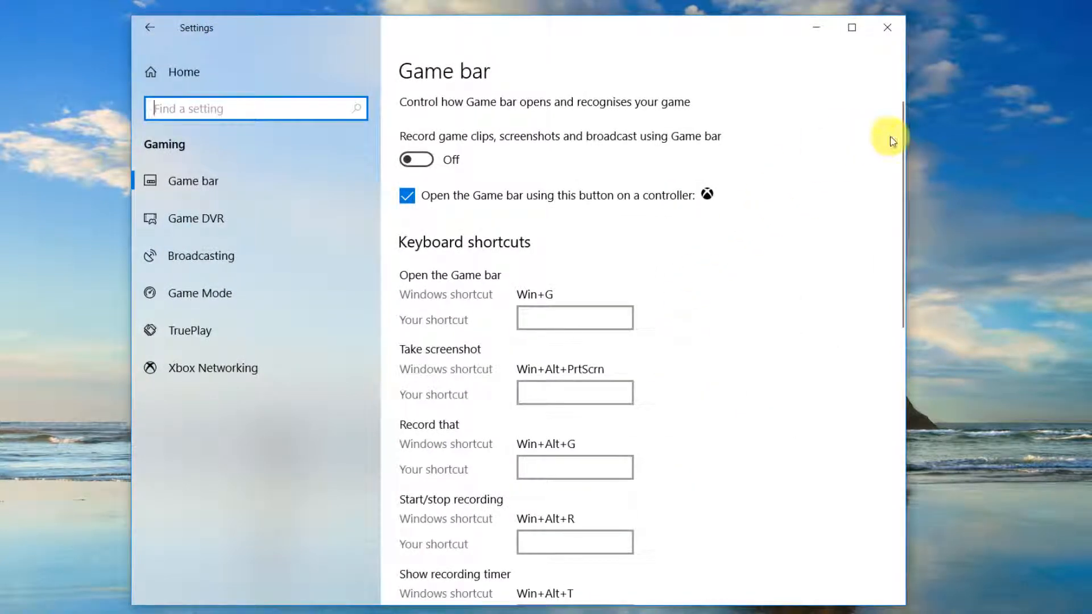
mouse_move(800, 392)
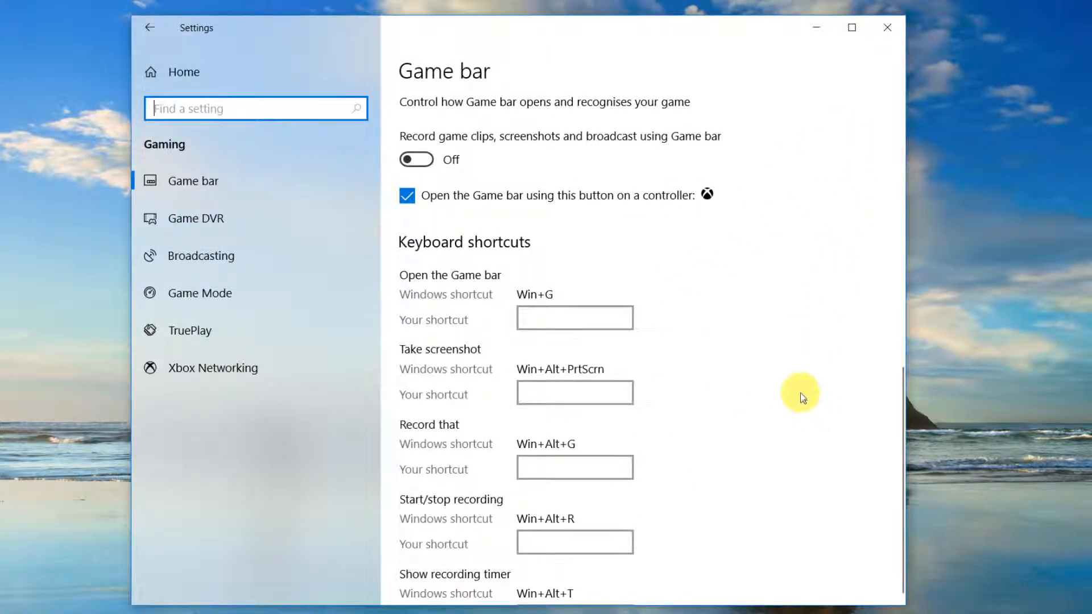
left_click(201, 256)
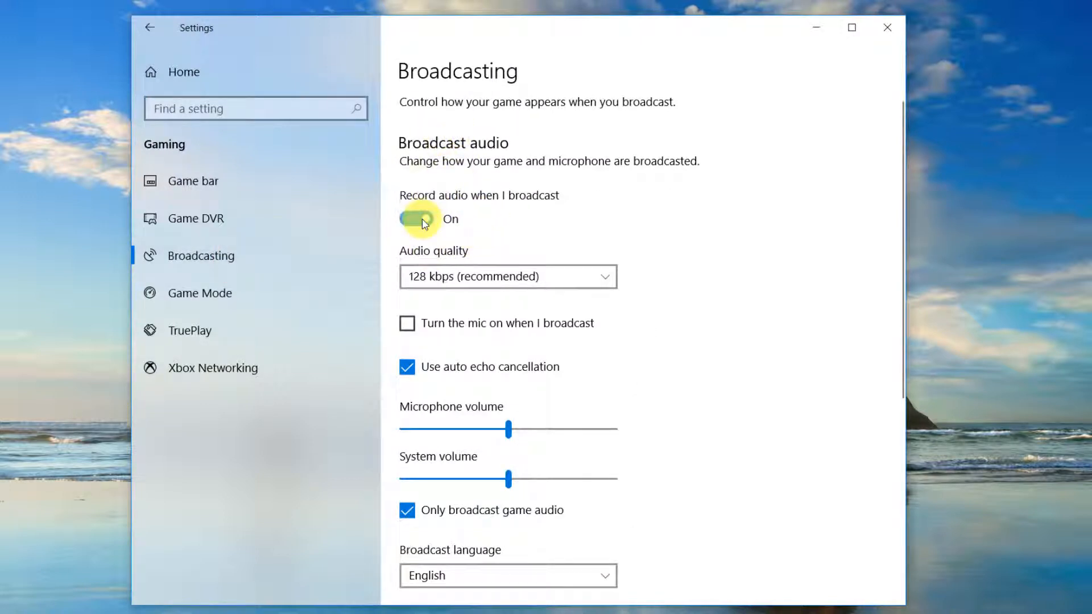
left_click(416, 218)
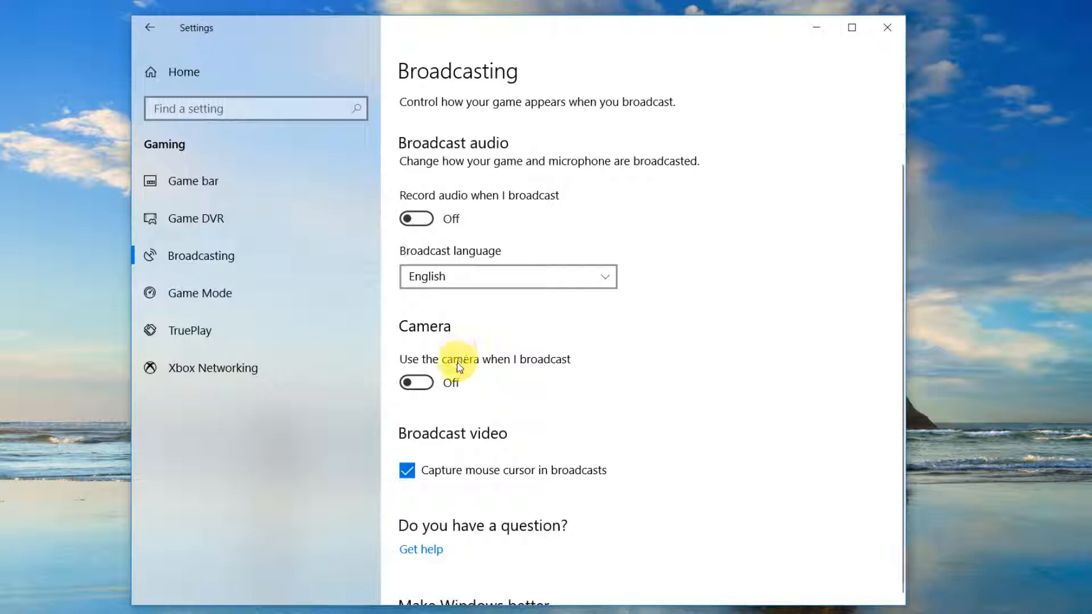
mouse_move(407, 475)
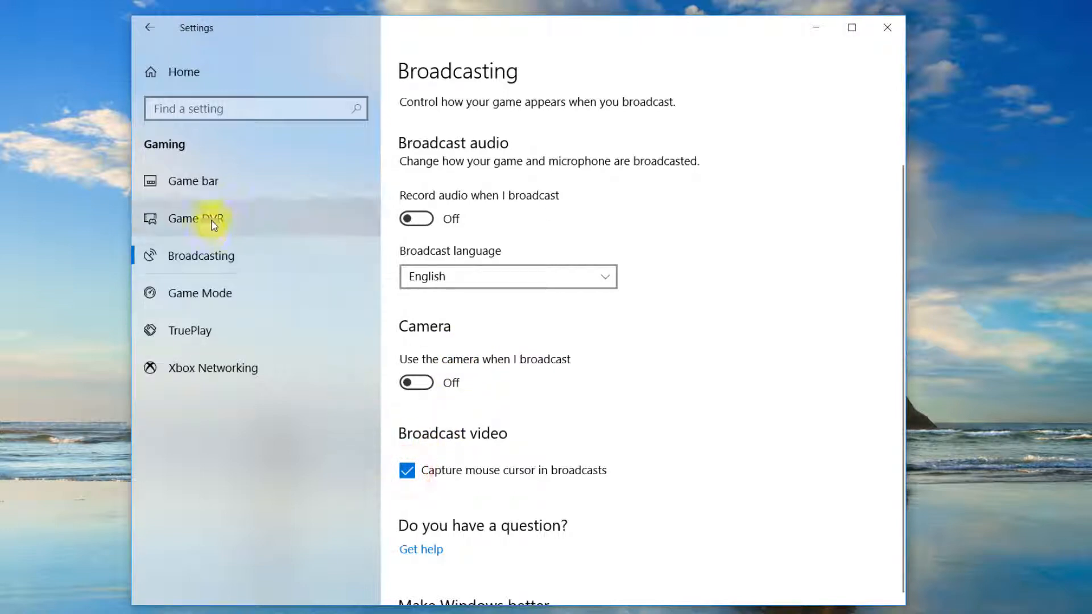
Turn TruePlay Off and go back to the Game DVR page
left_click(200, 292)
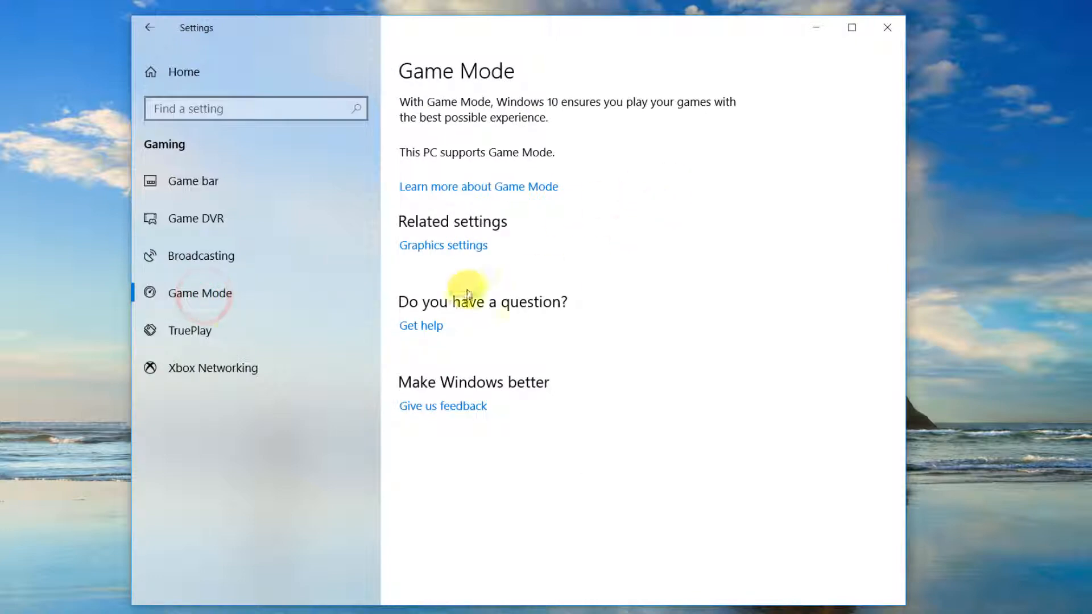
left_click(189, 330)
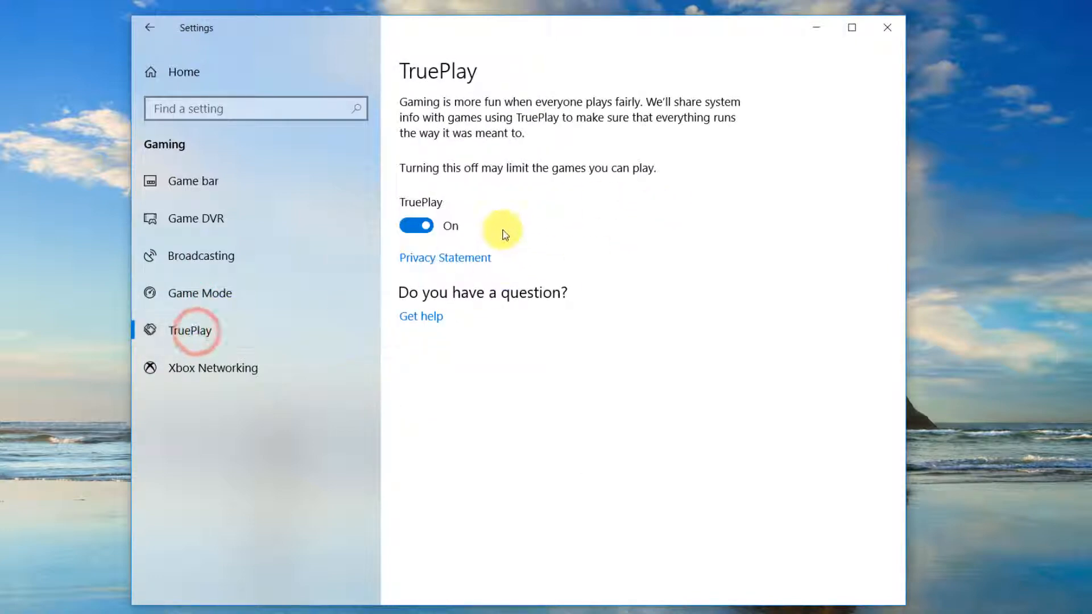
left_click(416, 225)
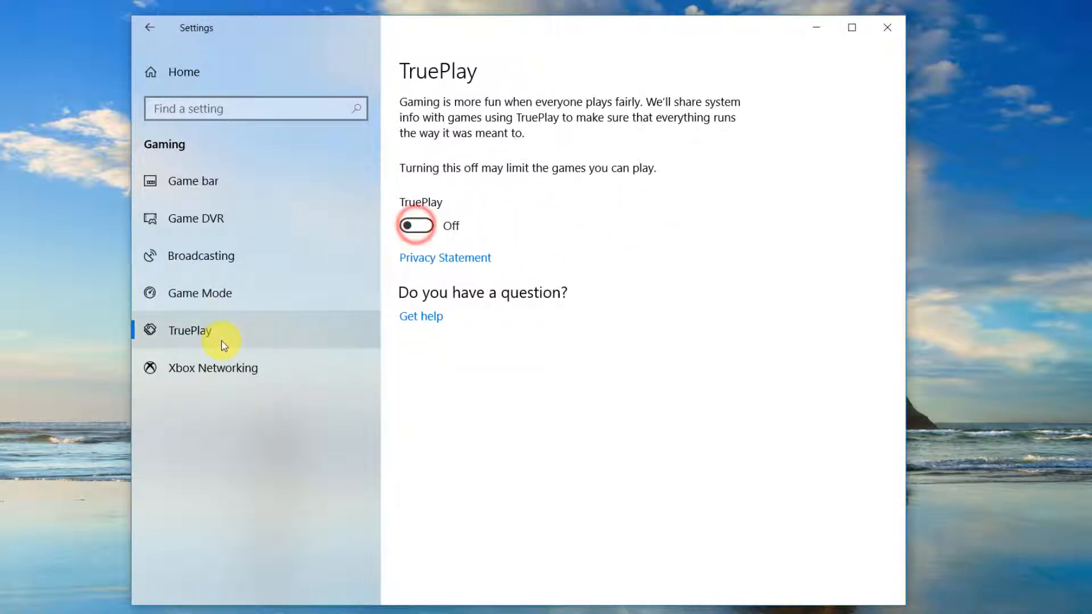
left_click(202, 219)
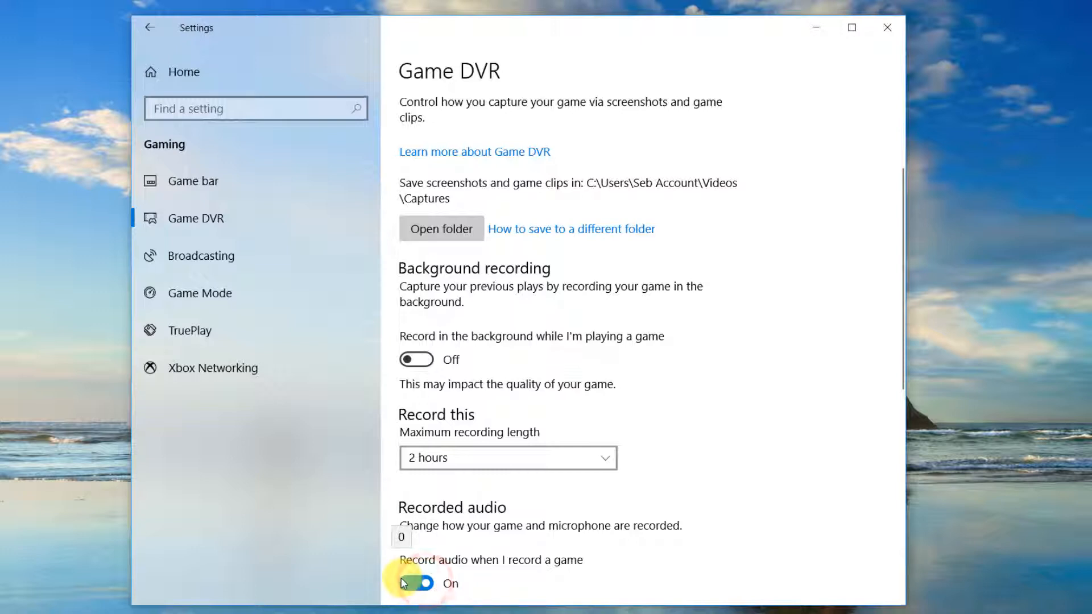
mouse_move(869, 426)
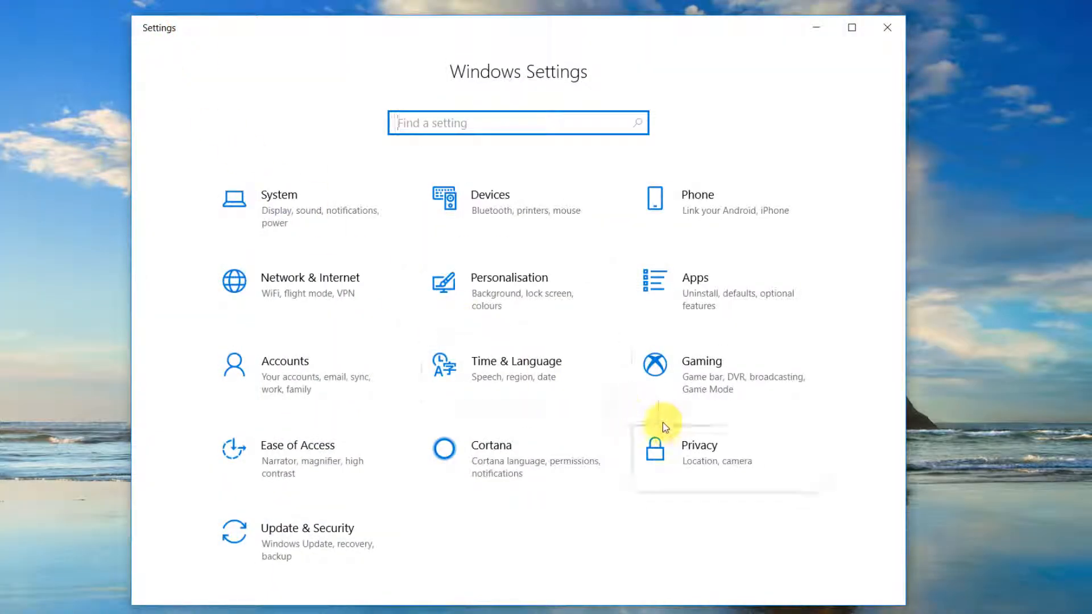
Review the Game DVR page to confirm 'Record audio when I record a game' is Off
left_click(702, 362)
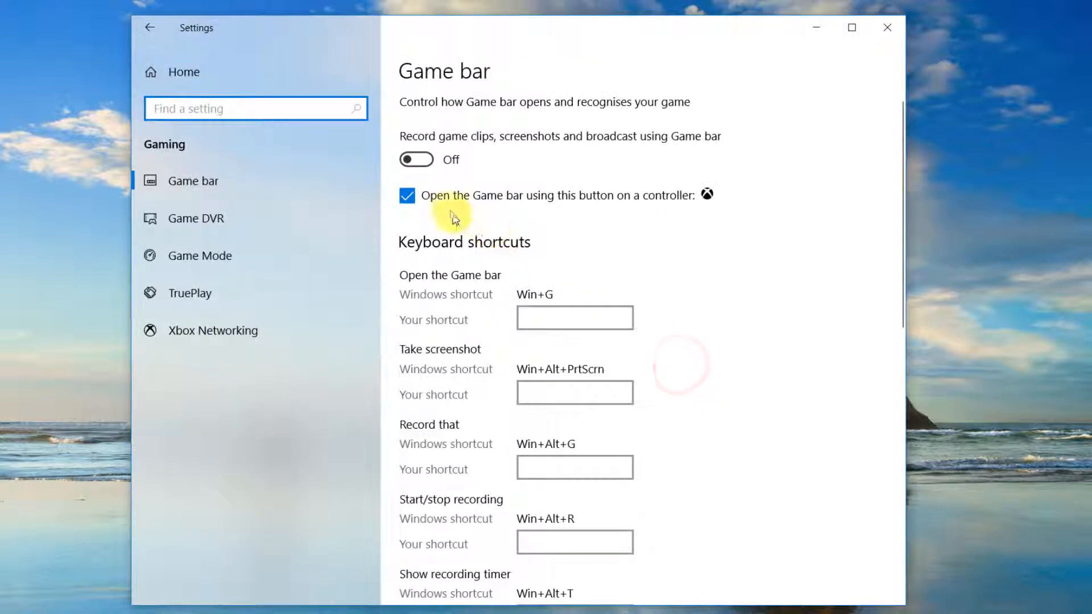
scroll("down", 3)
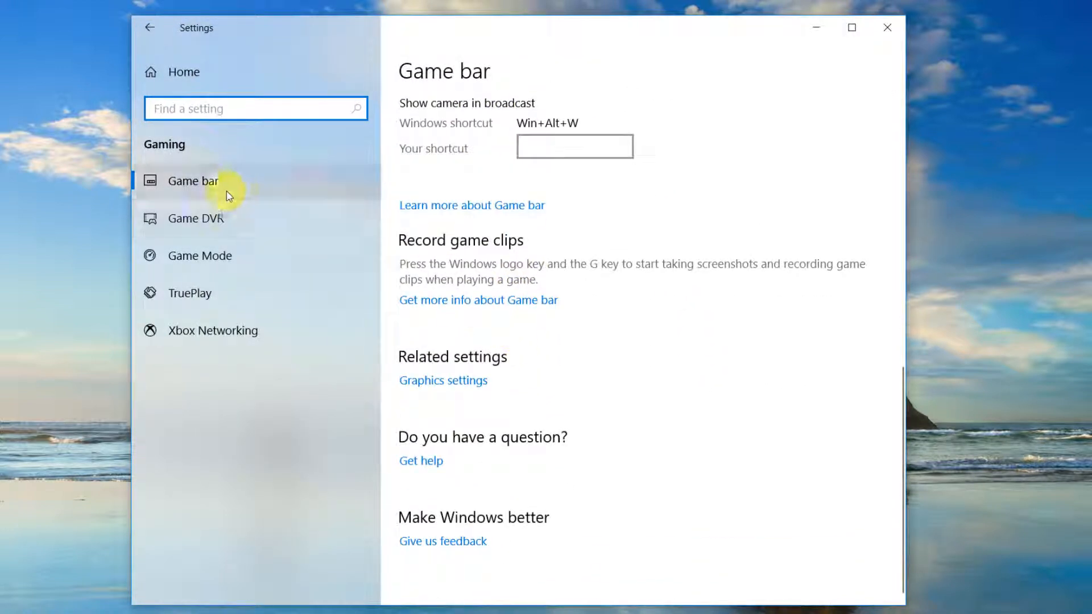
left_click(197, 218)
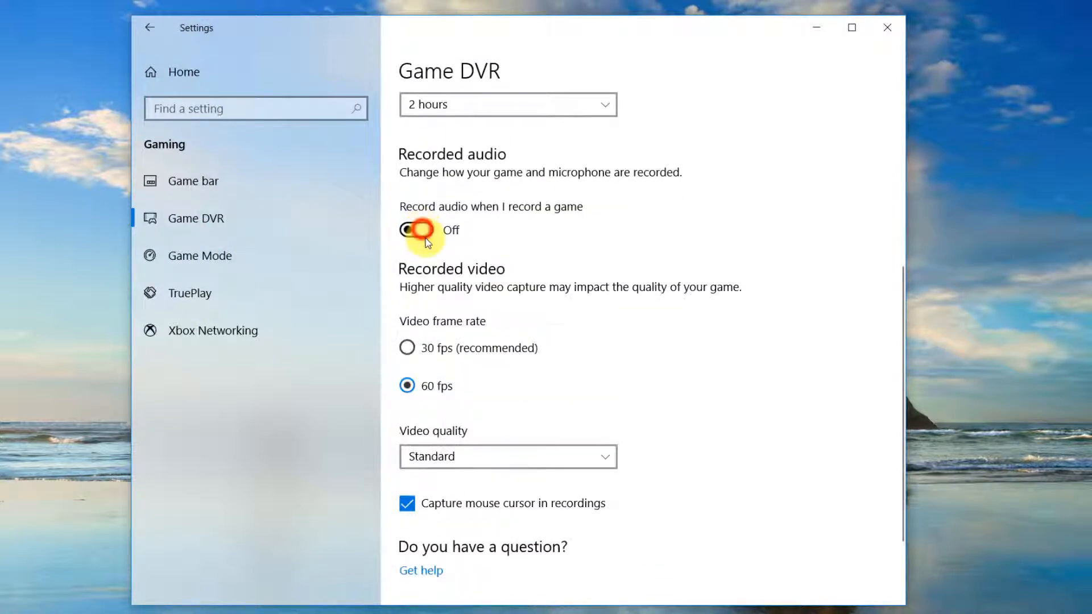
mouse_move(534, 278)
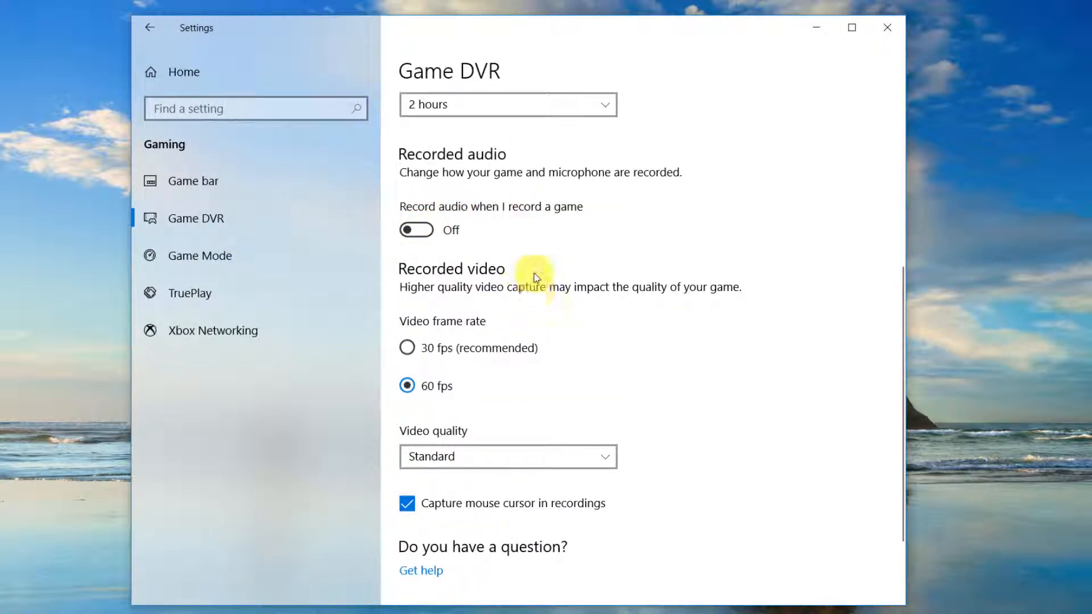
scroll("up", 3)
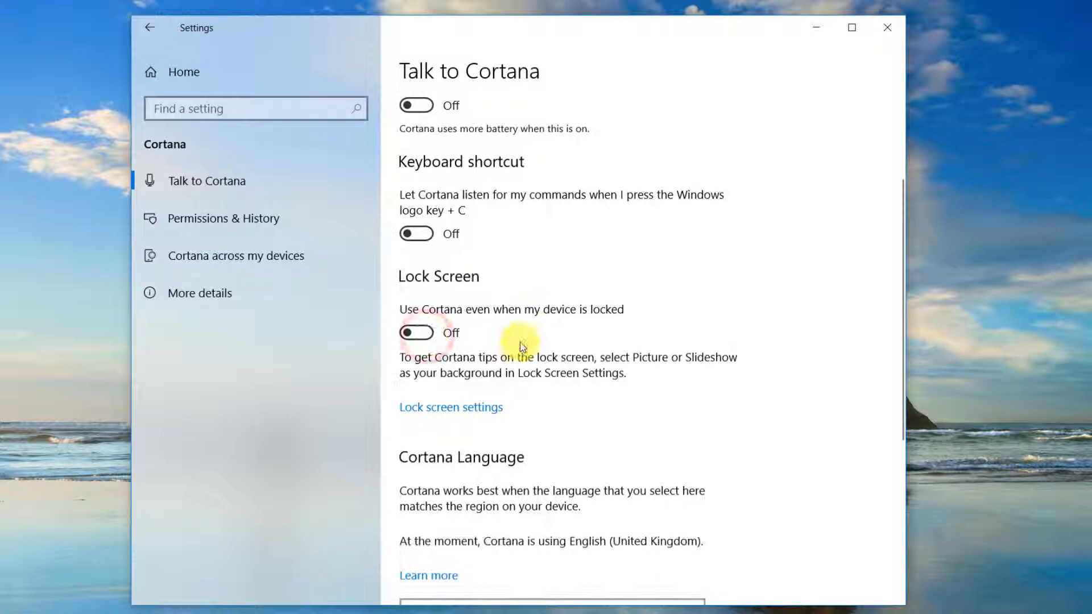
mouse_move(365, 327)
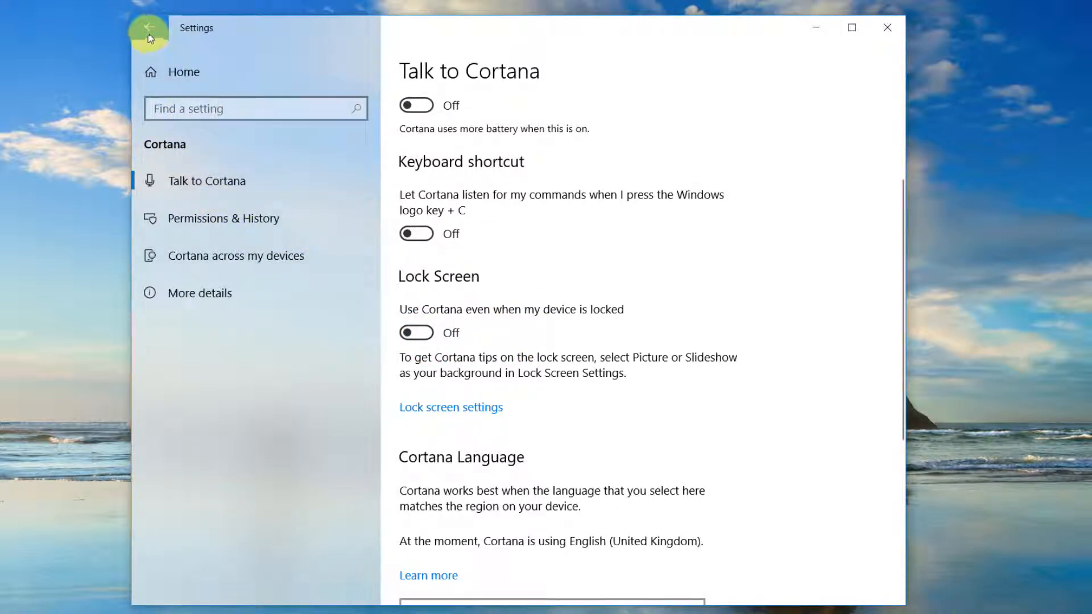
Scroll the Talk to Cortana page to check Hey Cortana, shortcut and lock screen toggles are Off
scroll("down", 3)
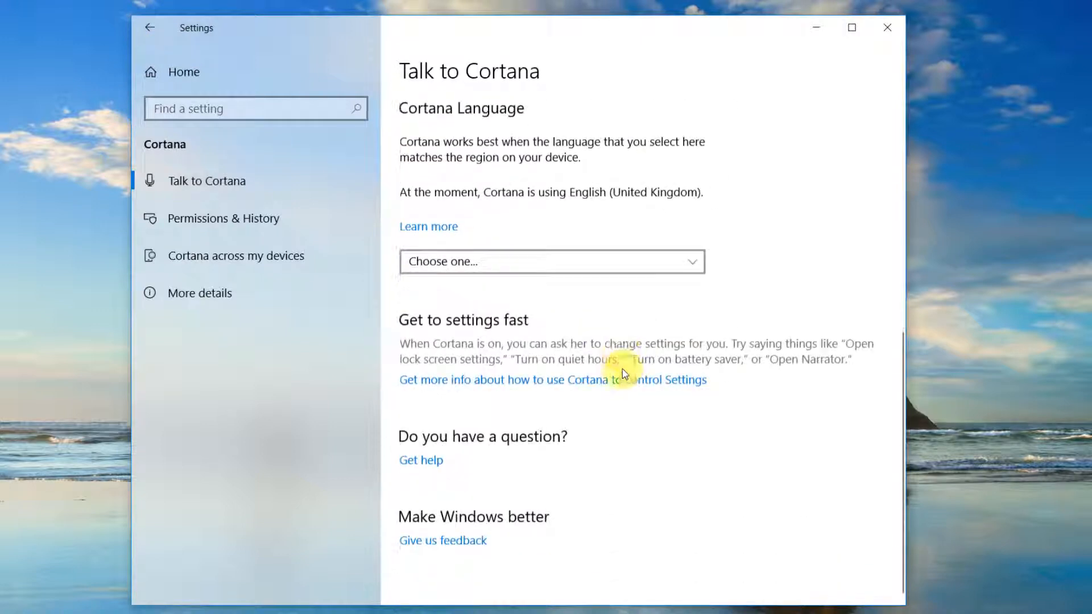
scroll("up", 3)
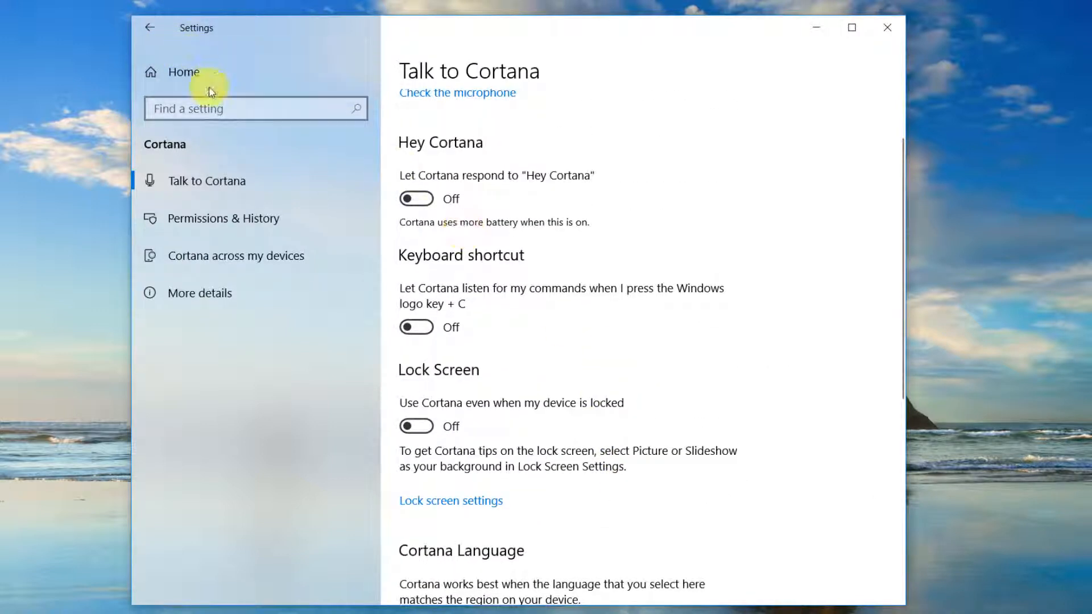